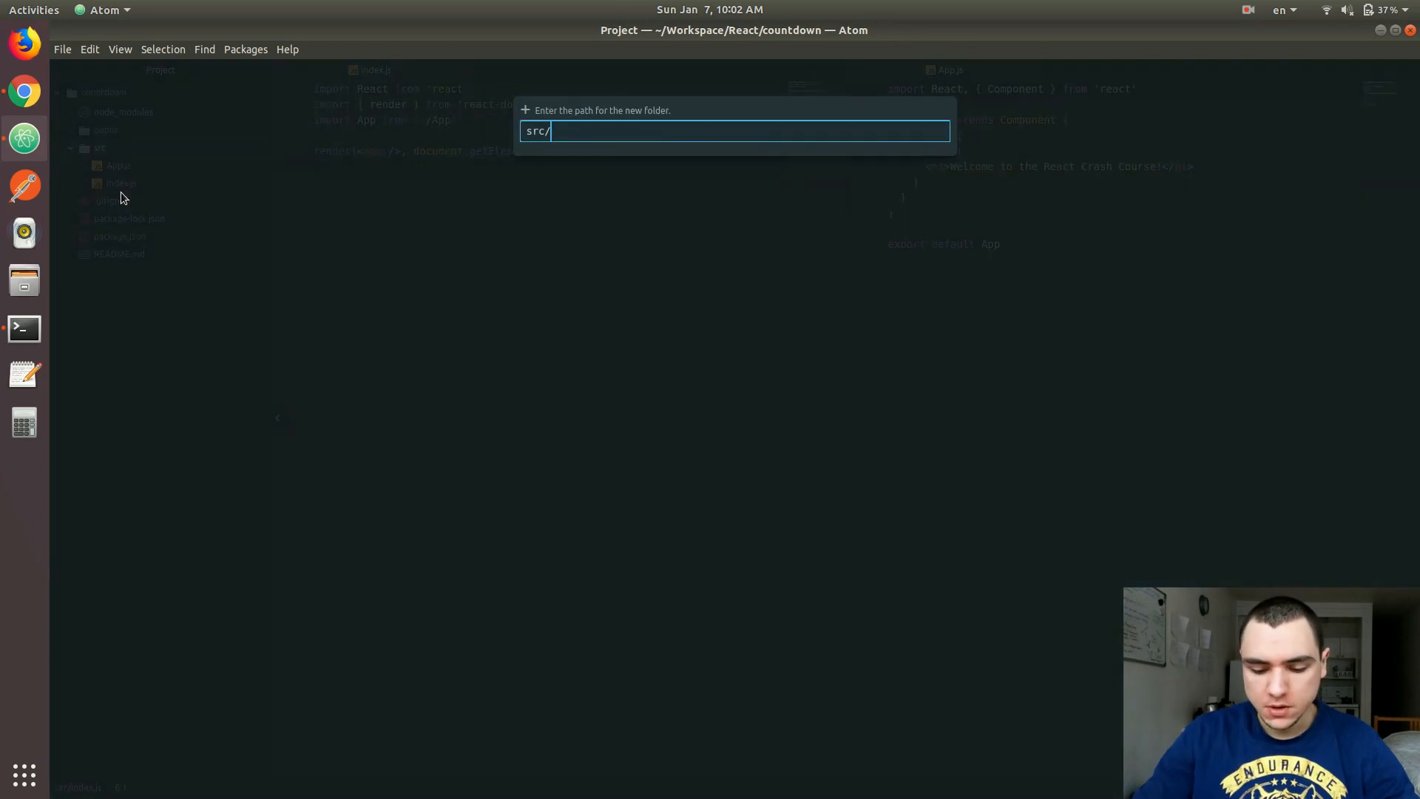
Add a components folder under src with an empty Countdown.js file
text(components/Co)
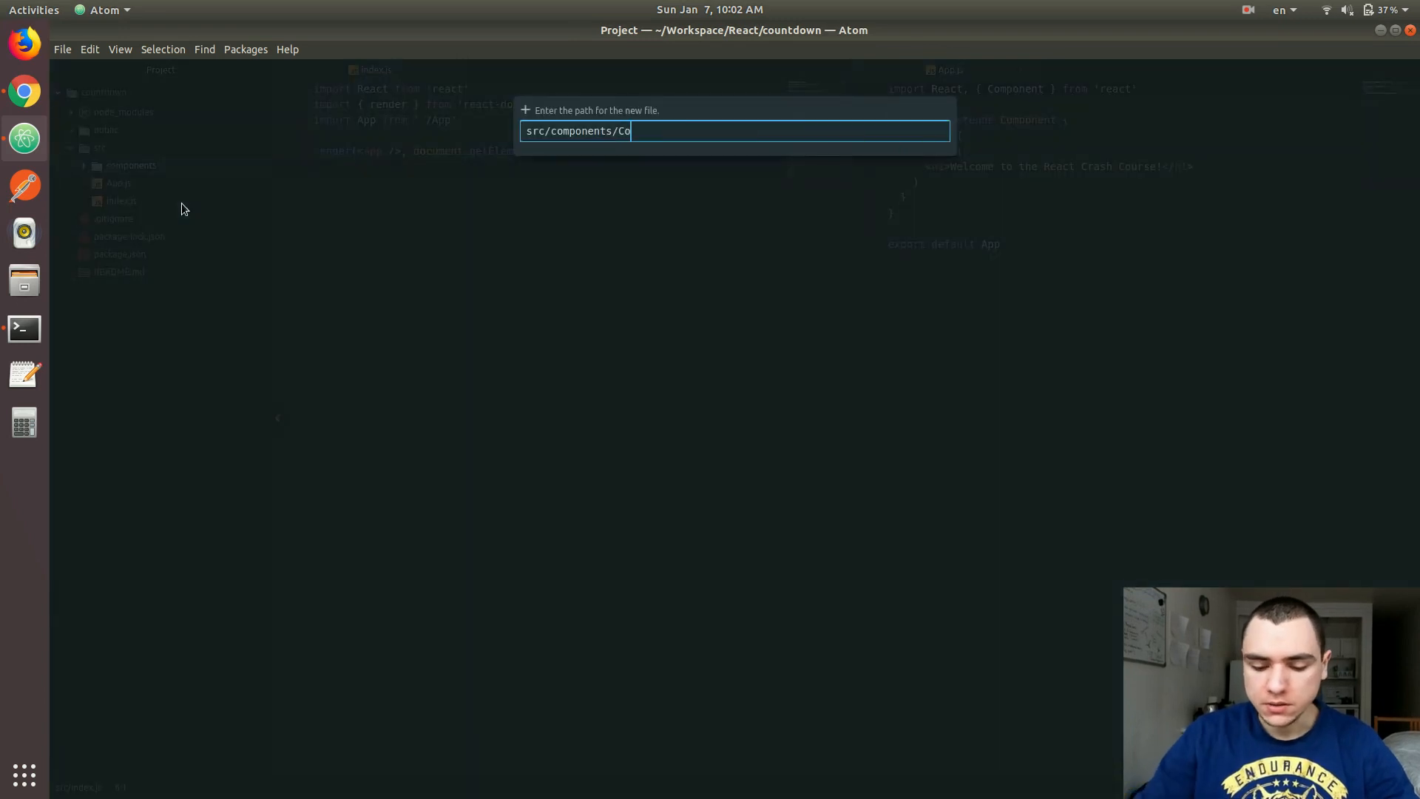
text(untdown.)
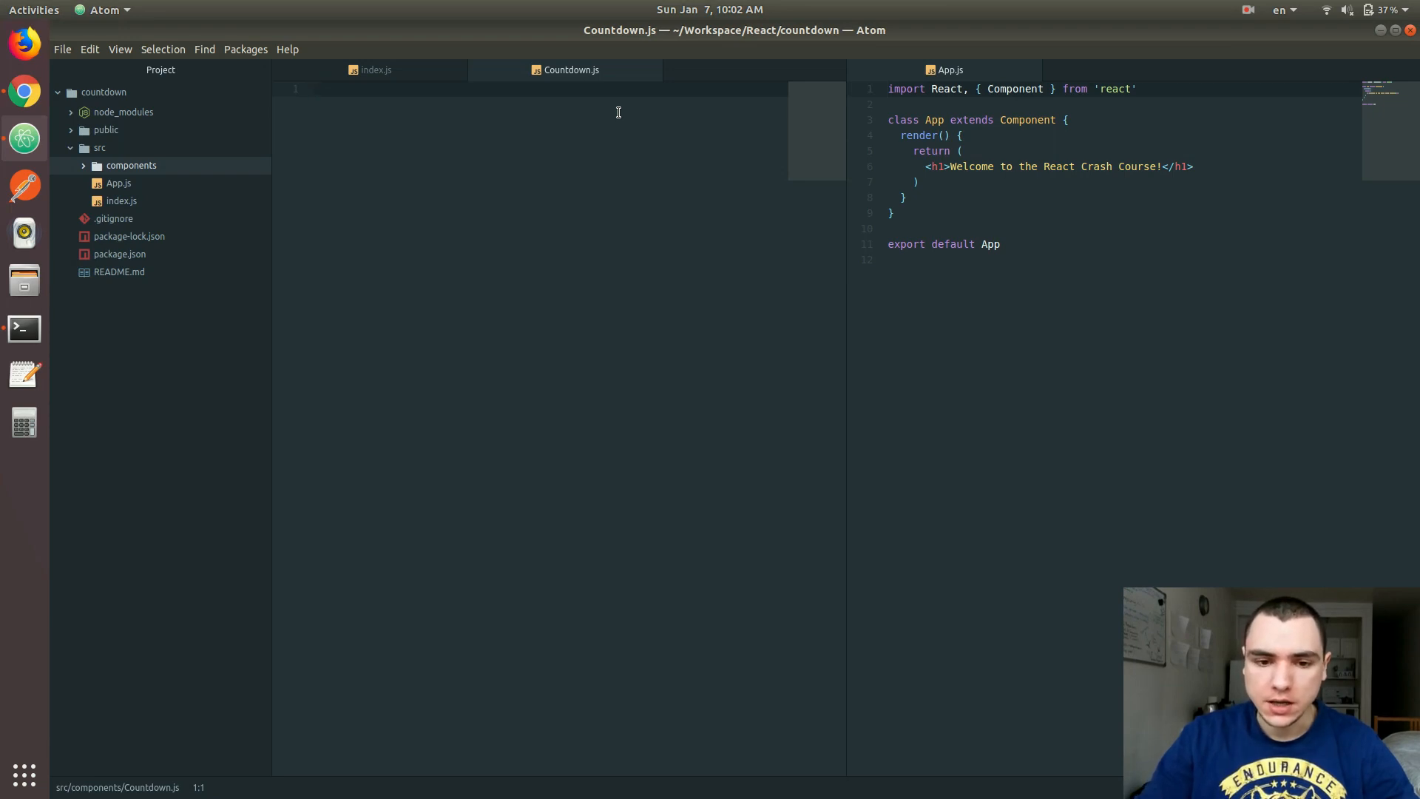
Declare Countdown as an arrow function taking props
text(const)
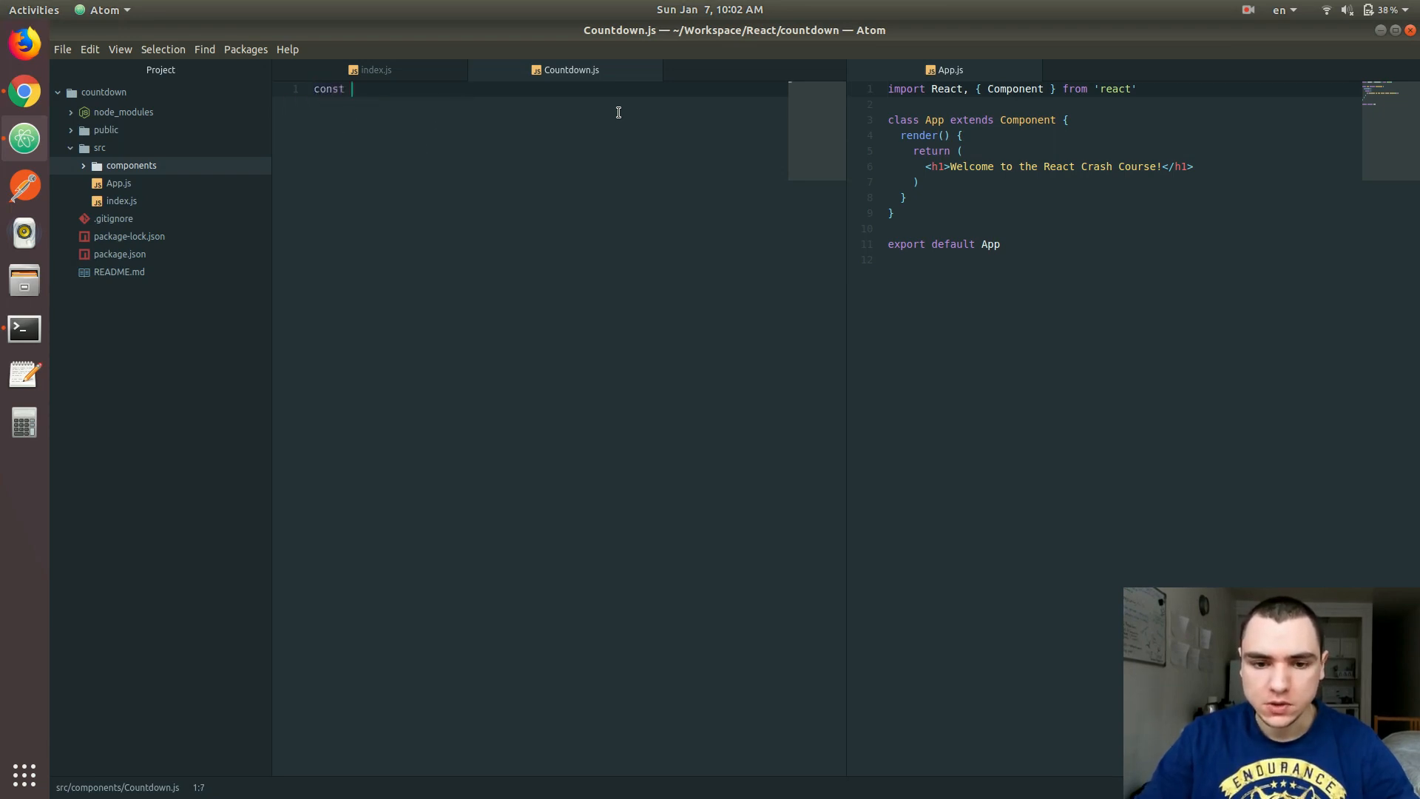
text(Countdown)
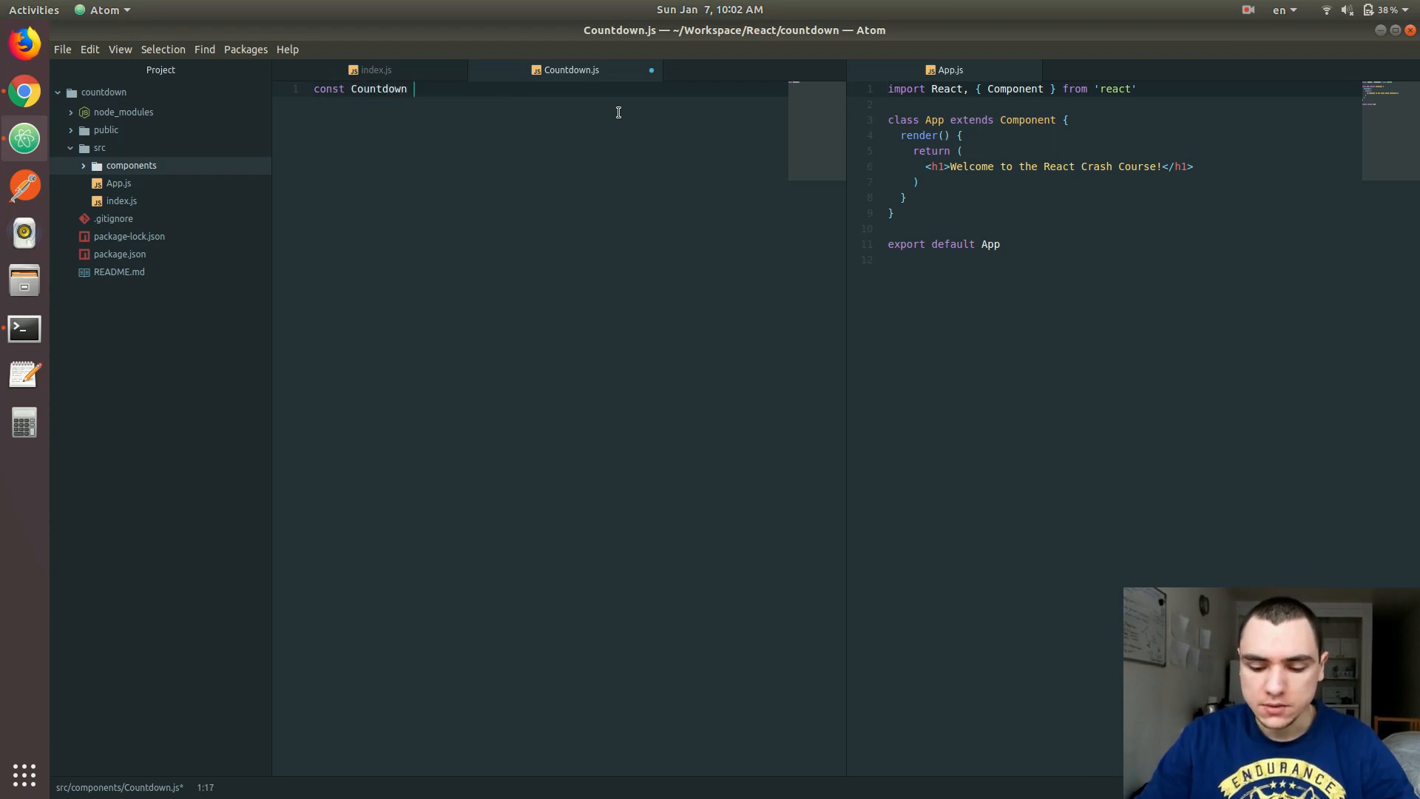
text(= (p)
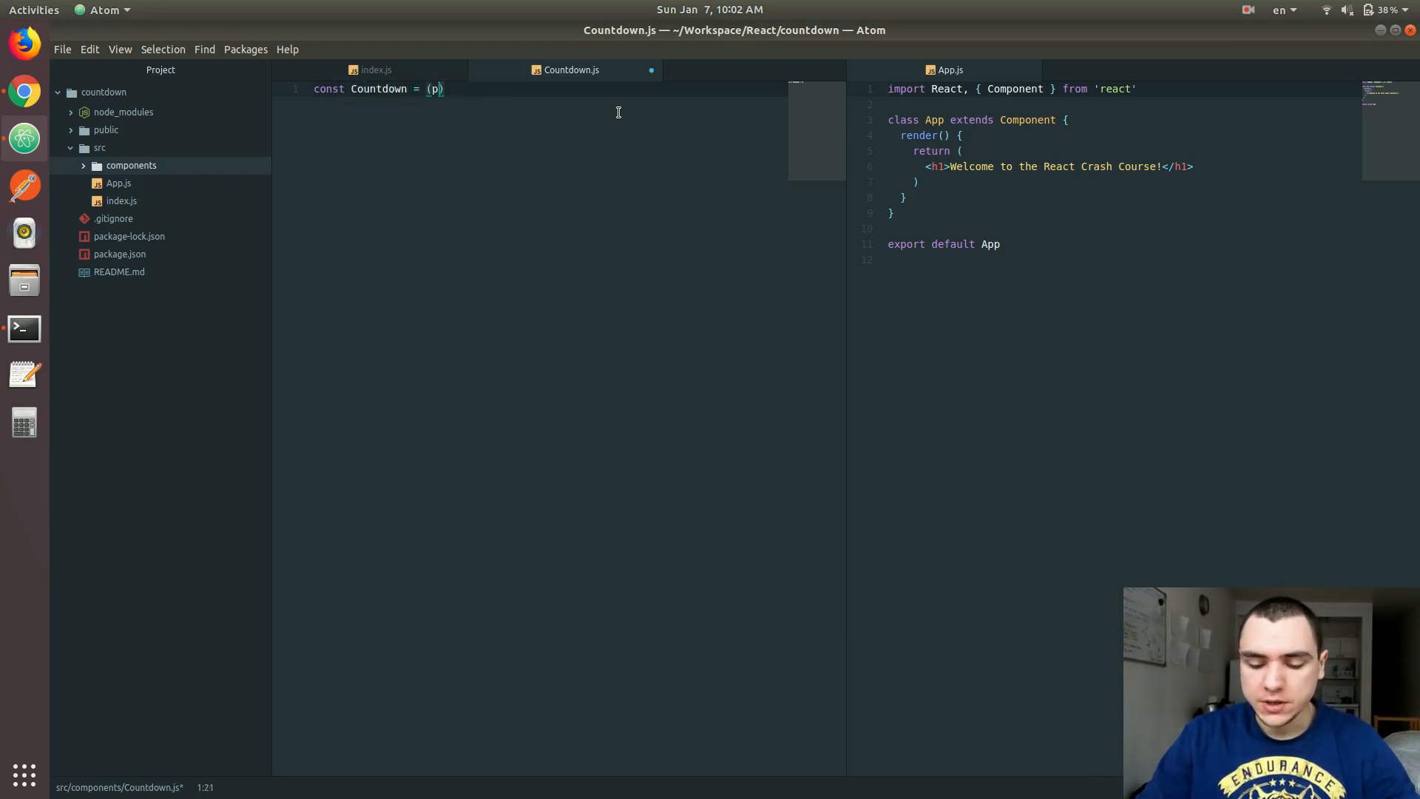
text(rops) =)
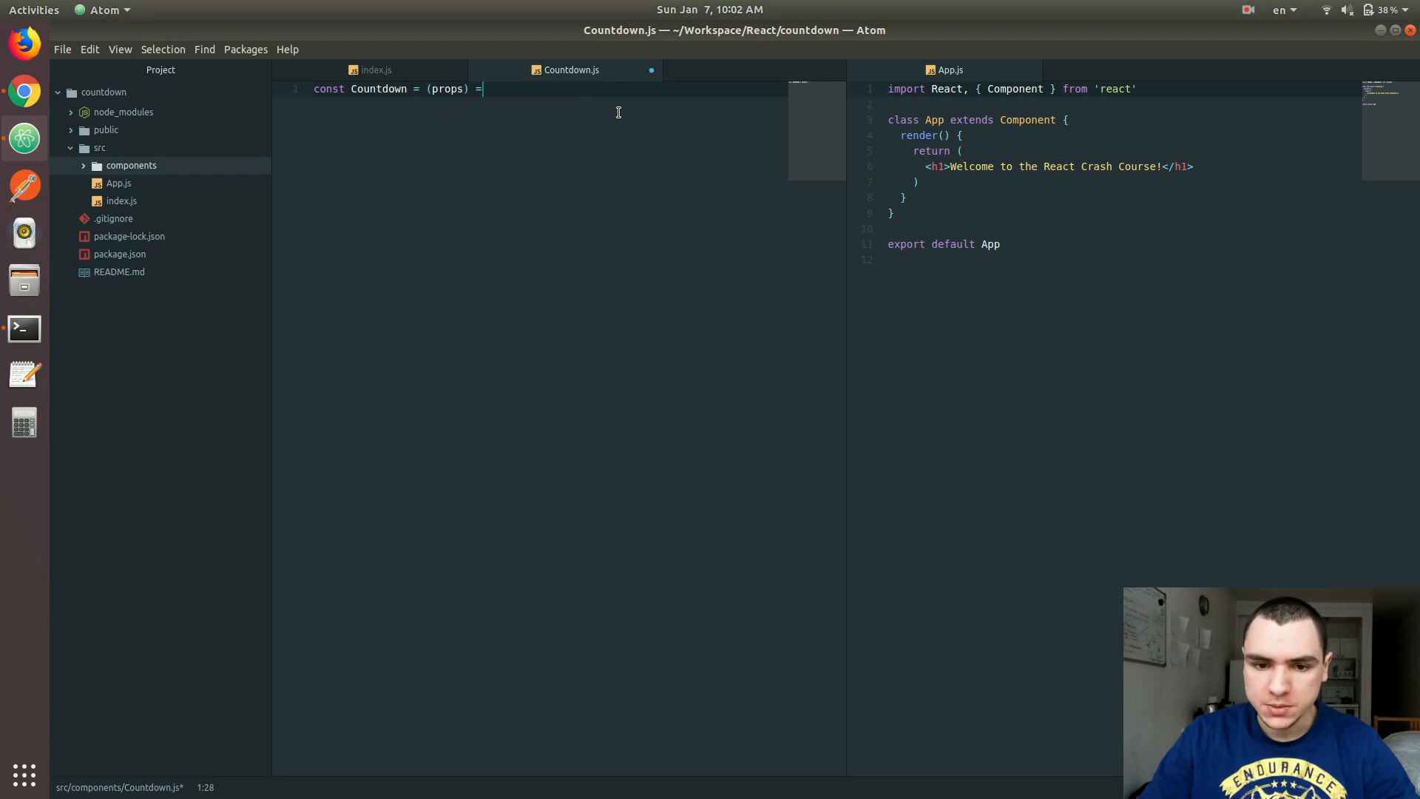
text(>)
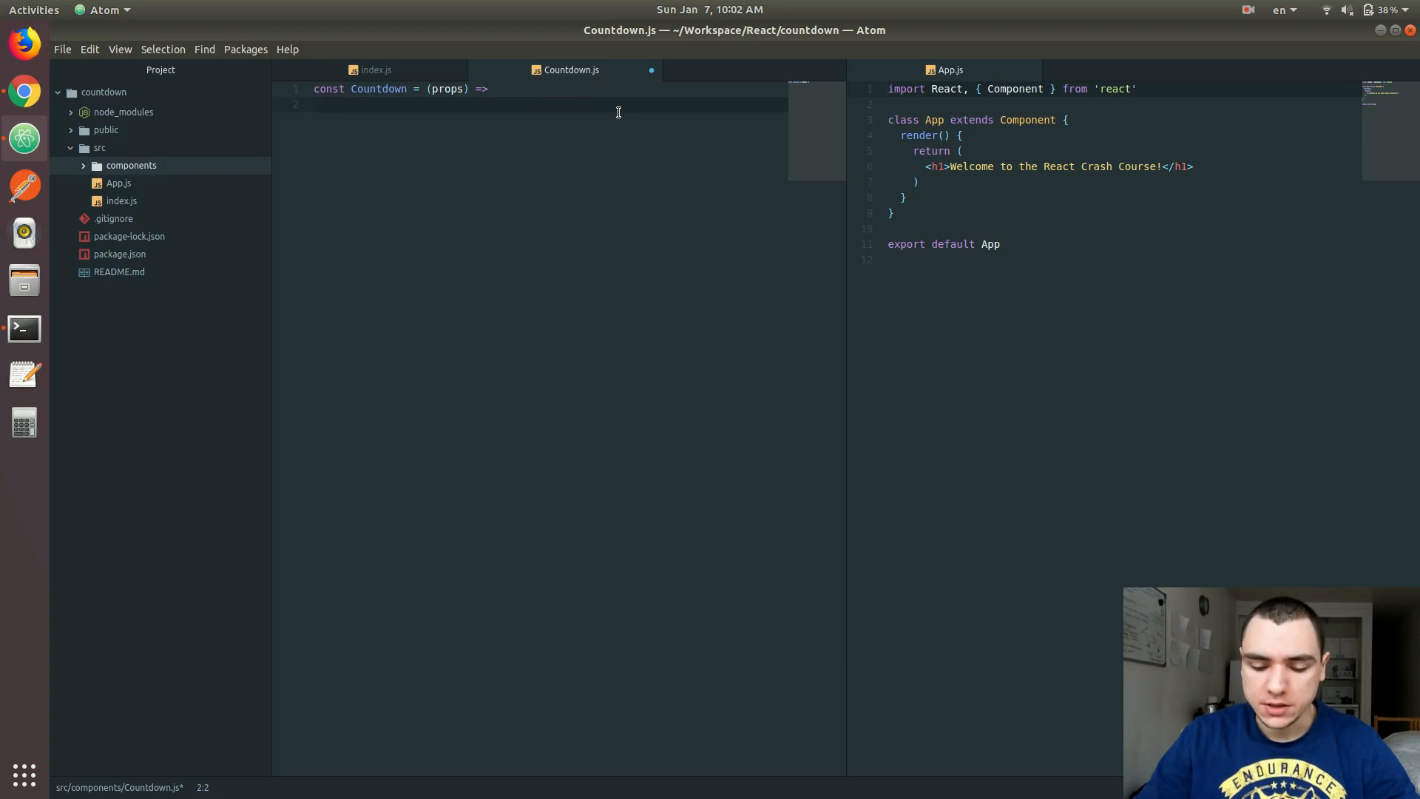
Return a div containing an h1 reading 'New Year is coming up soon!'
text(<div>)
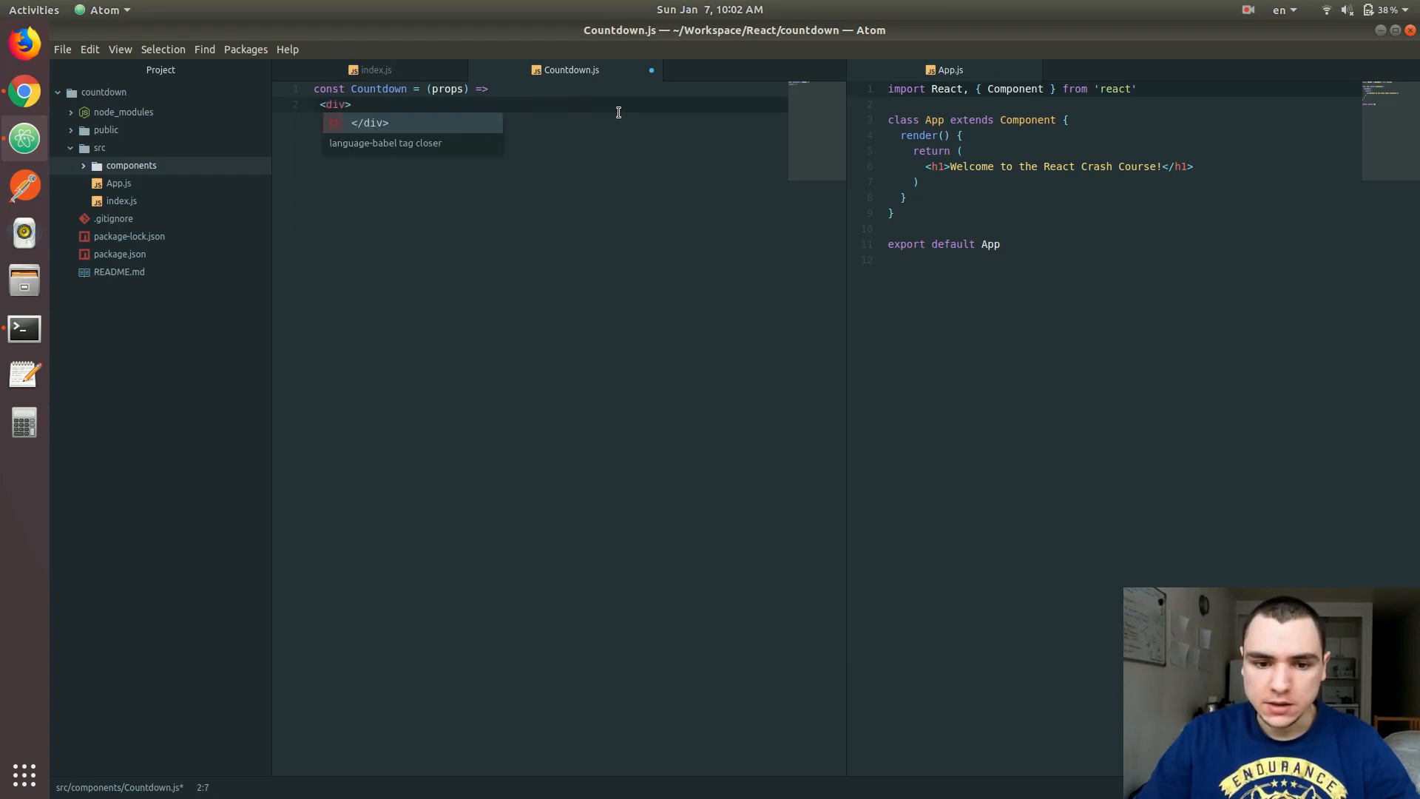
text(<h1>)
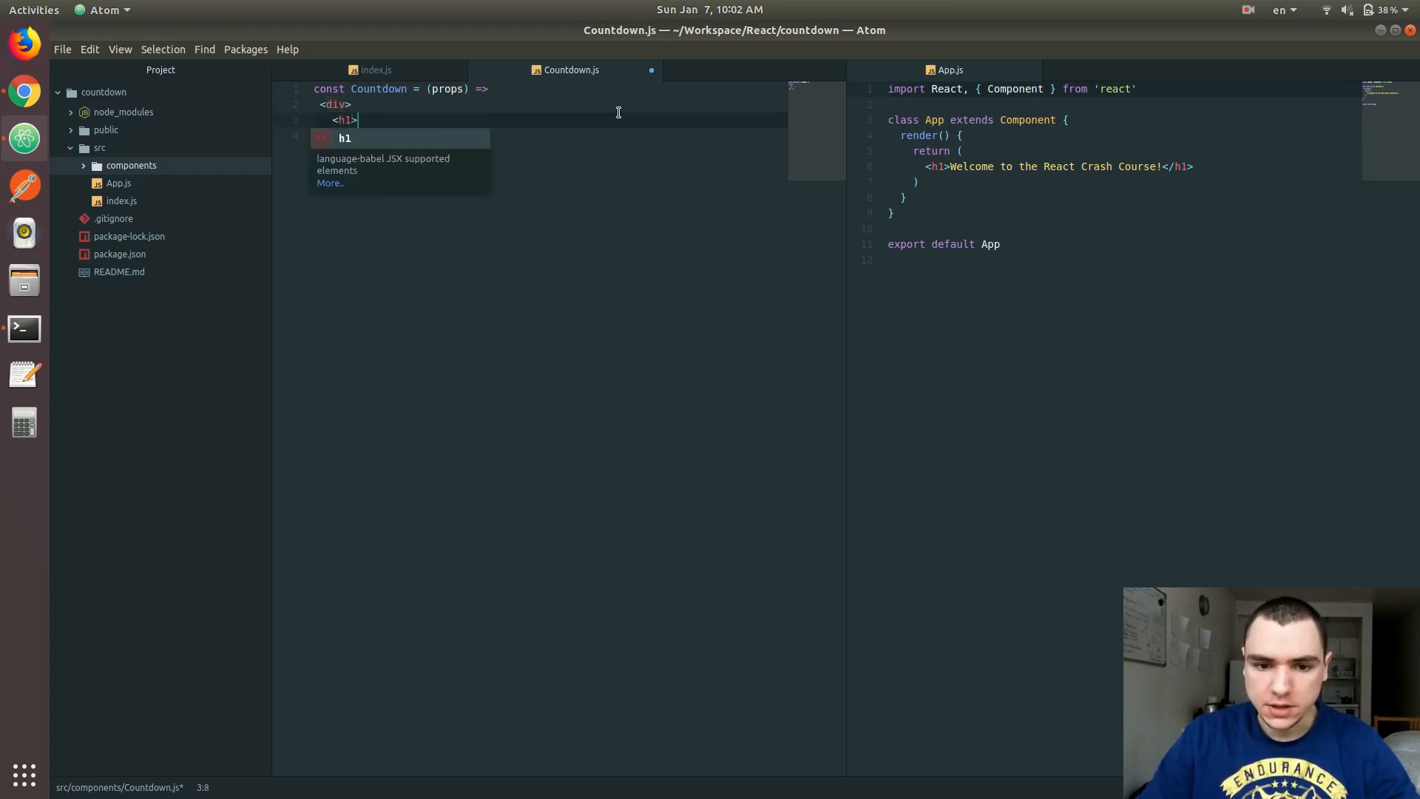
text(New Year is com)
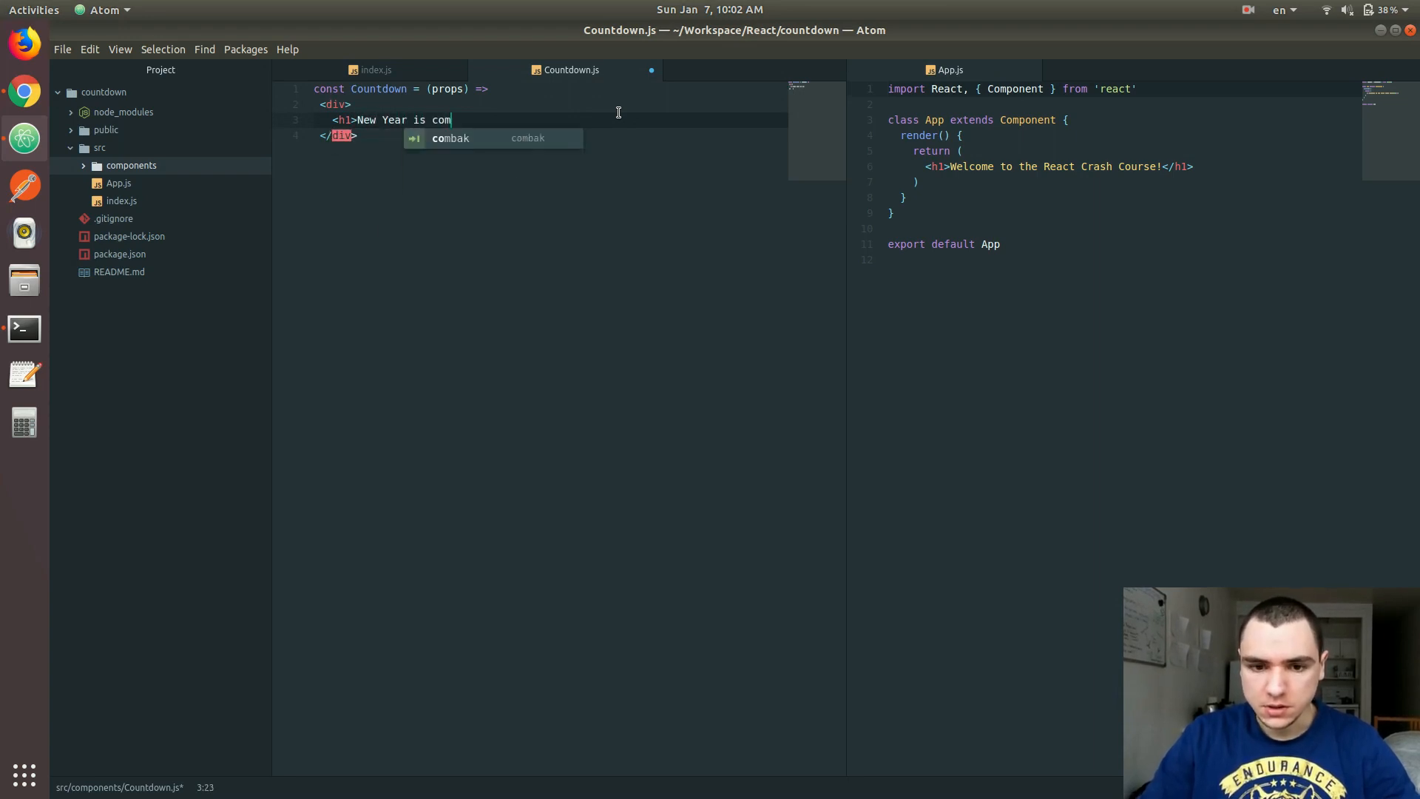
text(ing up soon)
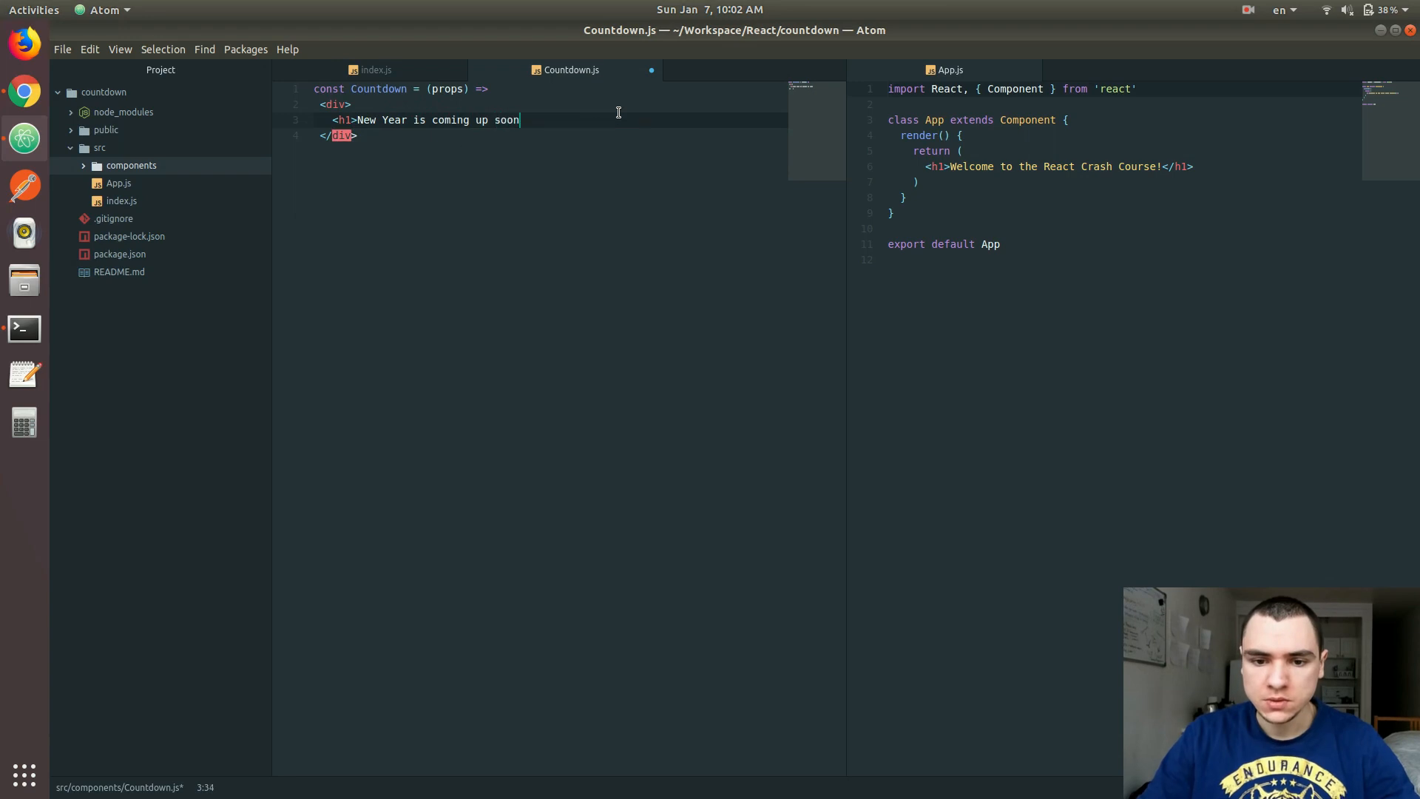
text(!</h1>)
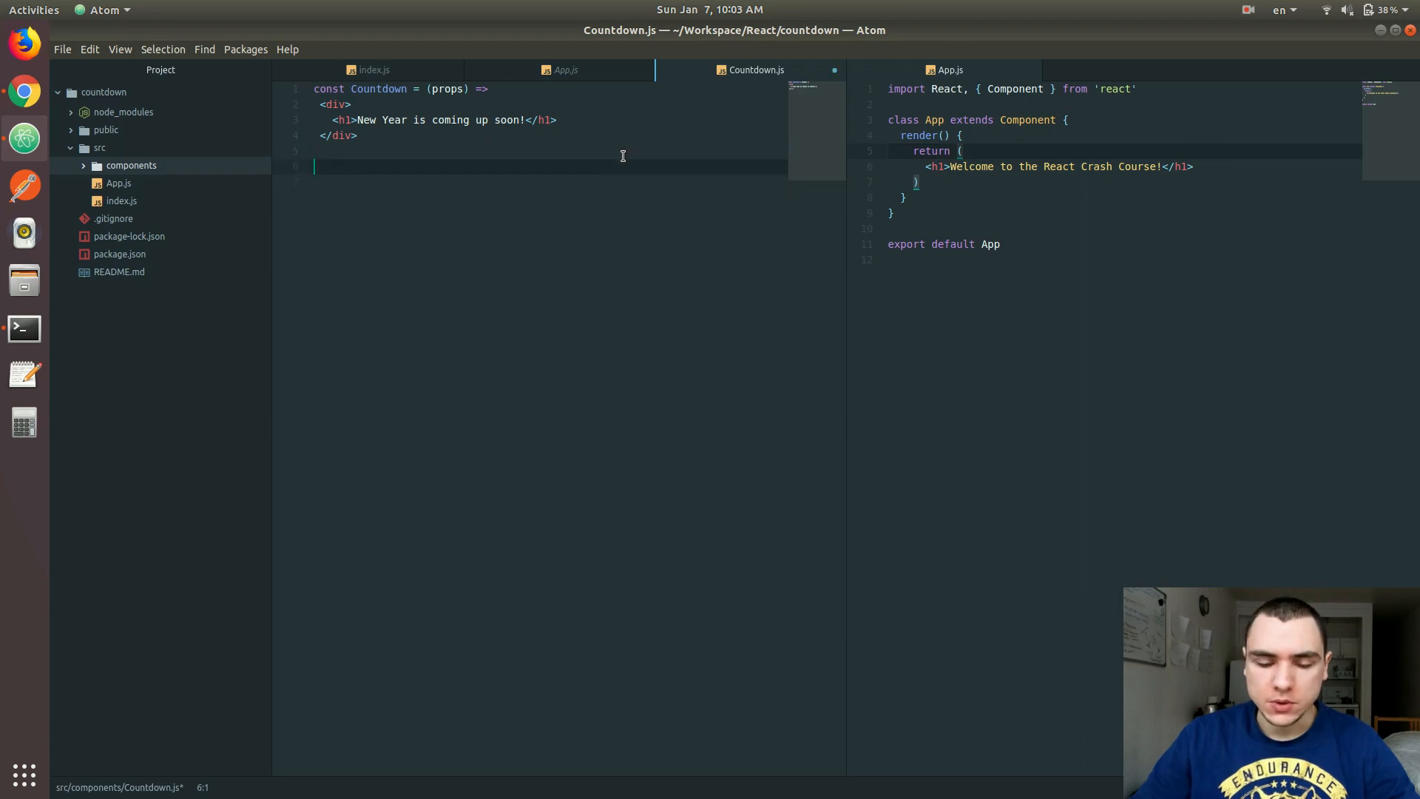
Add export default Countdown at the end of the file
text(export def)
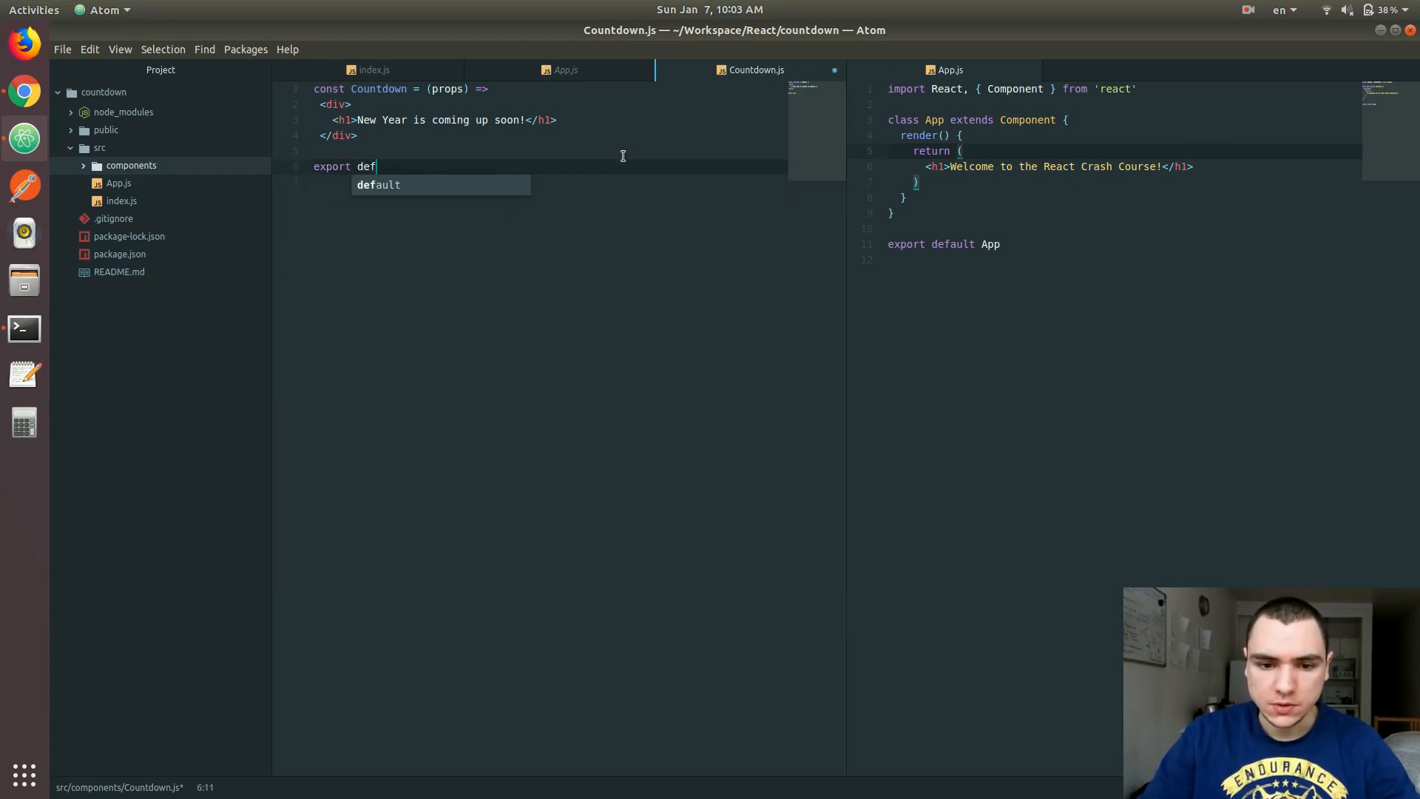
text(ault Count)
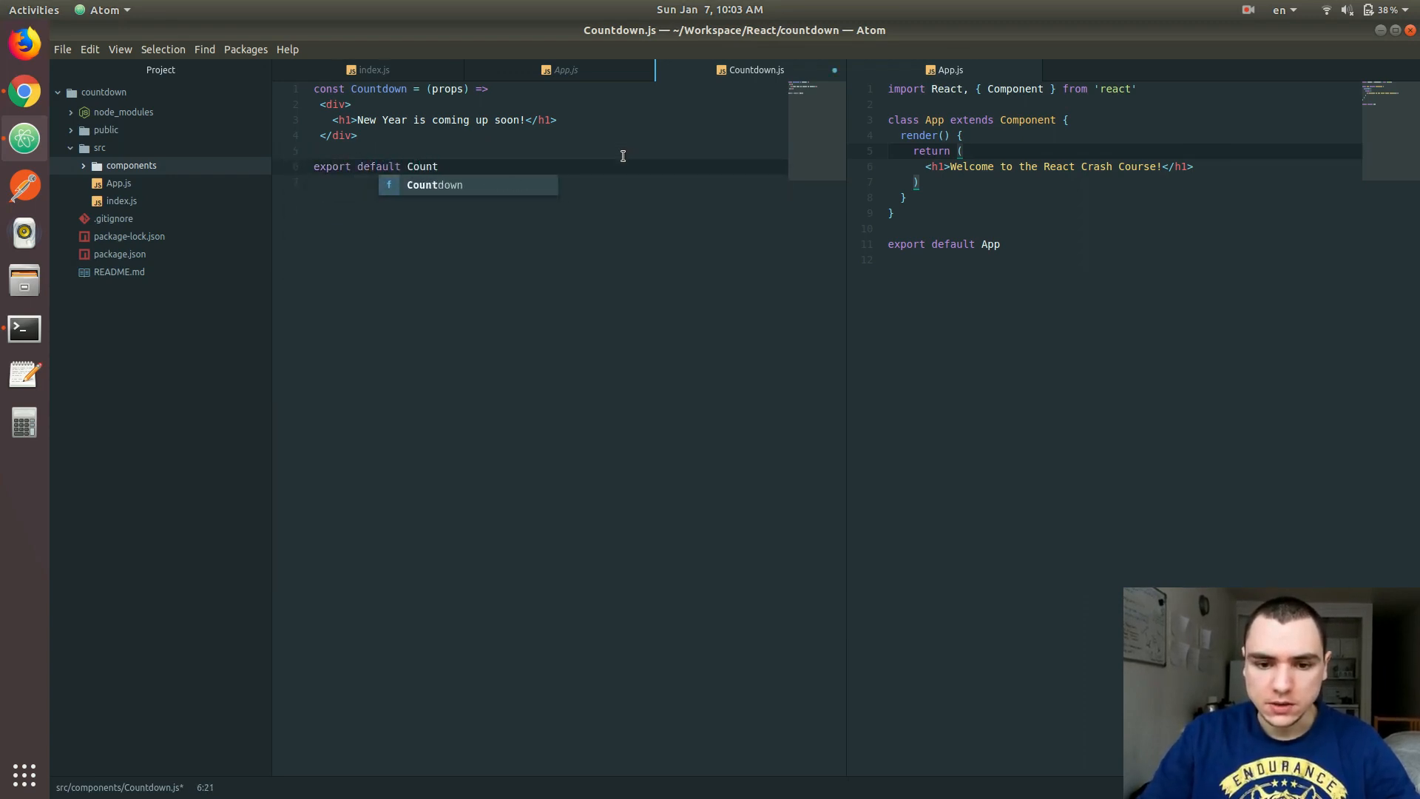
key(Tab)
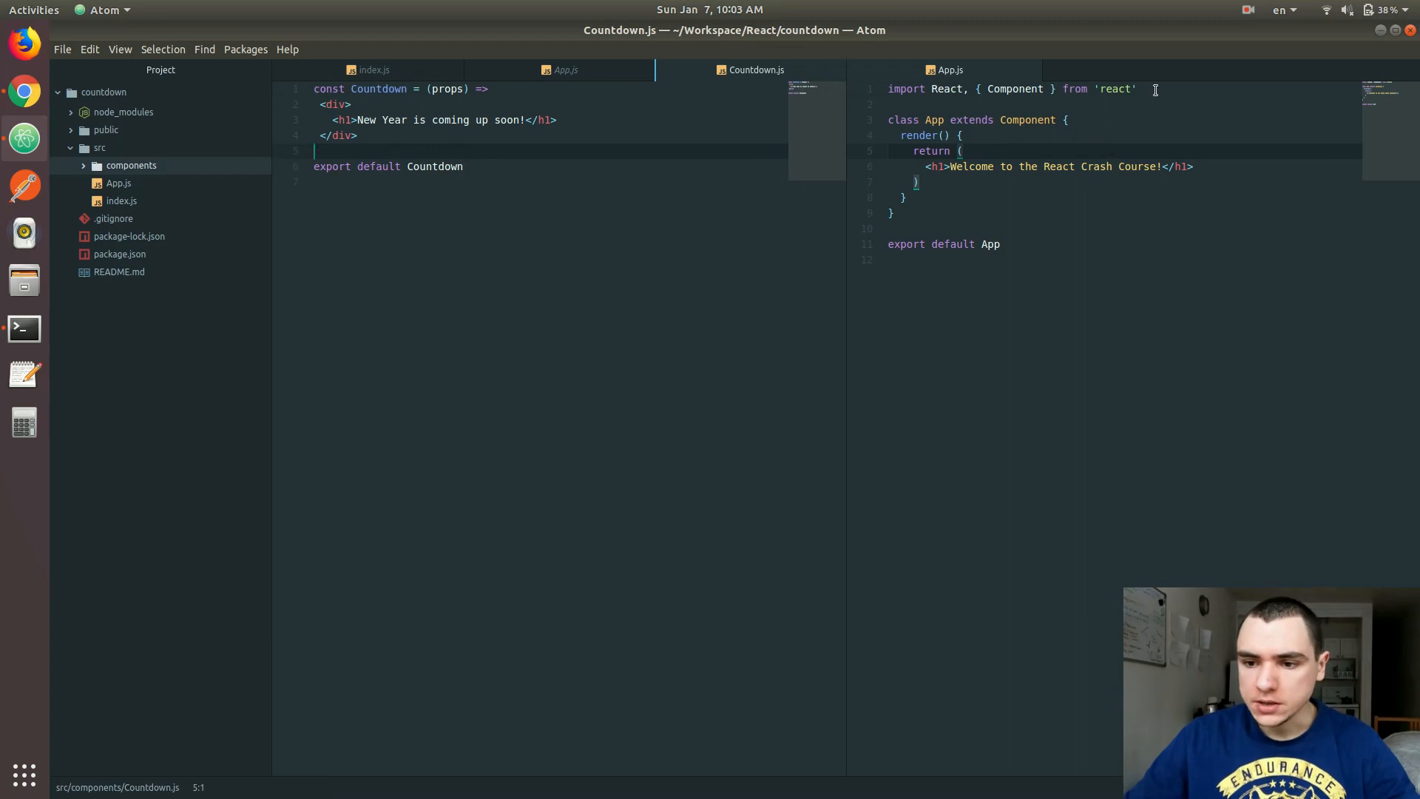
Point the App import in index.js to './components/App' after moving App.js
text(import Countdown from)
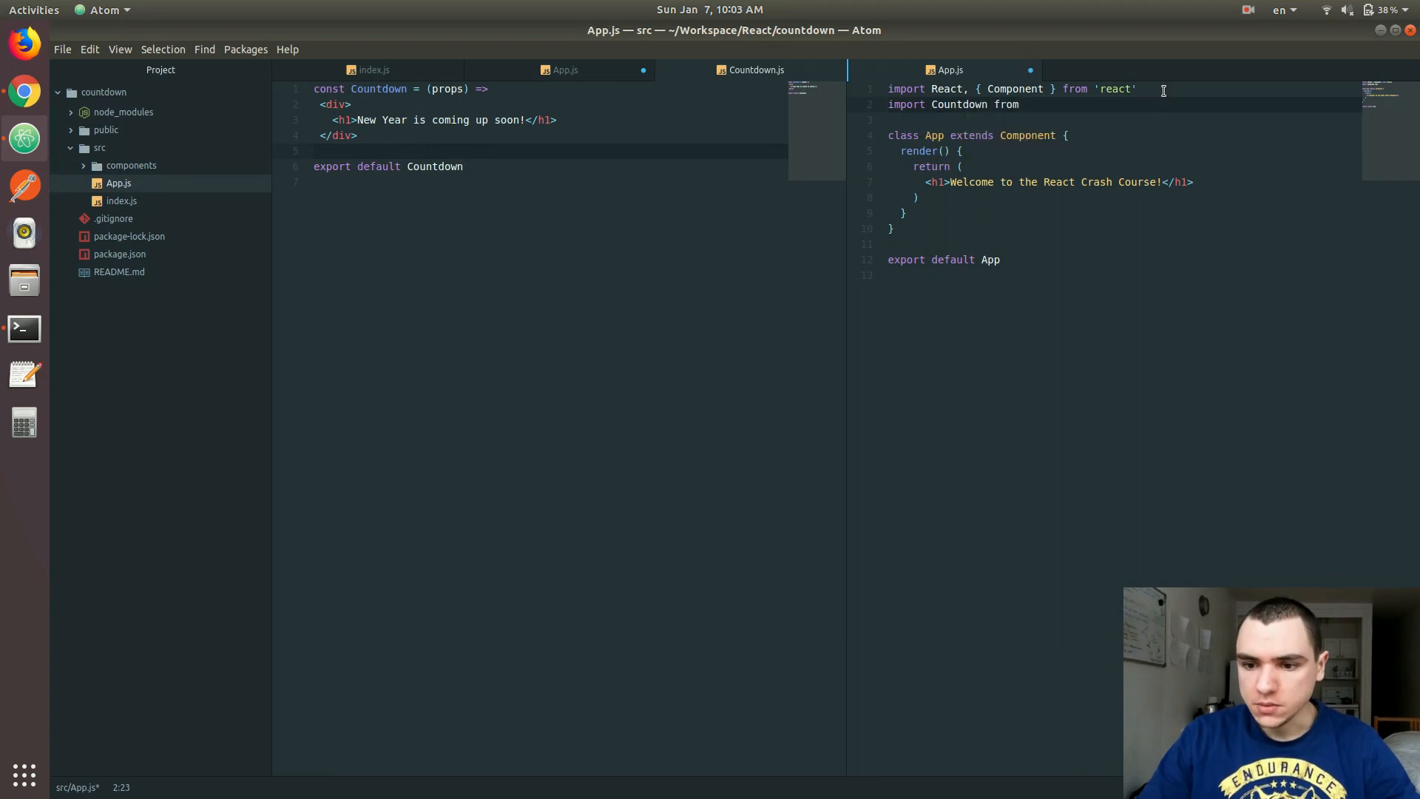
text('./)
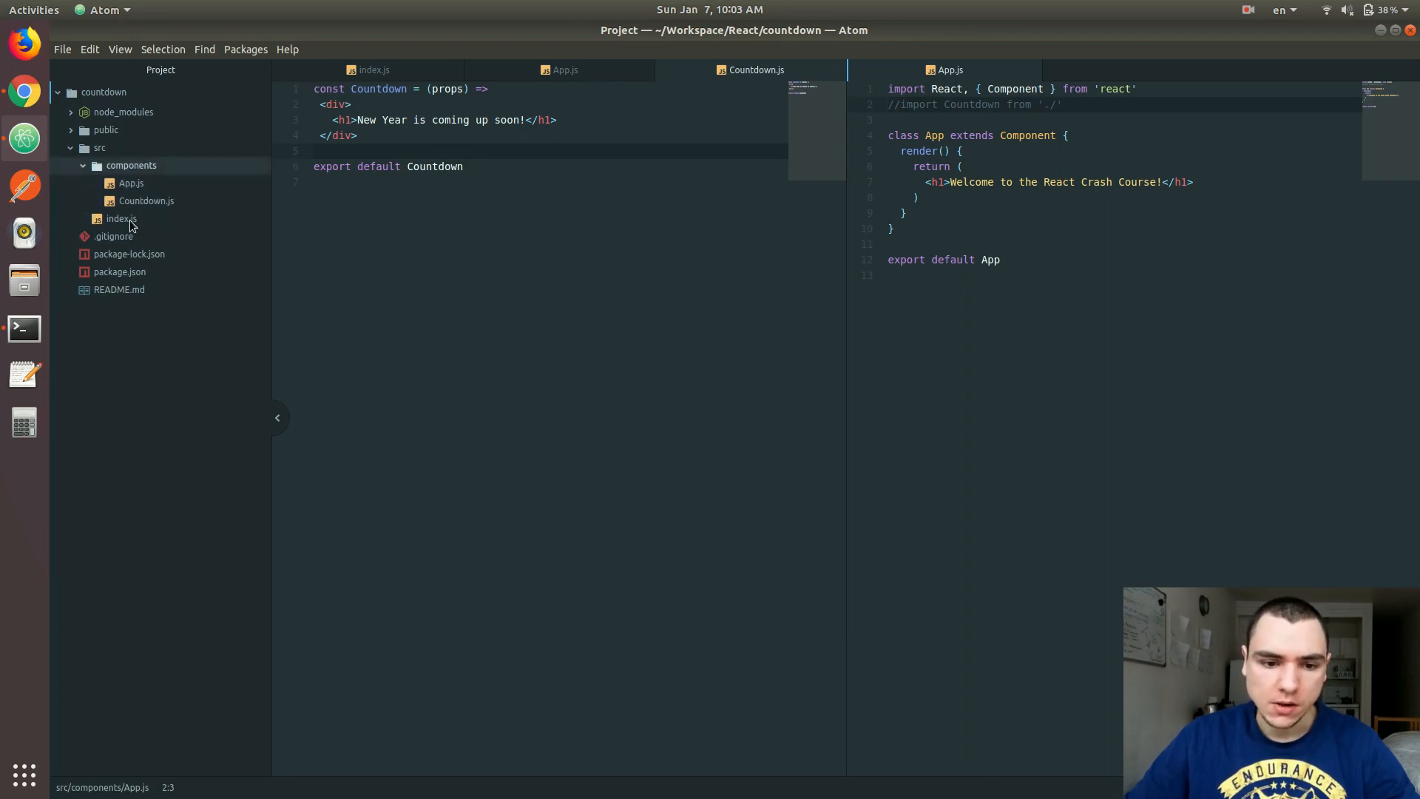
click(122, 218)
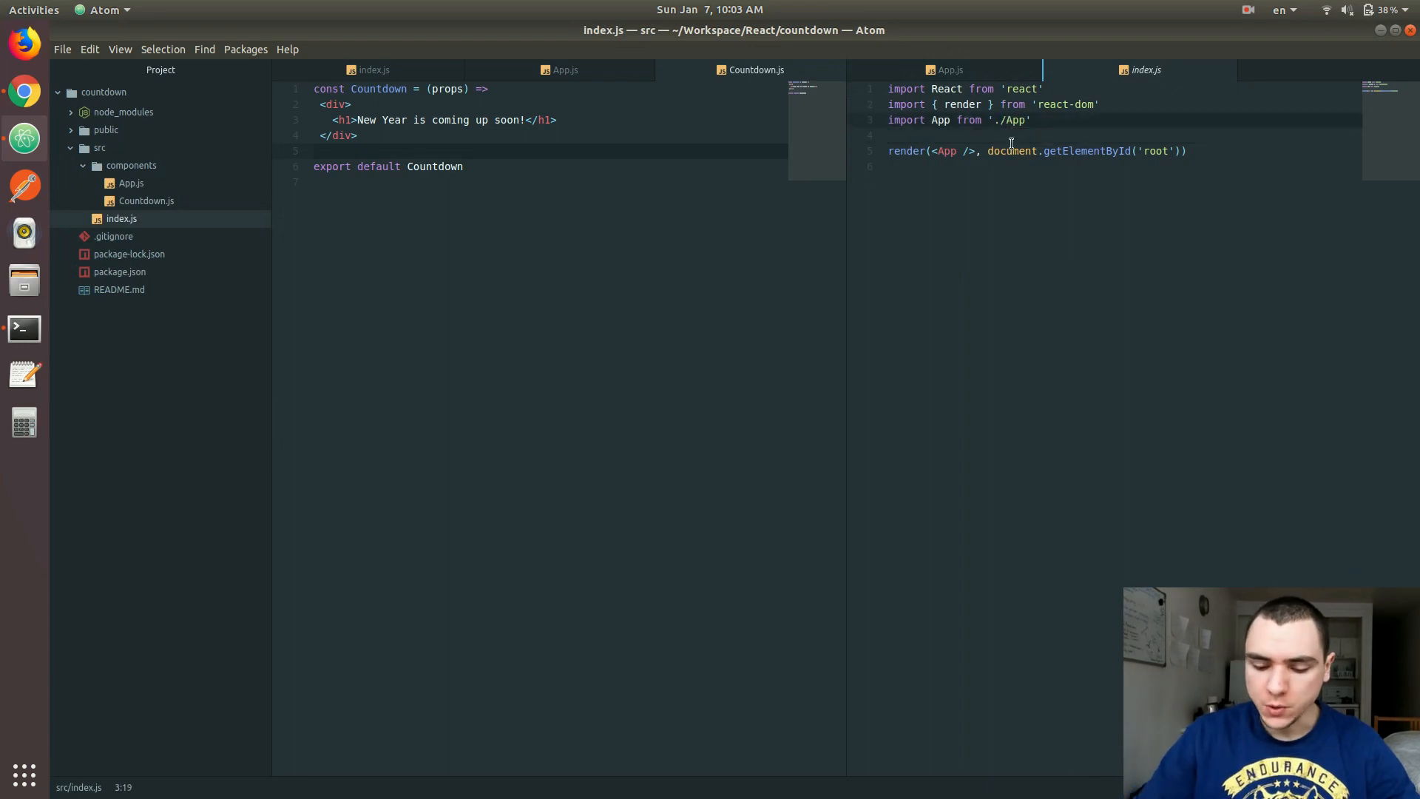
text(components/)
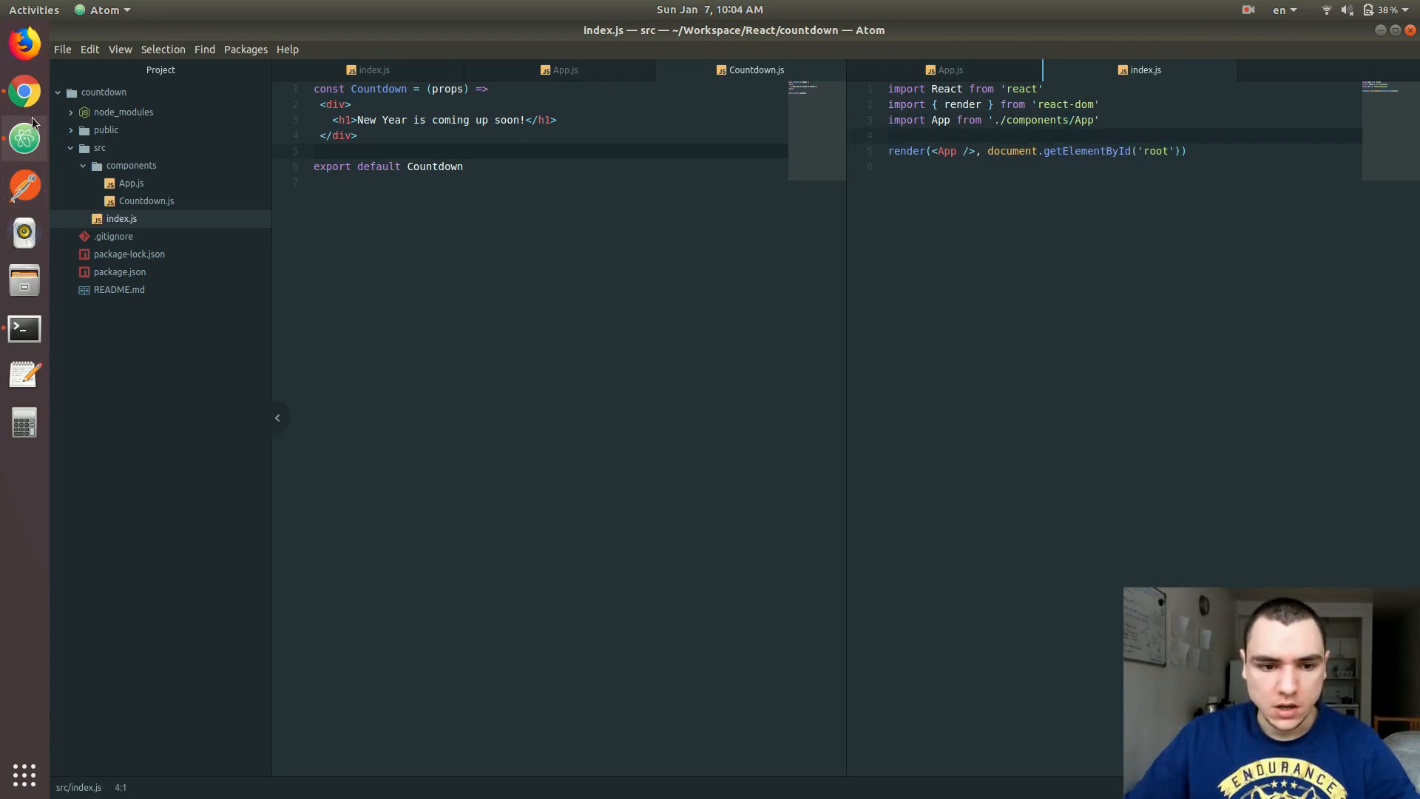
Import Countdown from './Countdown' in App.js and place <Countdown/> after the h1
click(23, 92)
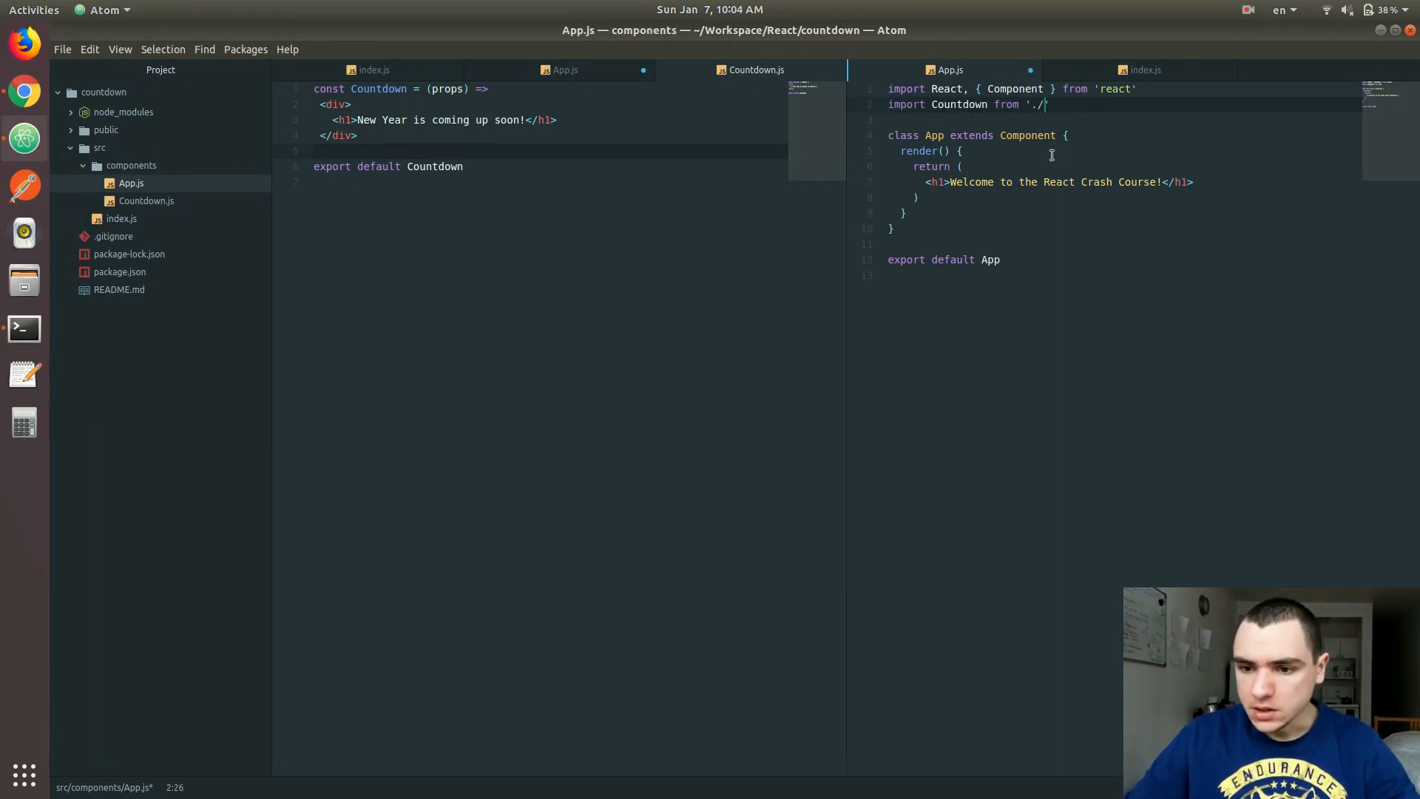
text(Count)
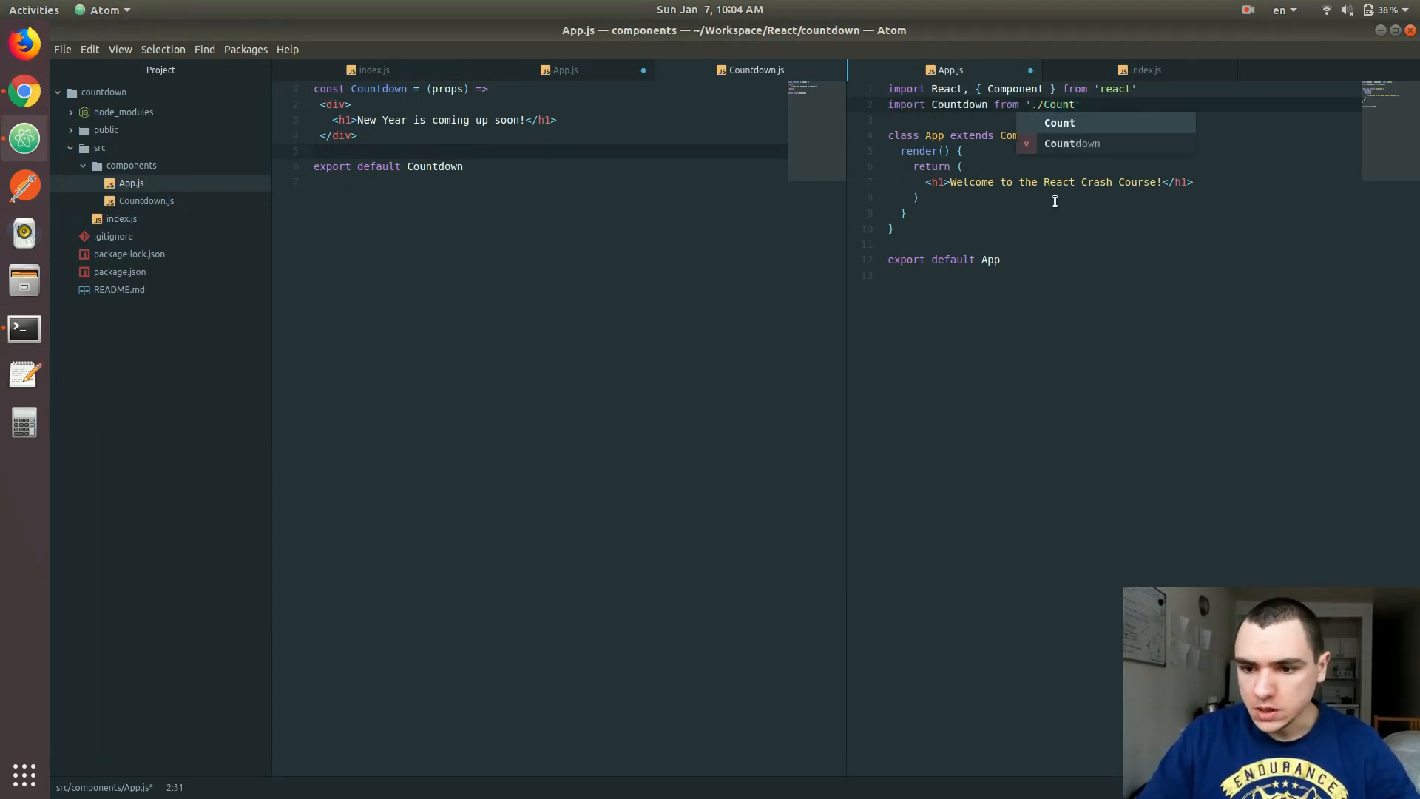
text(down)
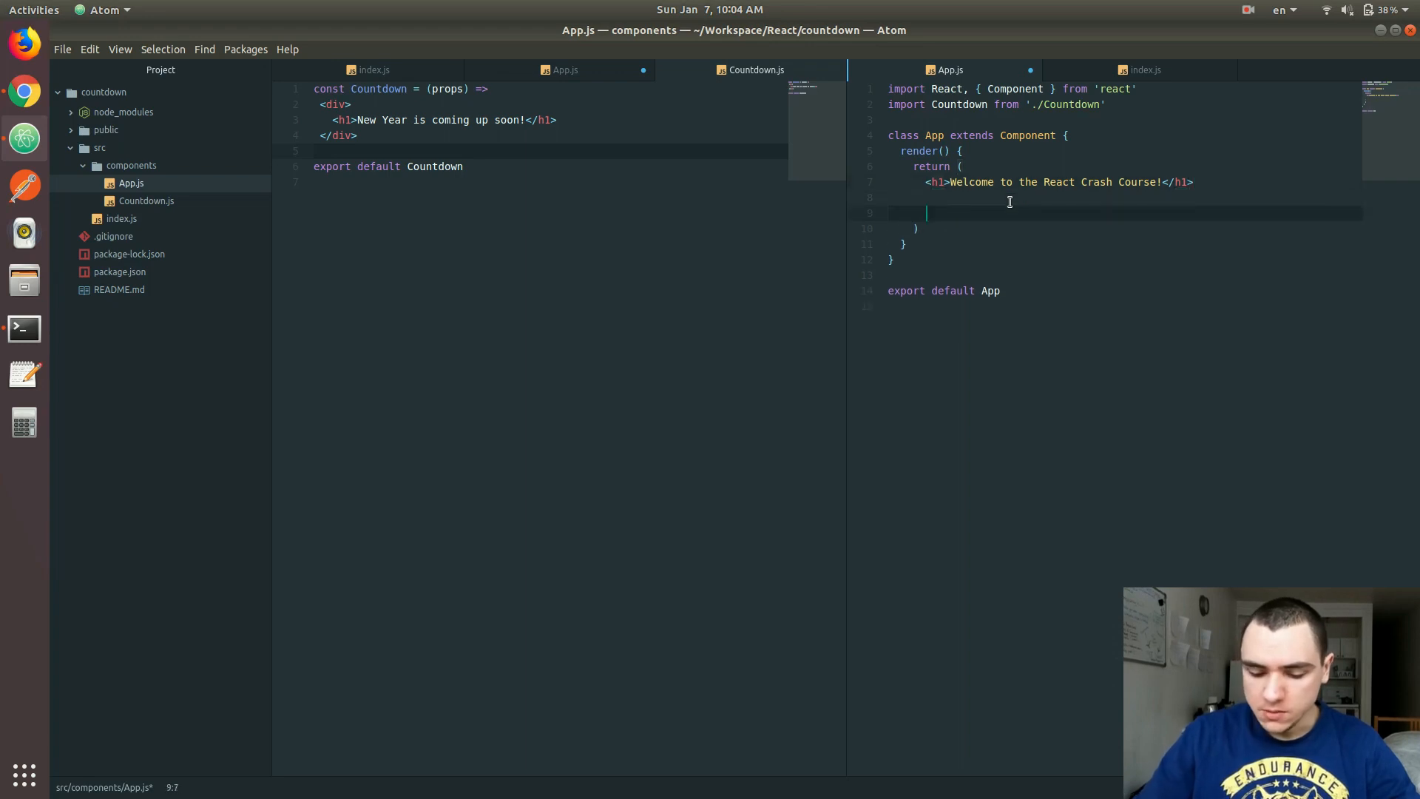
text(<Countdown)
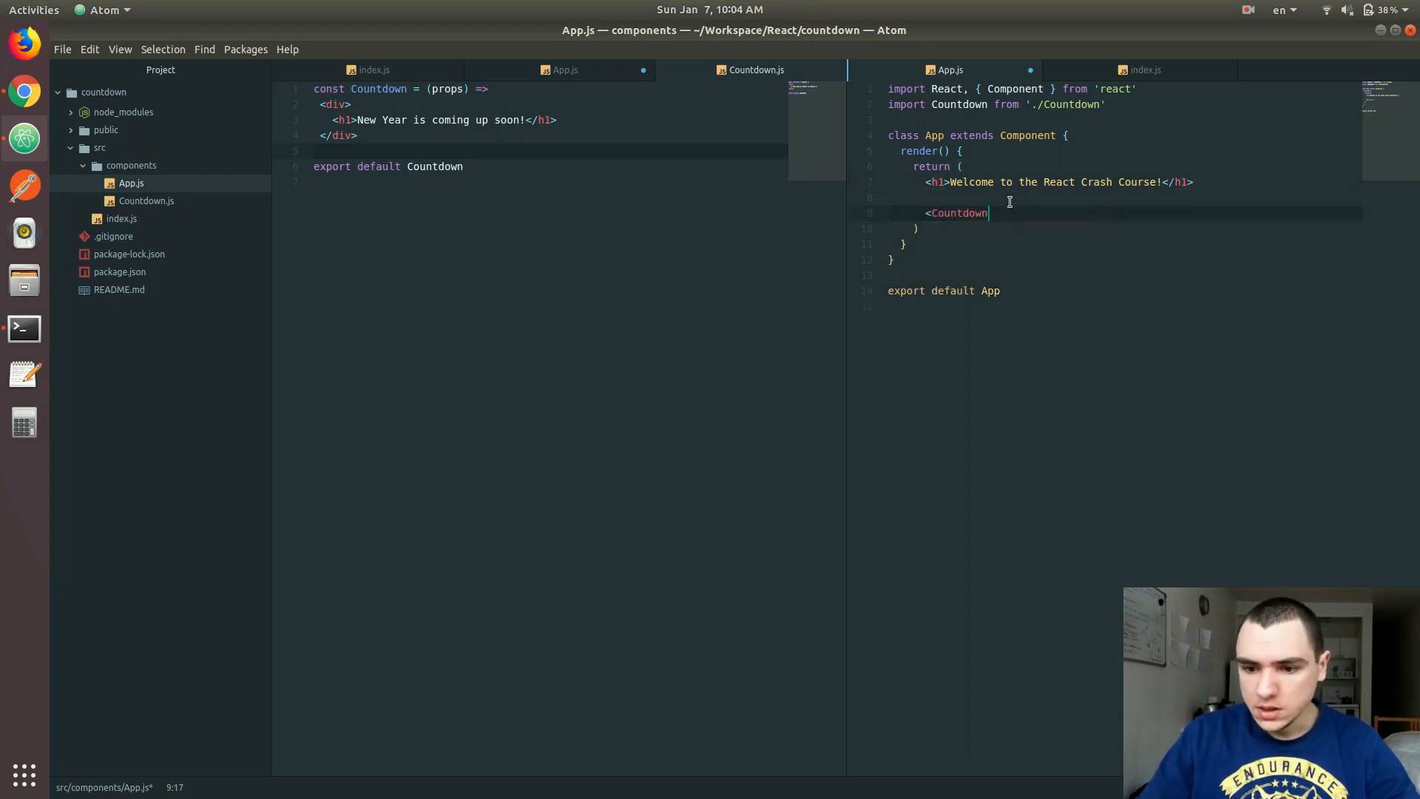
text(/>)
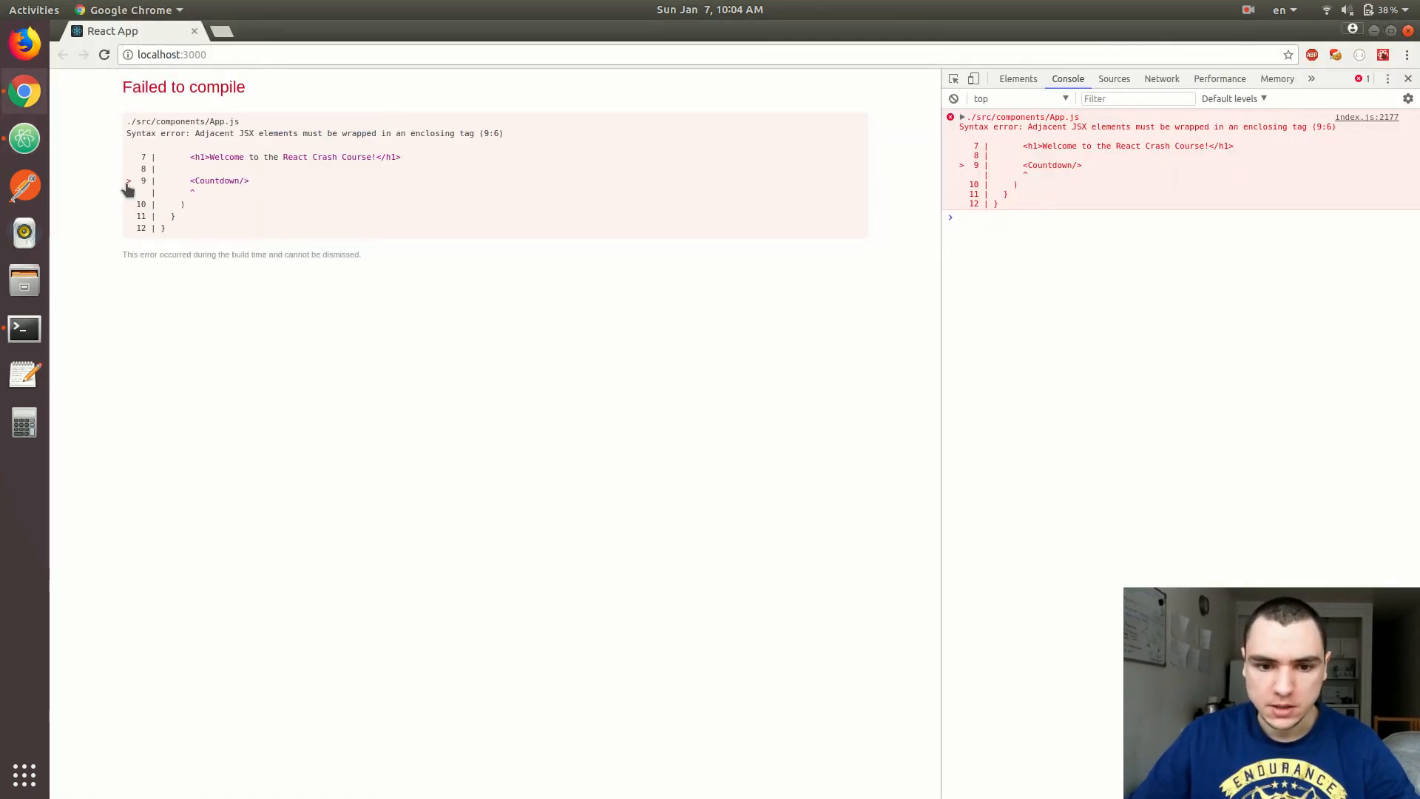
mouse_move(439, 134)
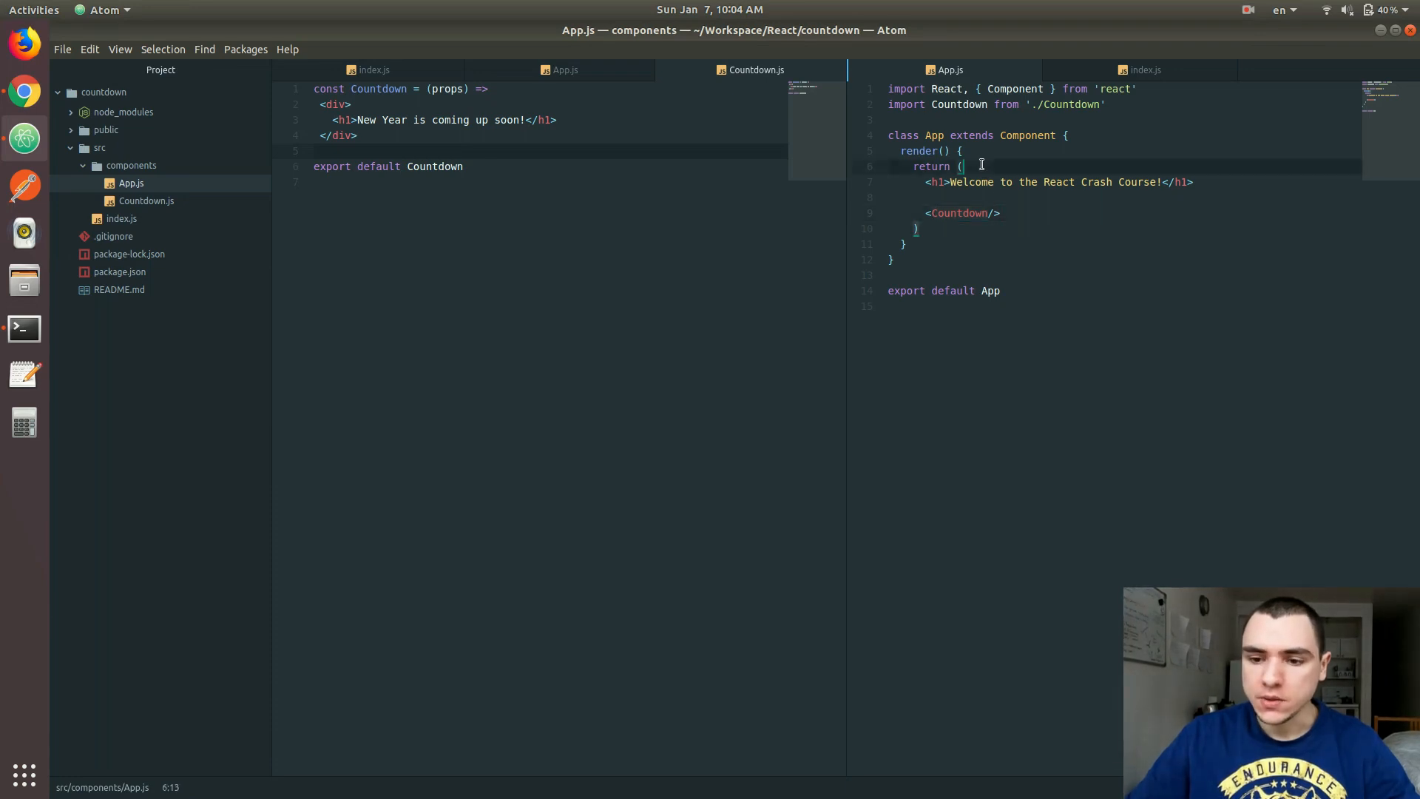
Wrap the welcome heading and <Countdown/> in an enclosing div in App.js
text(<div>)
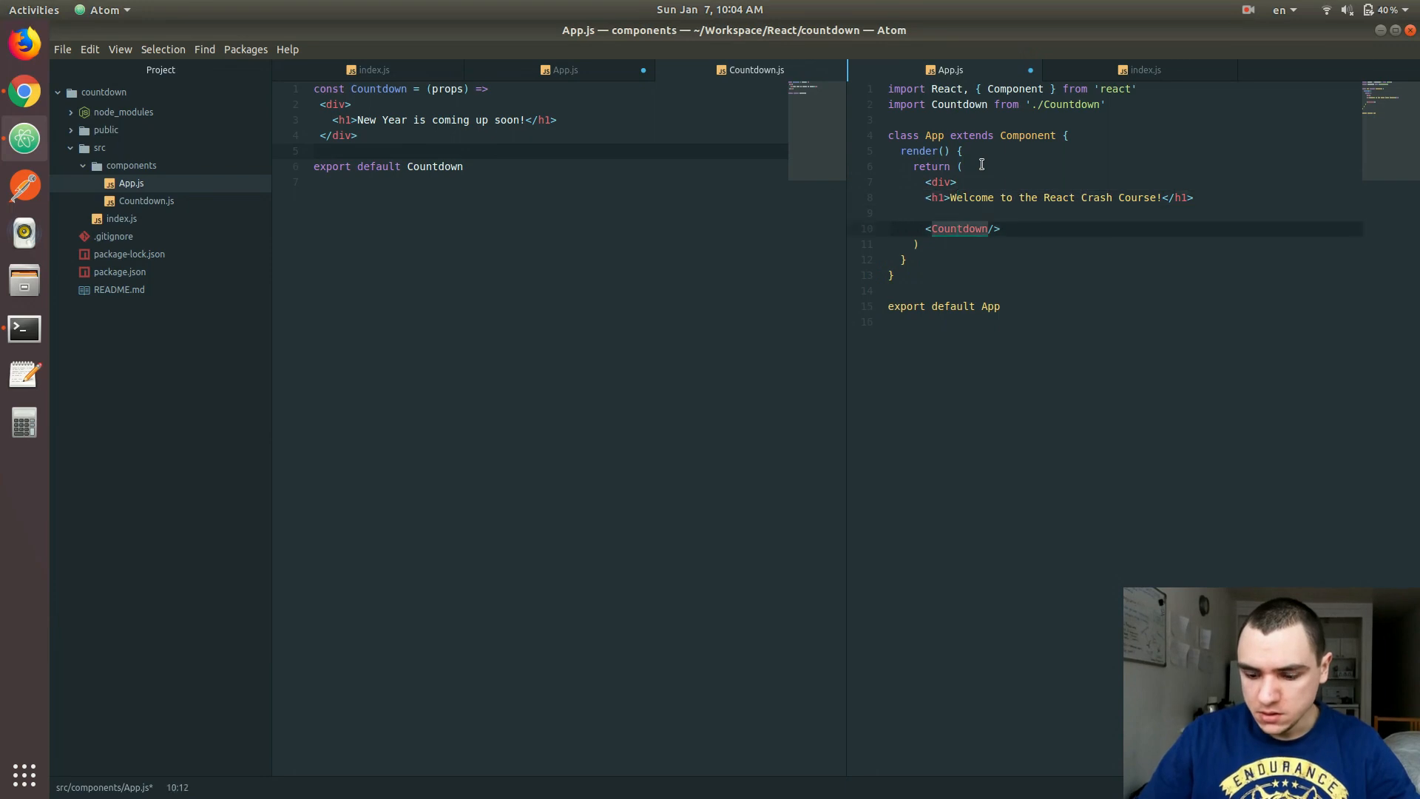
text(</div>)
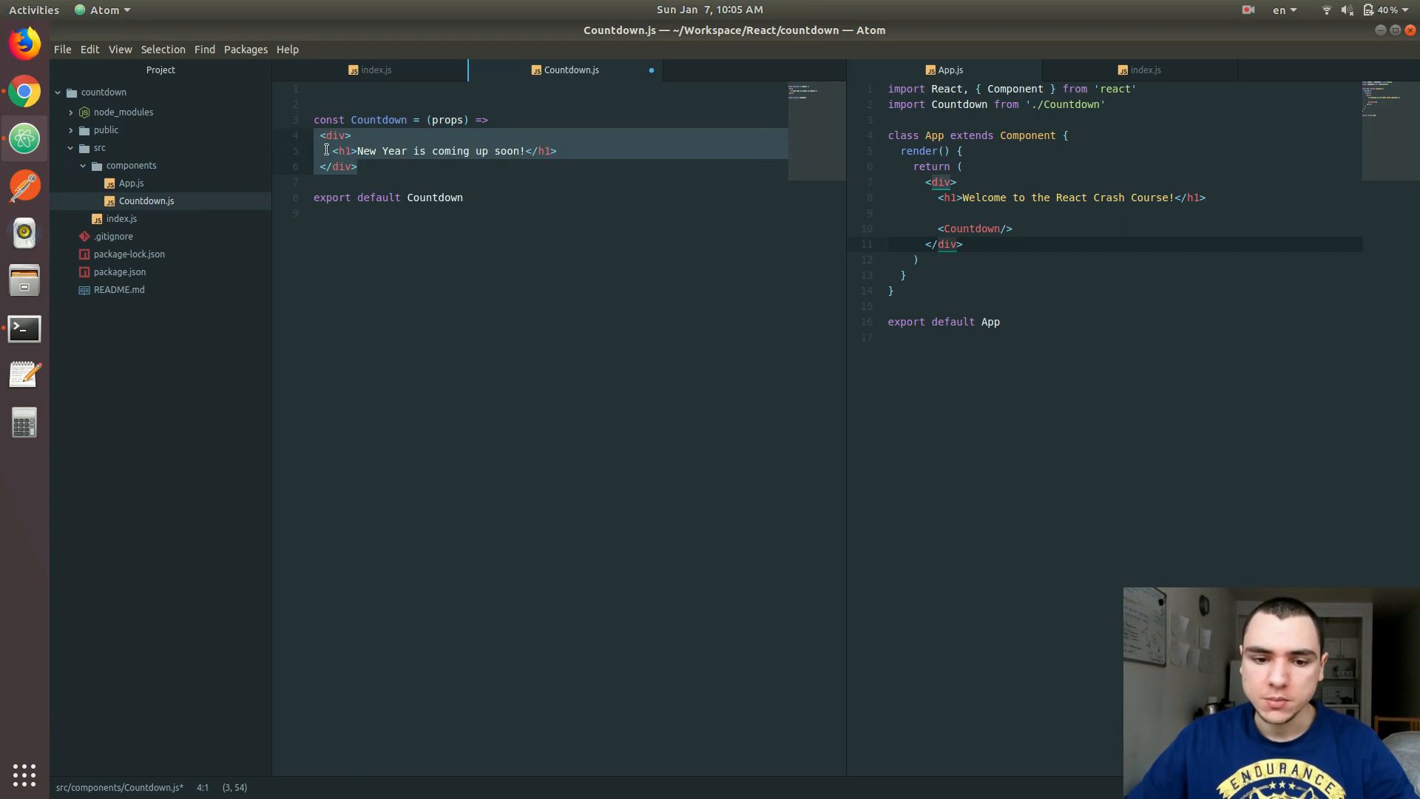
mouse_move(340, 156)
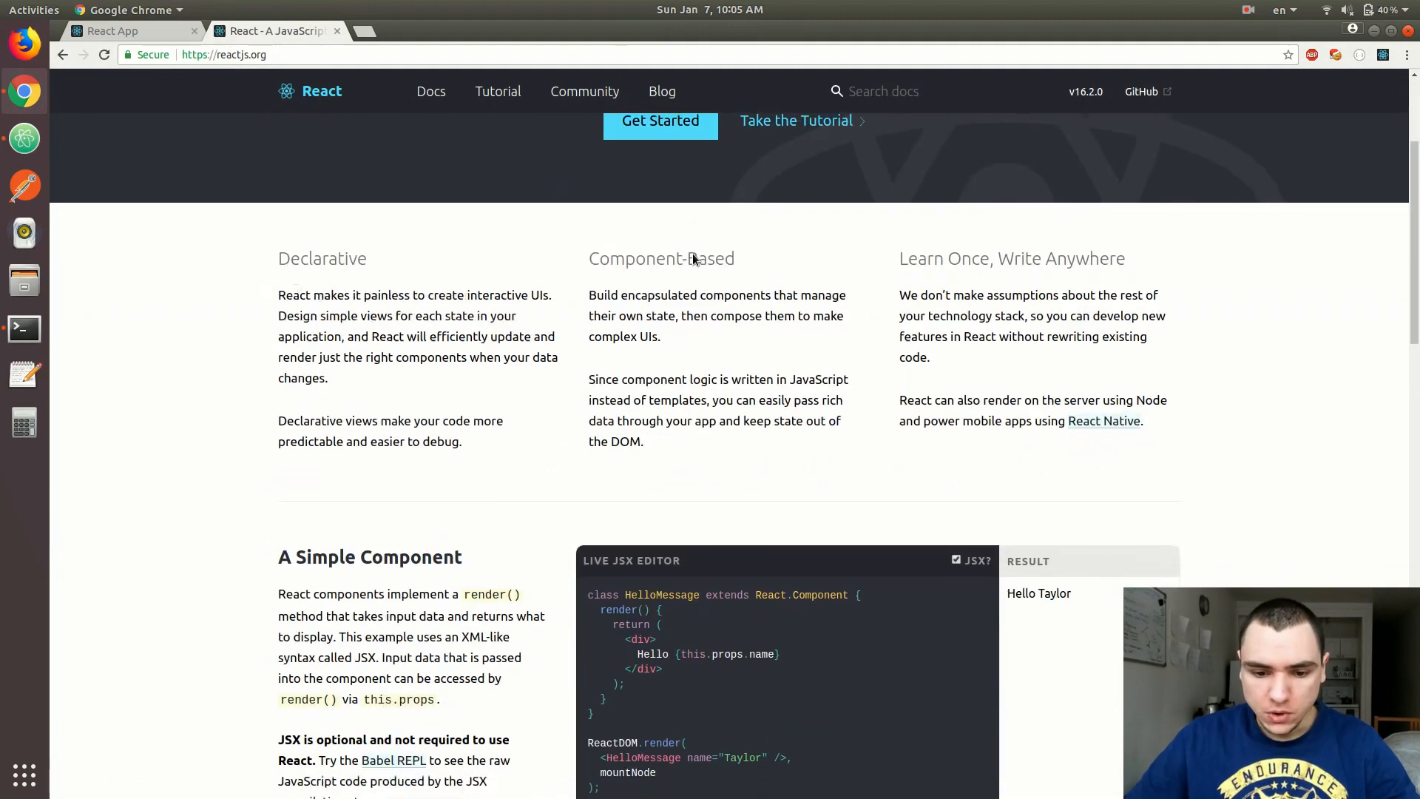
Scroll reactjs.org to 'A Simple Component' and follow its Babel REPL link
scroll(down, 3)
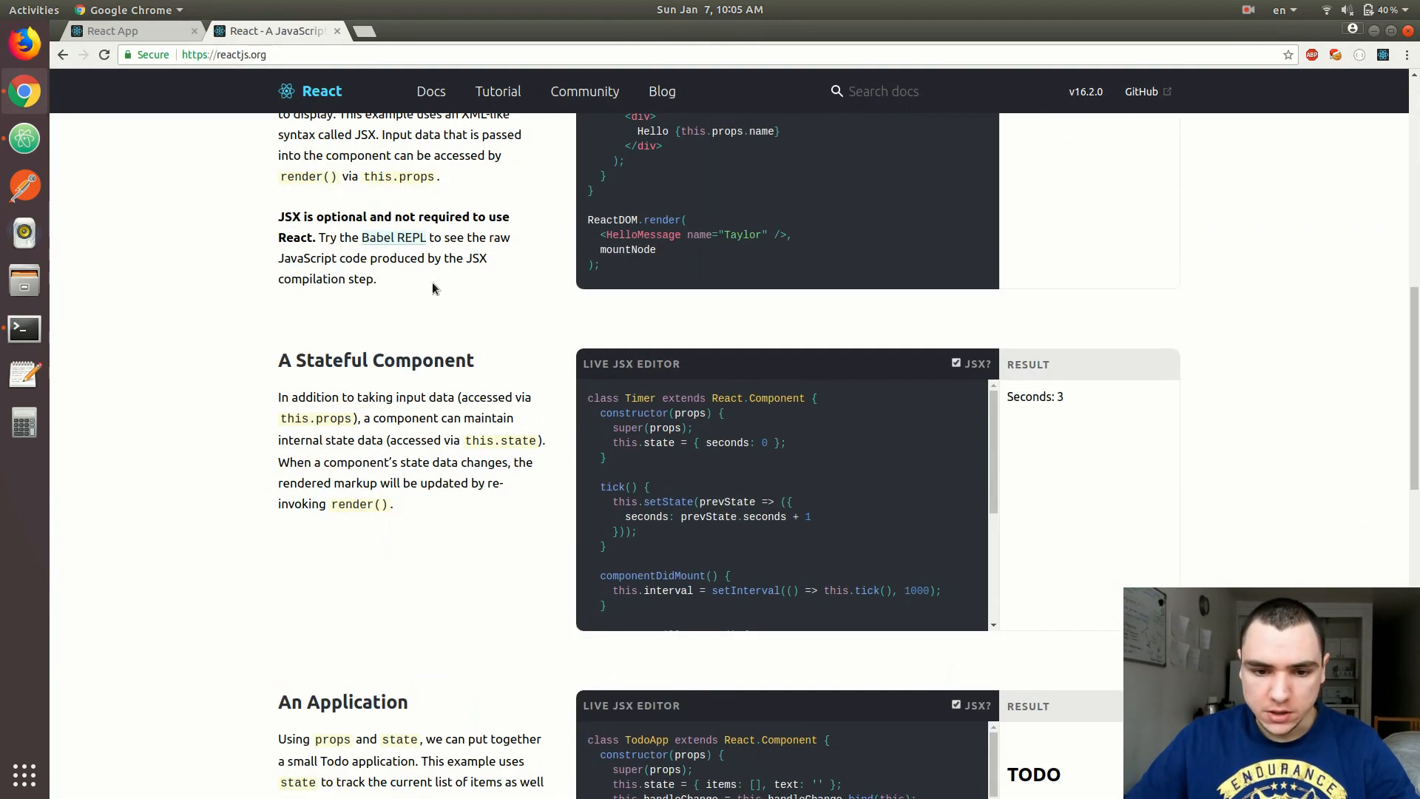
click(393, 237)
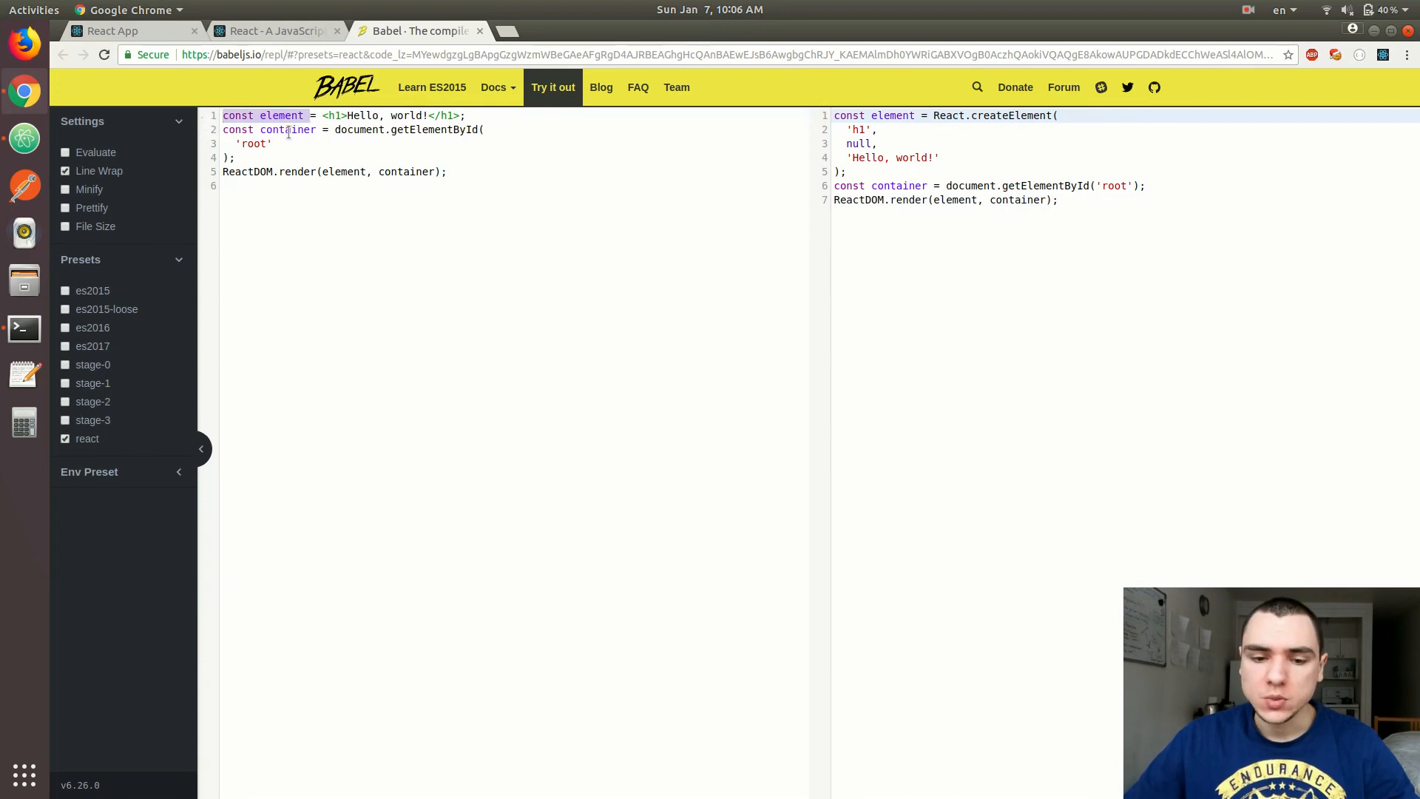
Join the getElementById('root') call onto one line and highlight React.createElement in the output
click(274, 143)
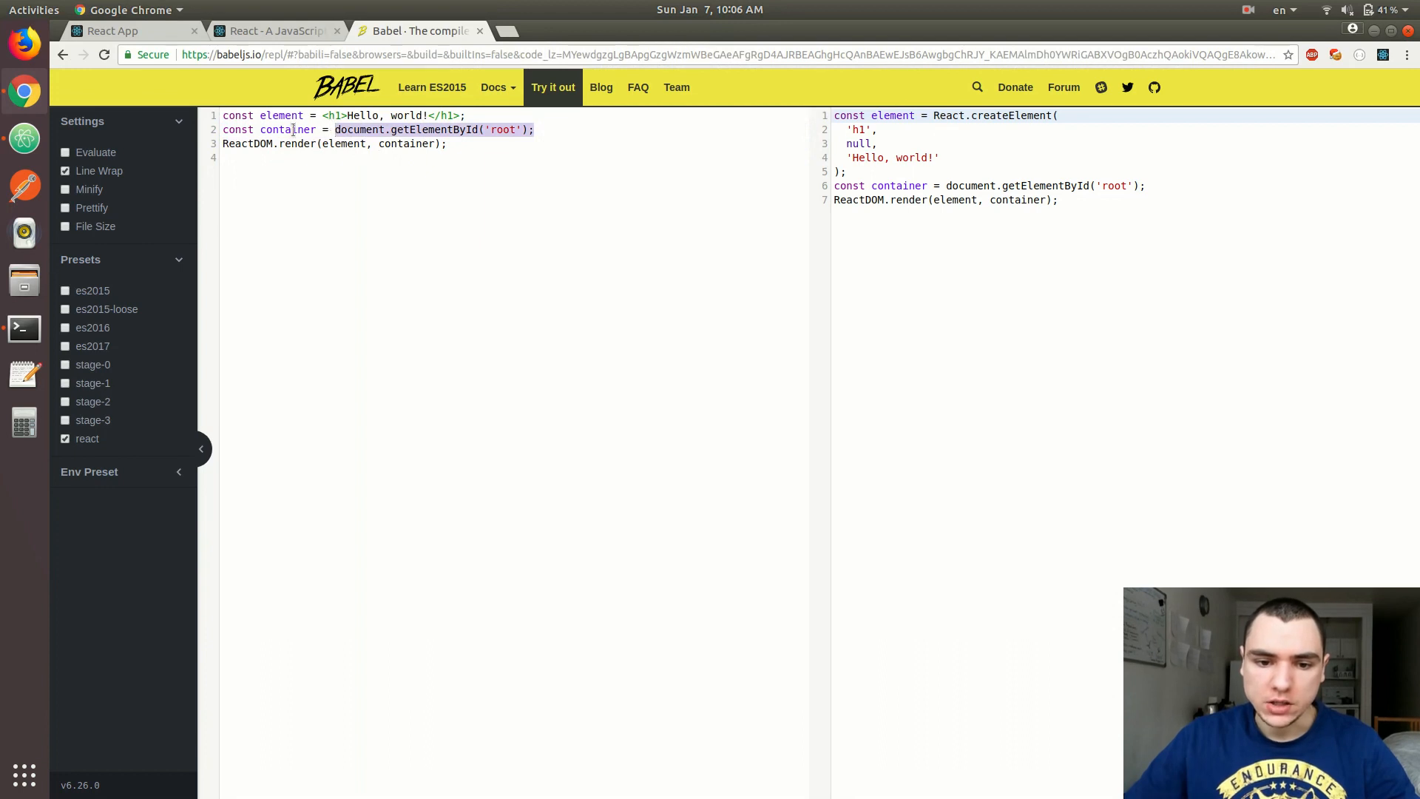
double_click(287, 130)
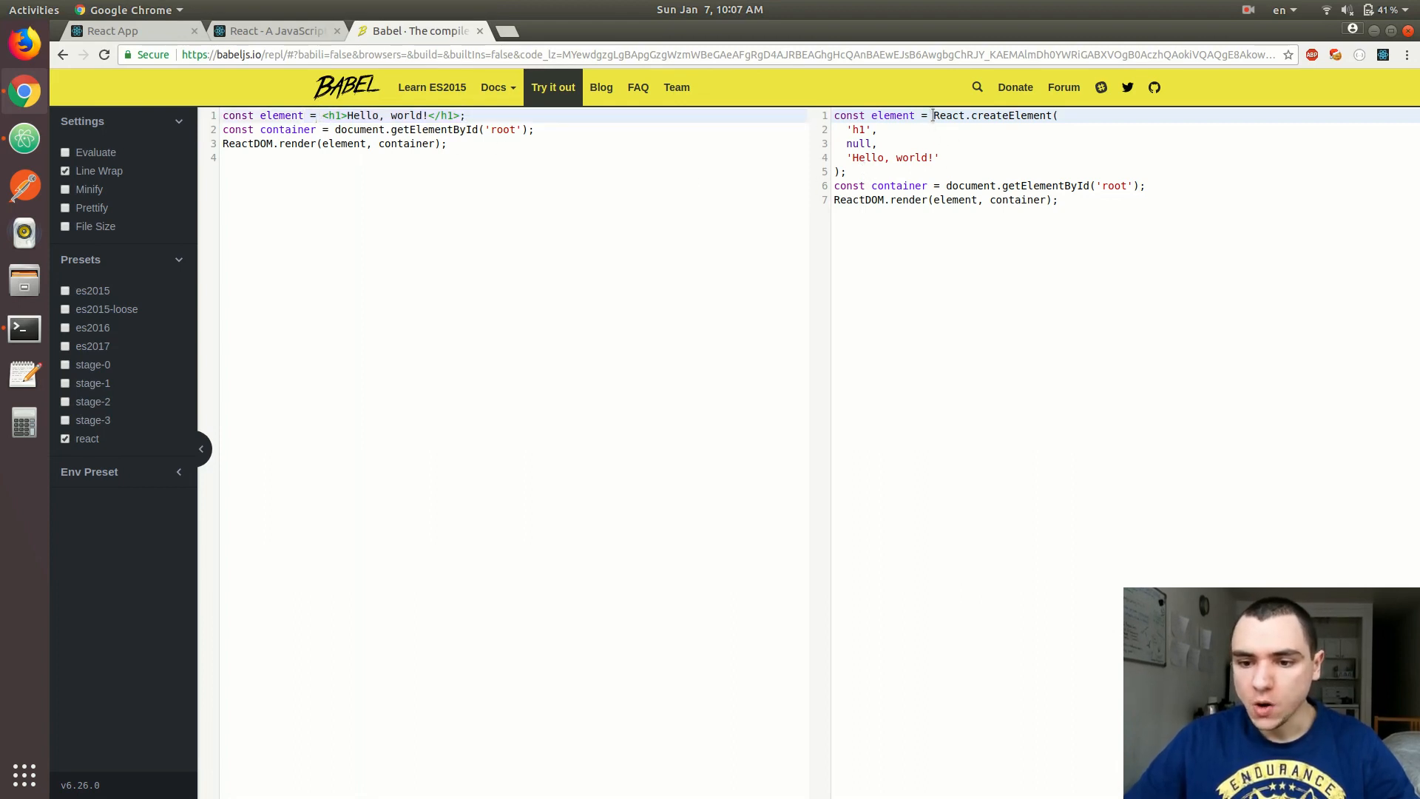
double_click(992, 115)
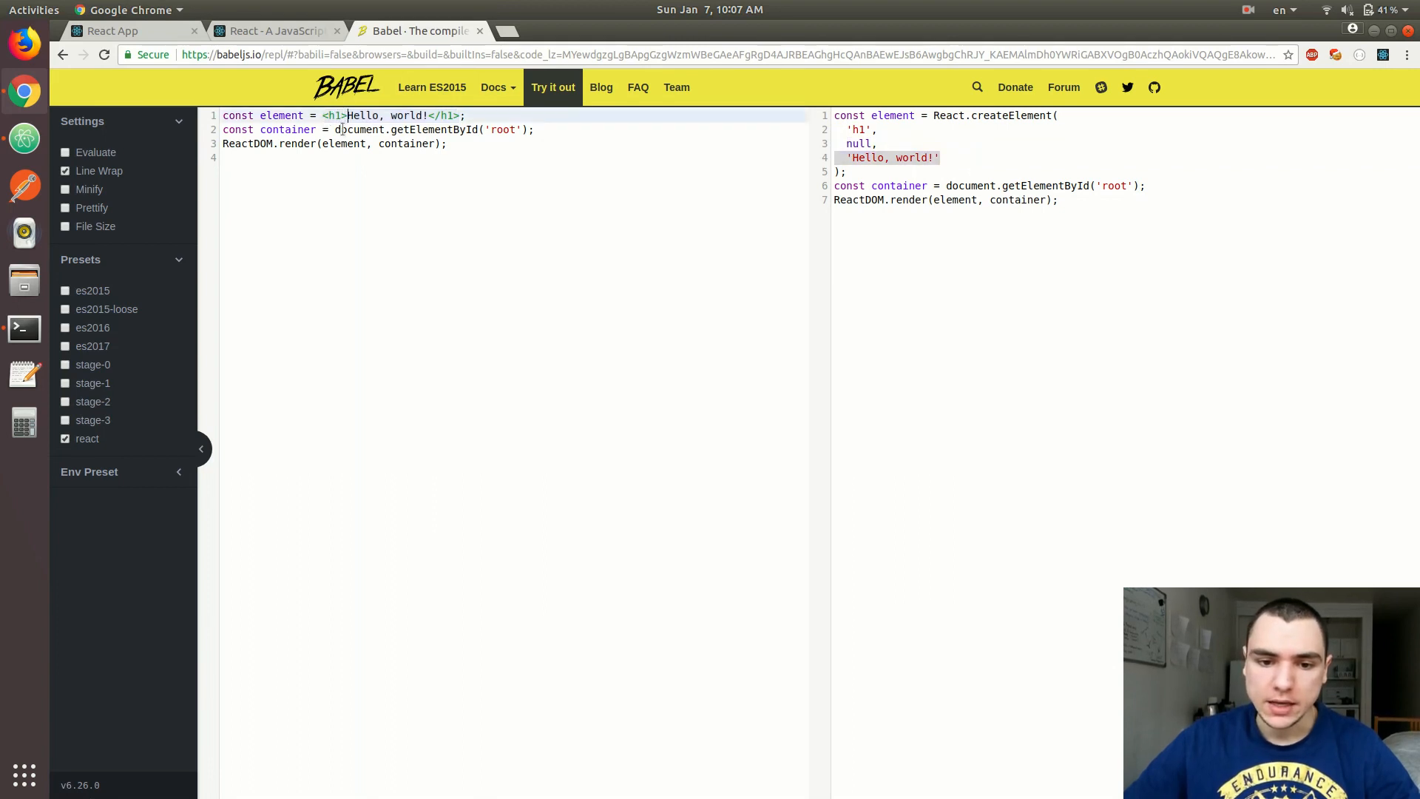
Add a class attribute to the h1 and test a class Human {} declaration
text(class)
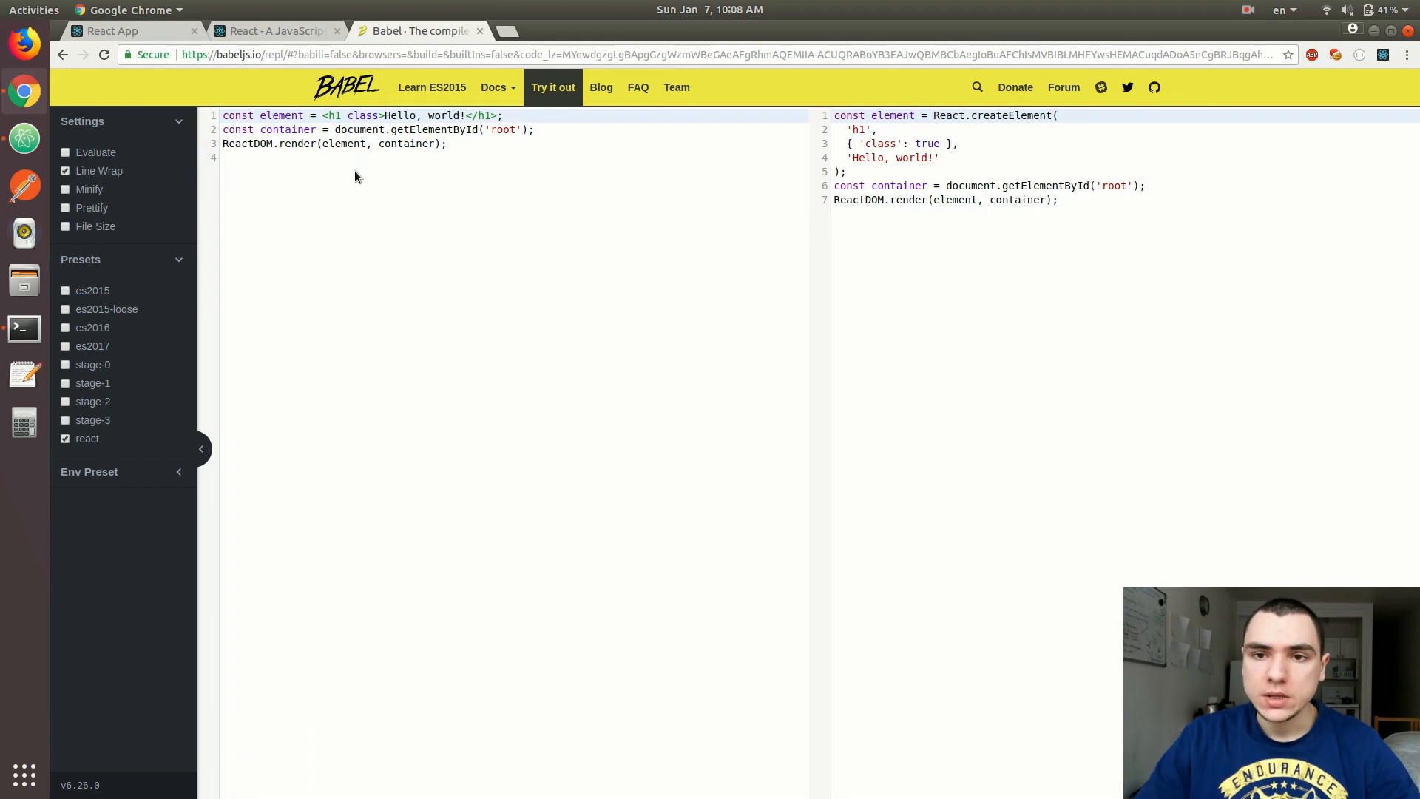
text(=")
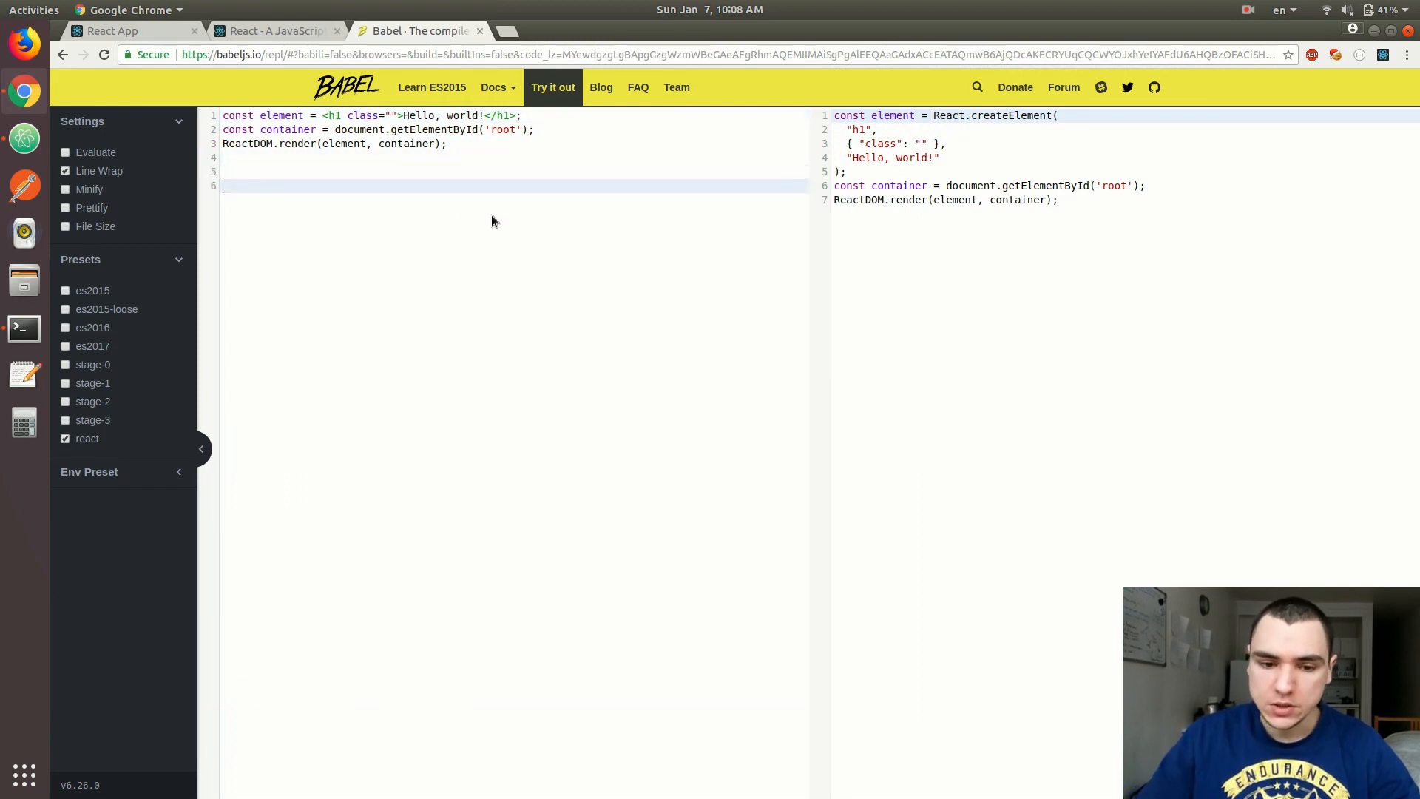
text(class)
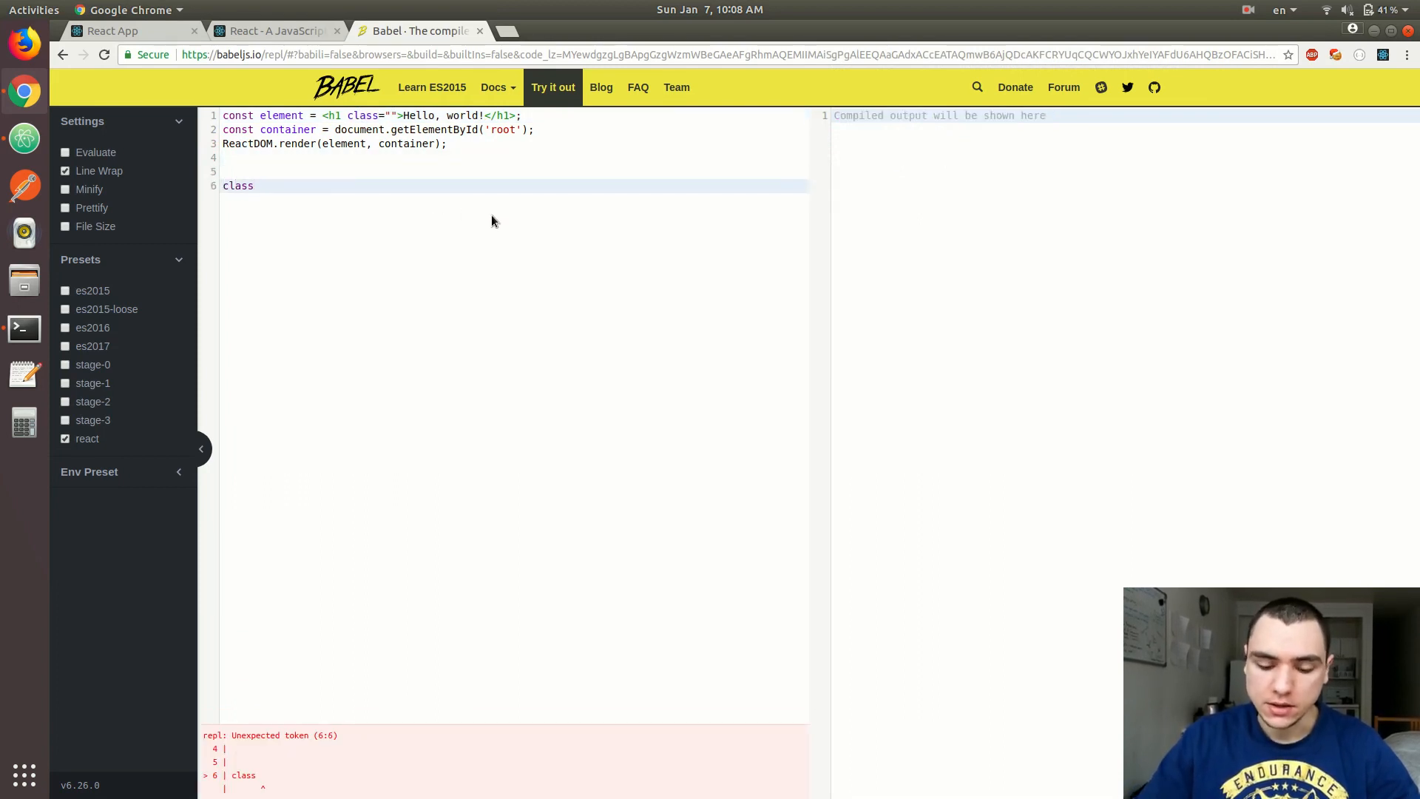
text(Human {)
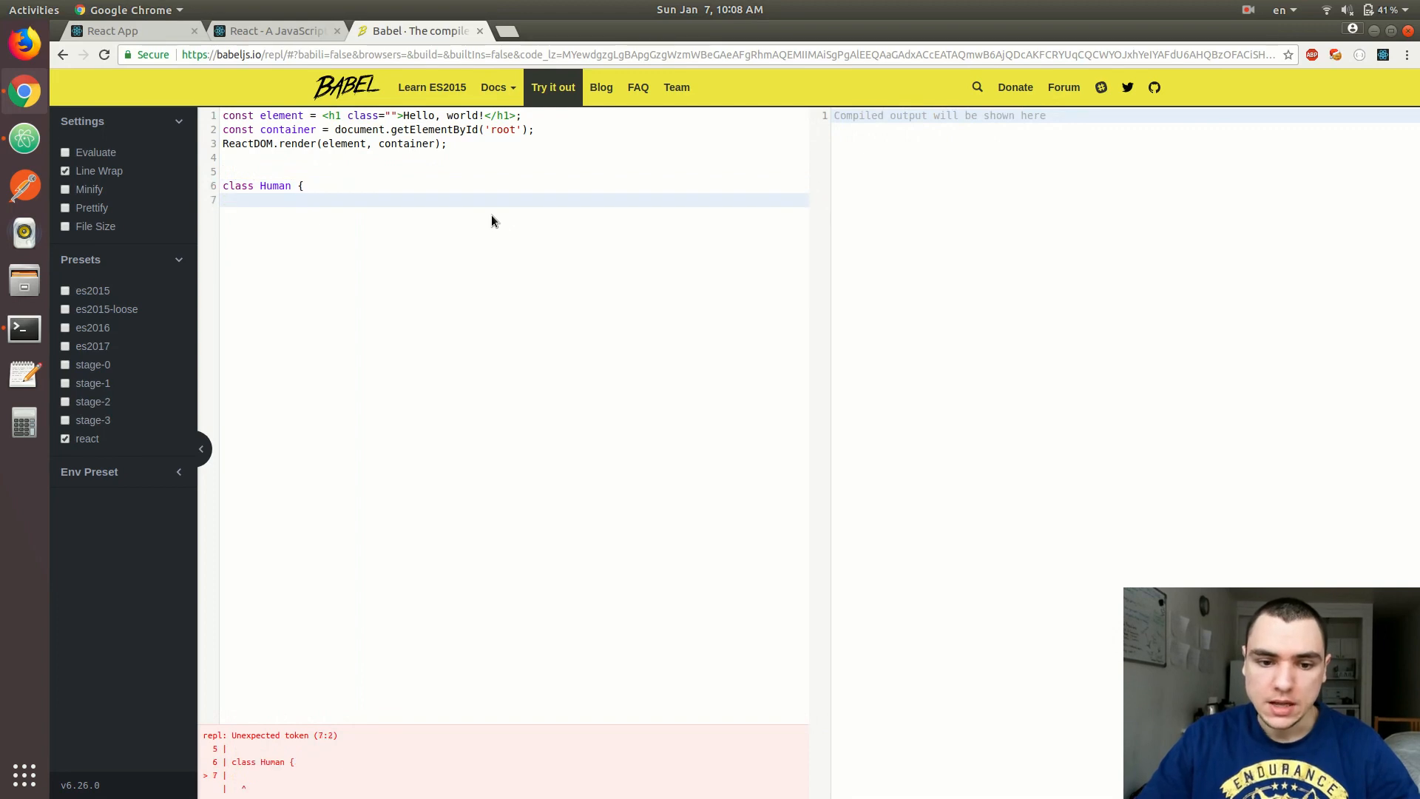
text(})
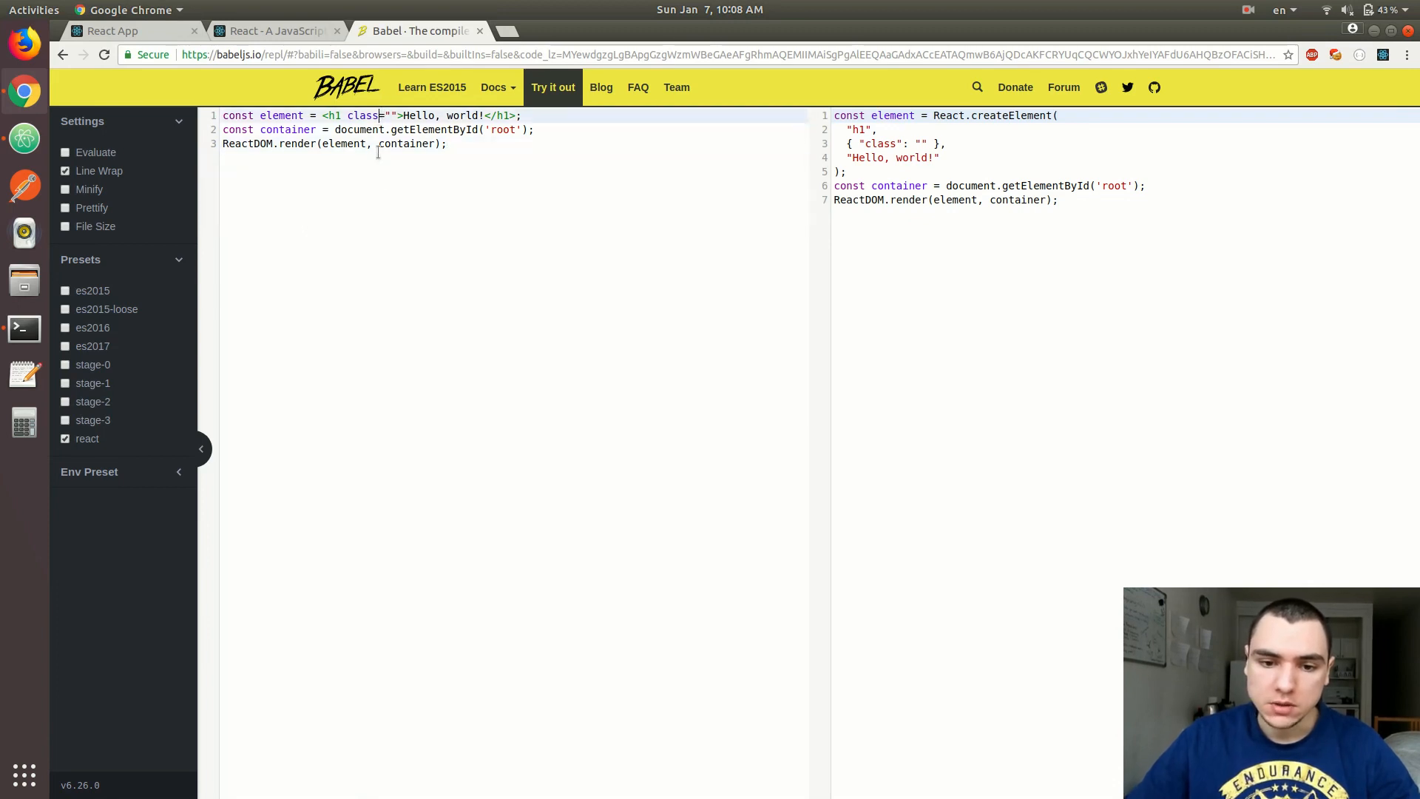
Rename the attribute to className="heading", try .className = 'foo', and add an id
text(Name)
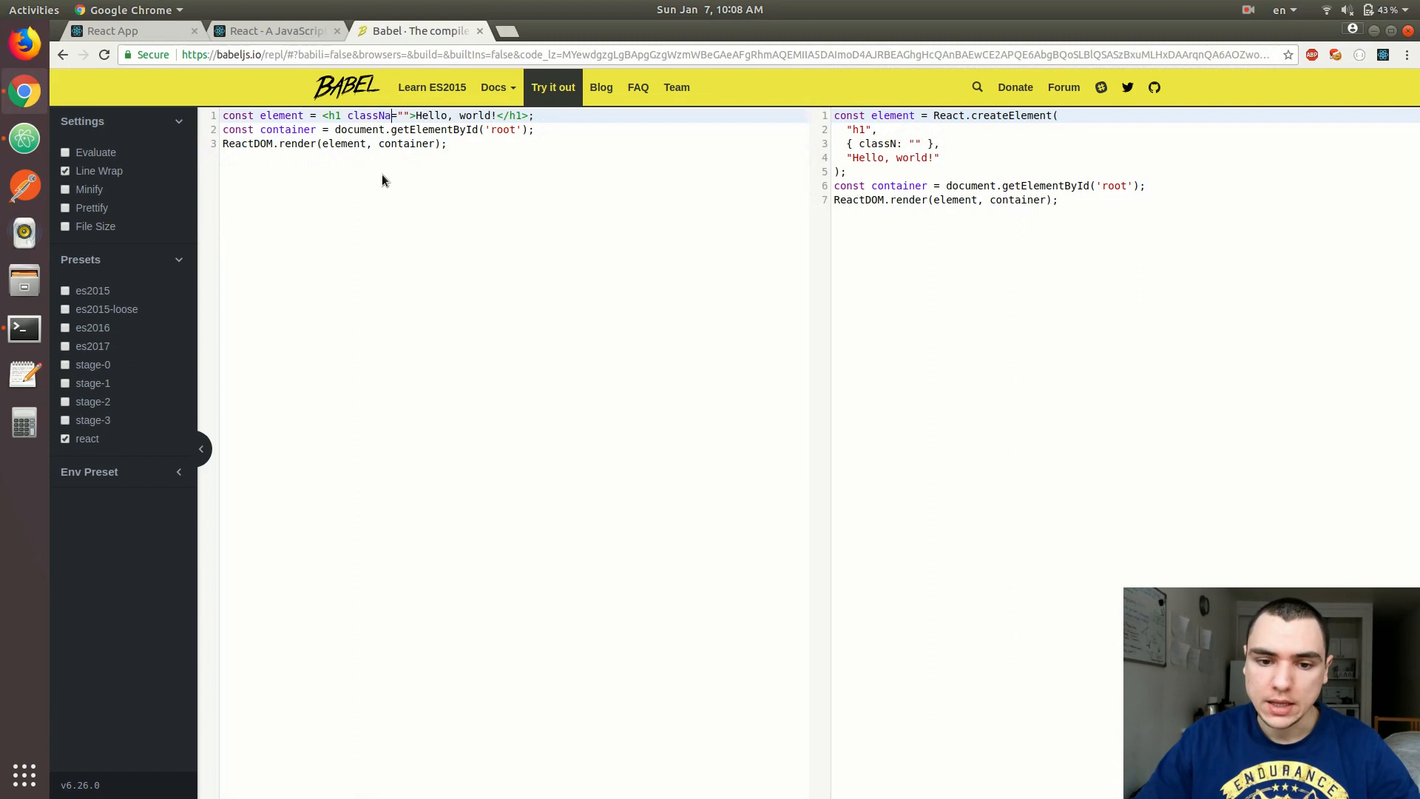
text(me)
text(document.getElementById('root)
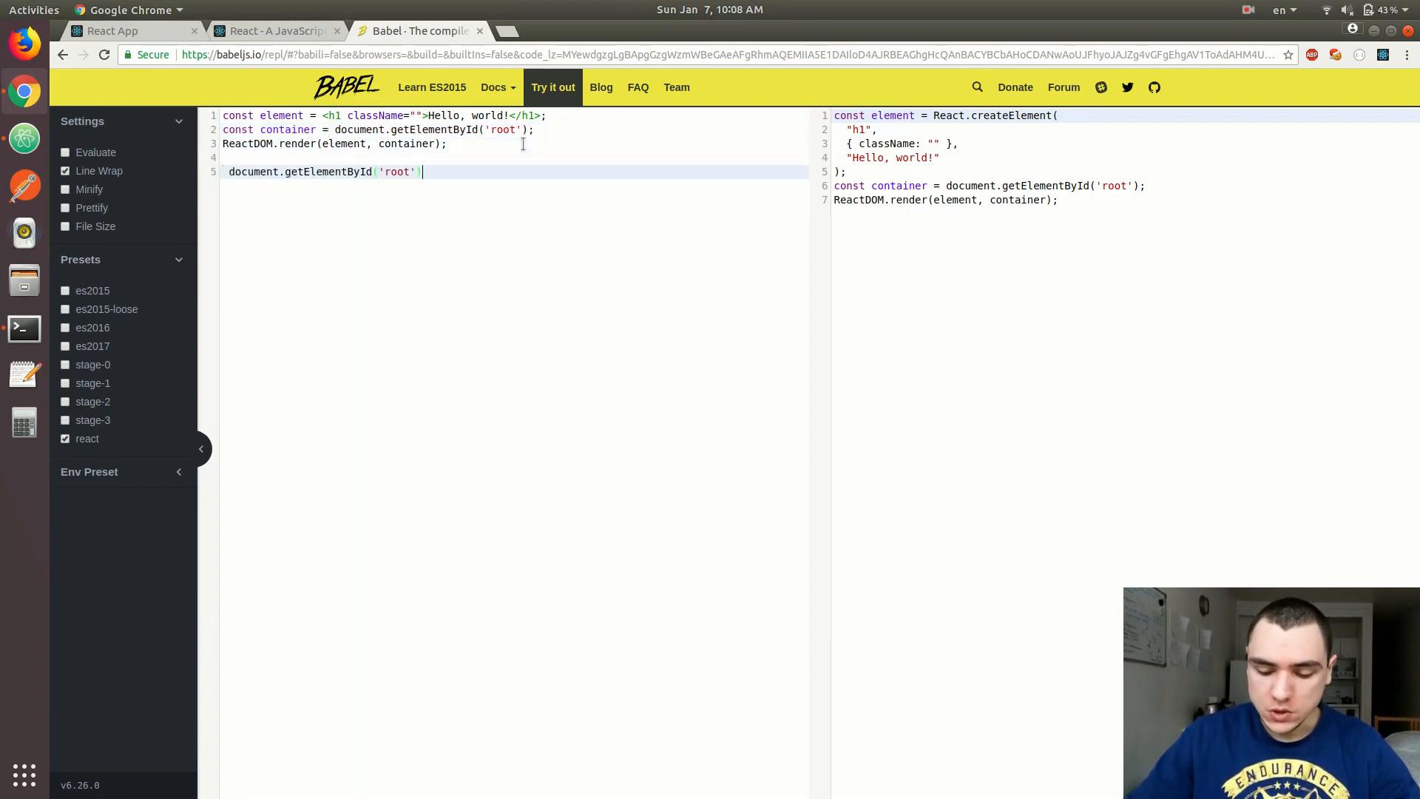
text(.className)
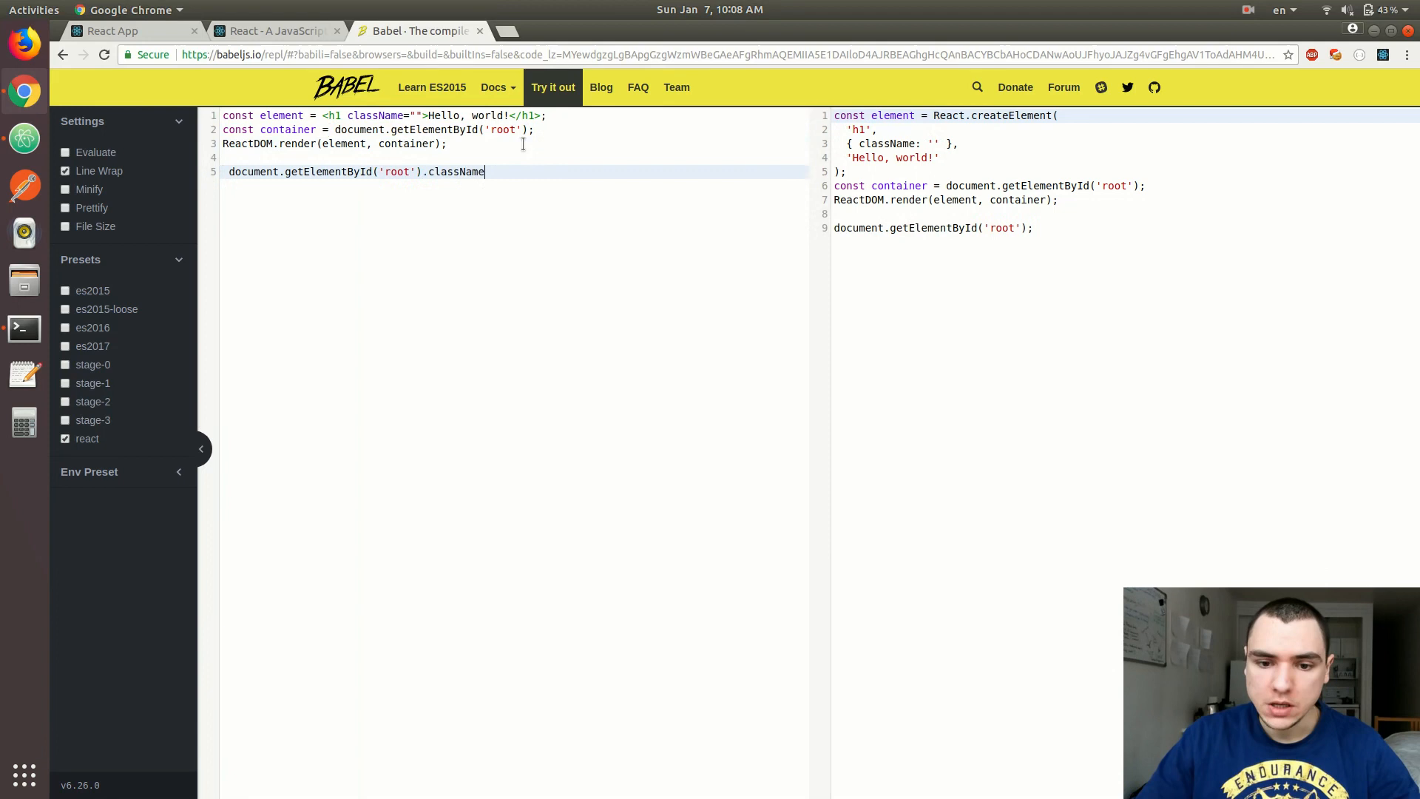
text(= 'foo')
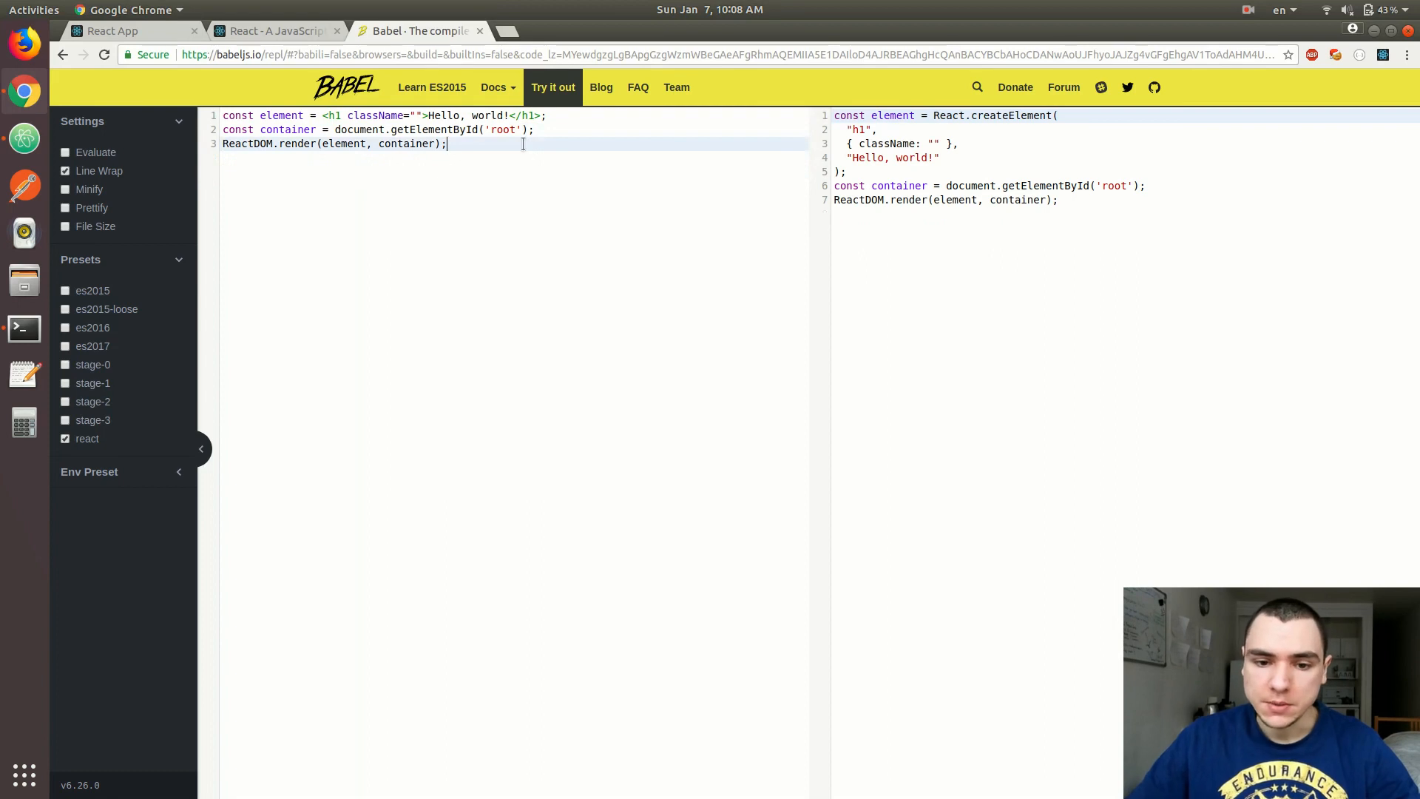
text(heading)
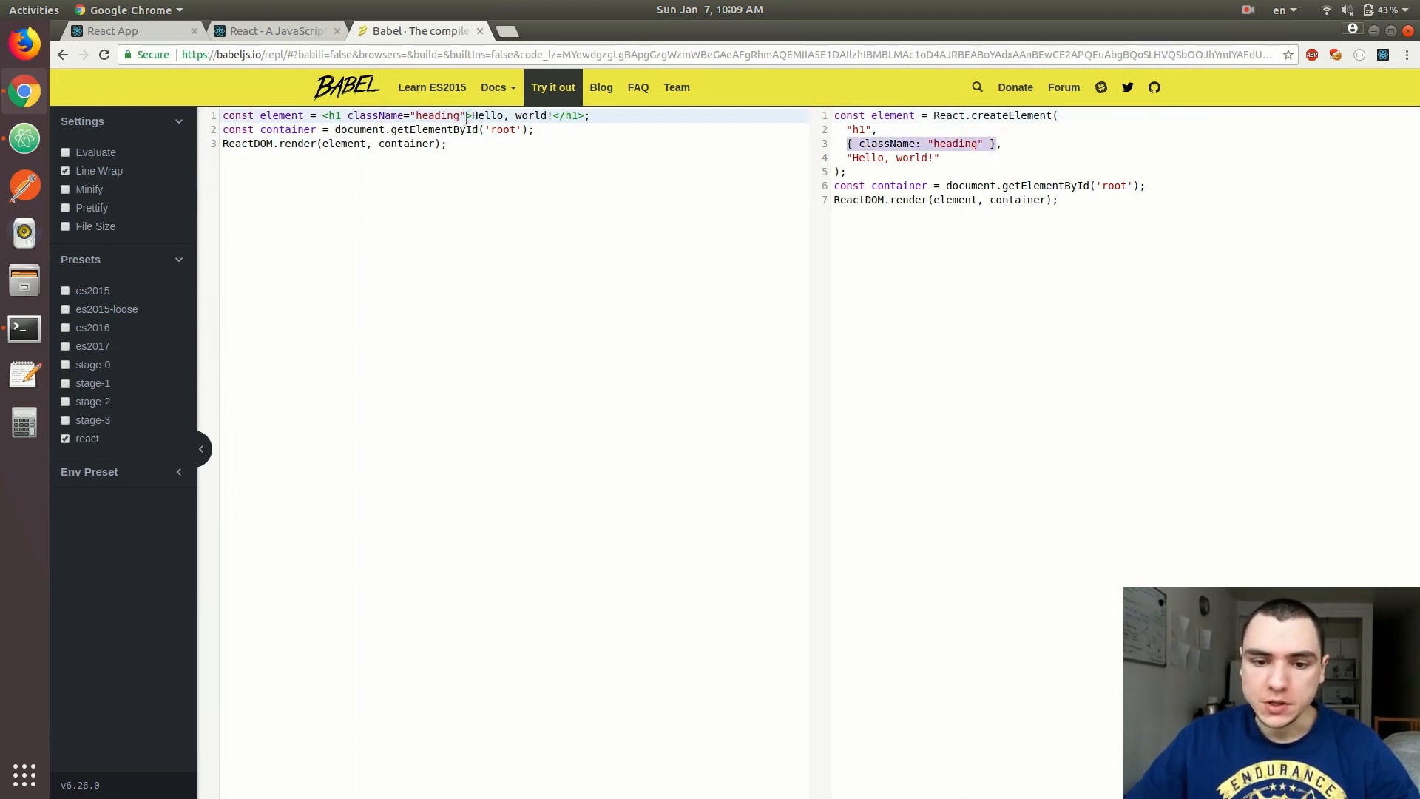
text(id="heading1")
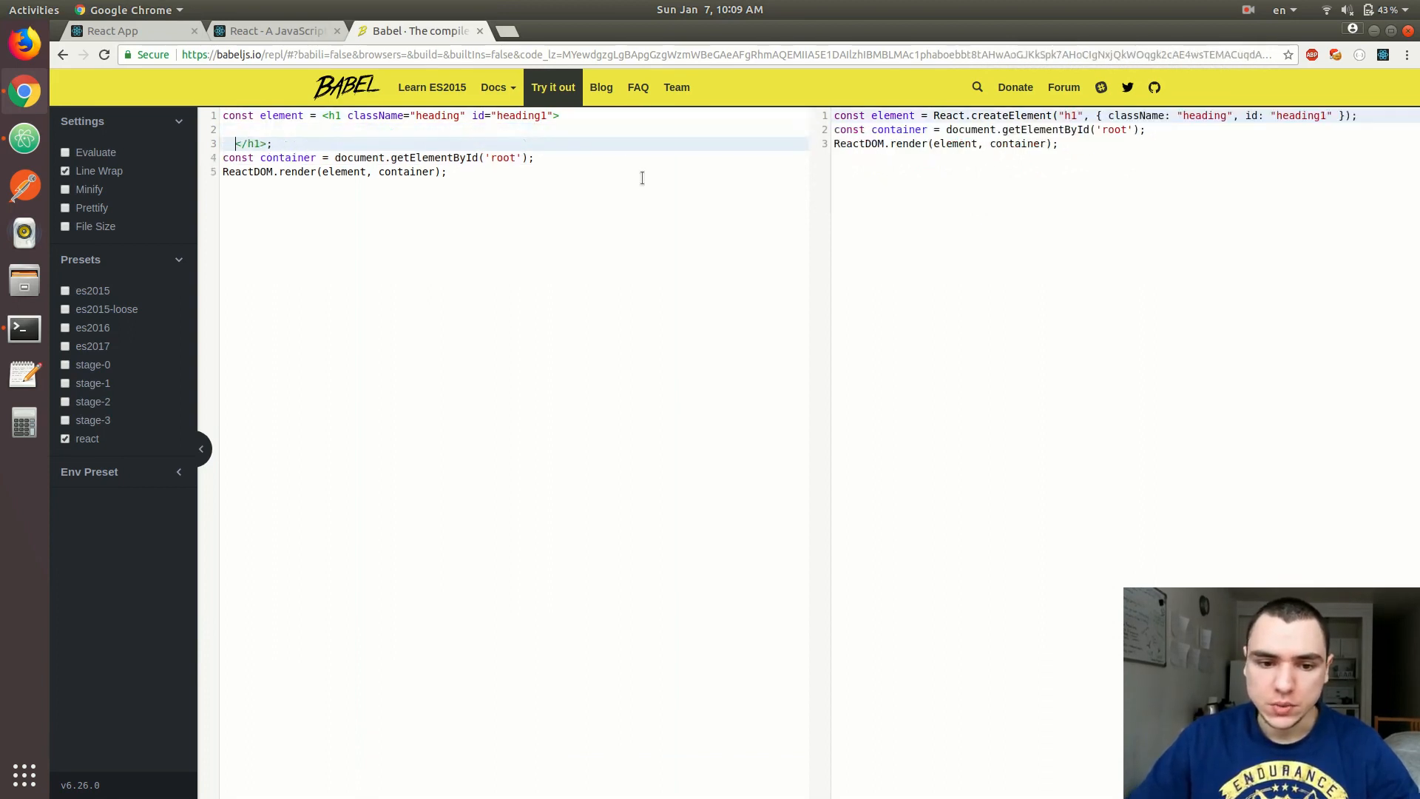
Nest <span>Hello!</span> inside the h1, producing a nested createElement call
text(<s)
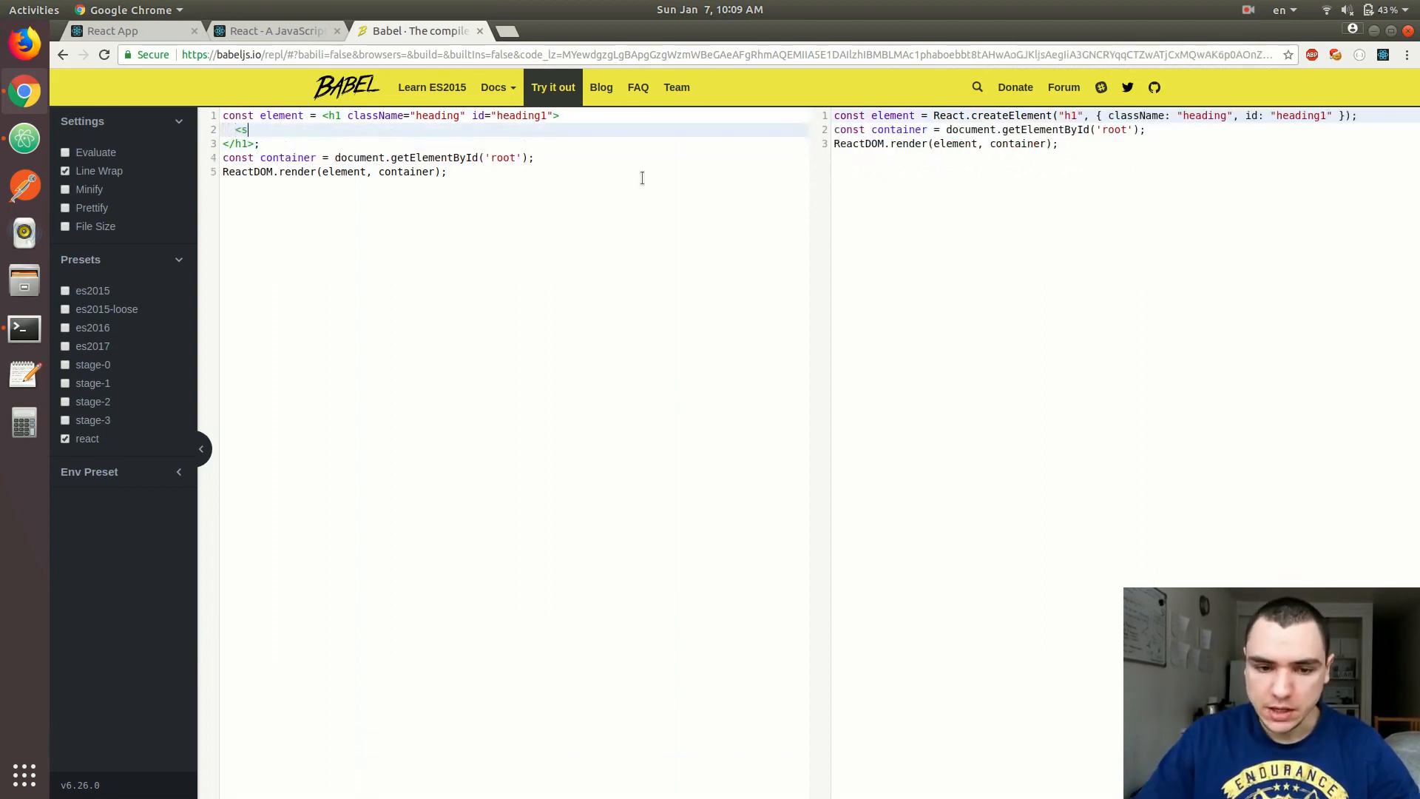
text(pan>He)
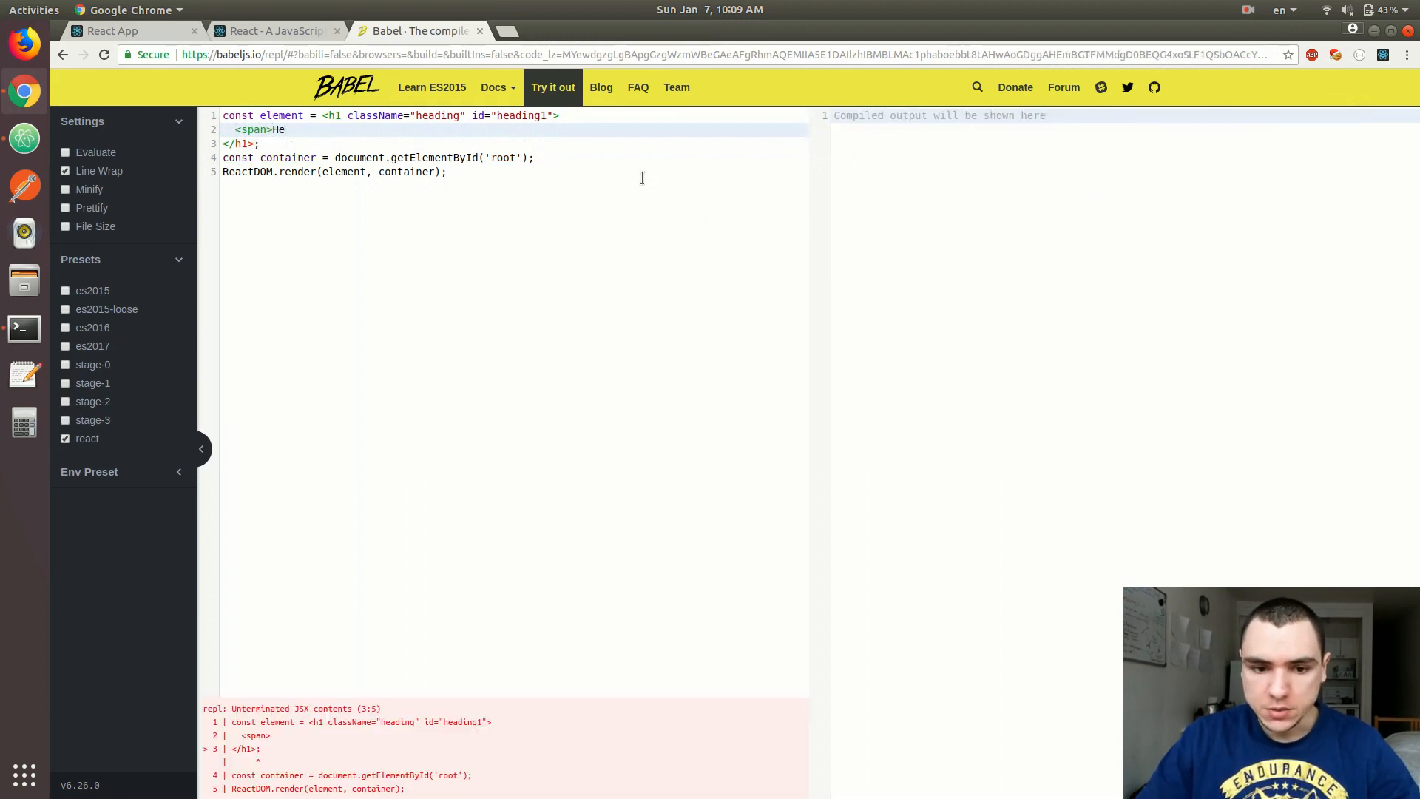
text(llo!</span>)
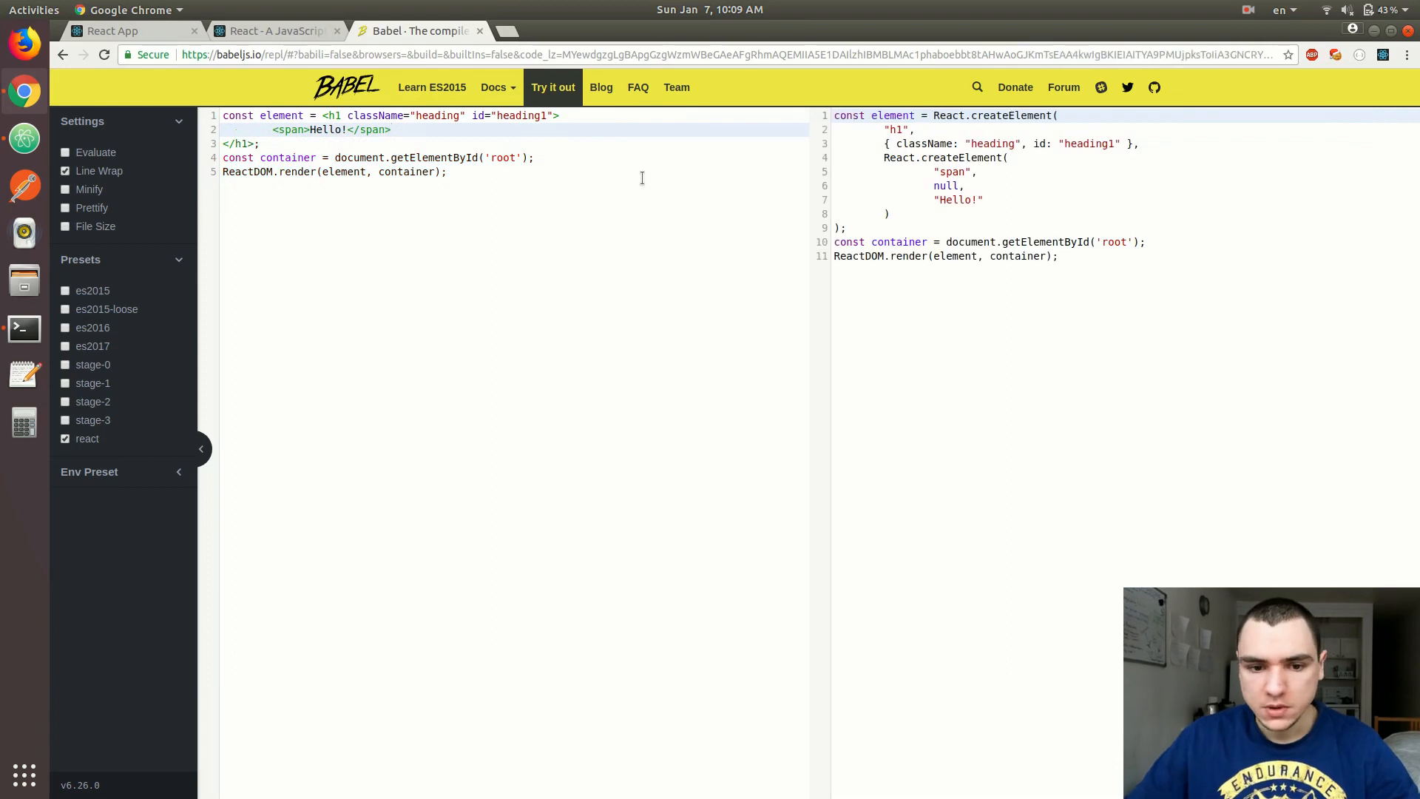
mouse_move(347, 167)
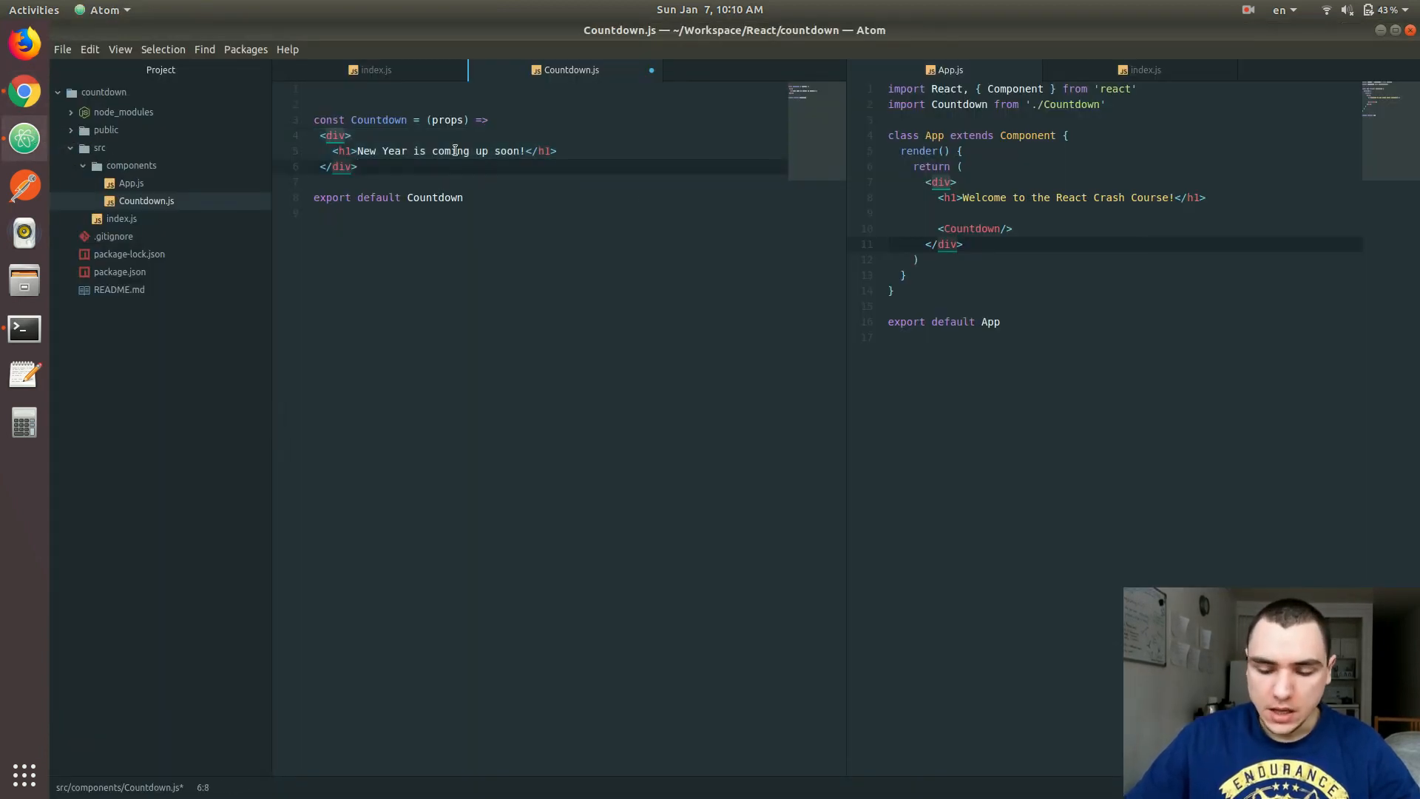
Begin import React from 'react' in Countdown.js, then view the React App tab
text(imp)
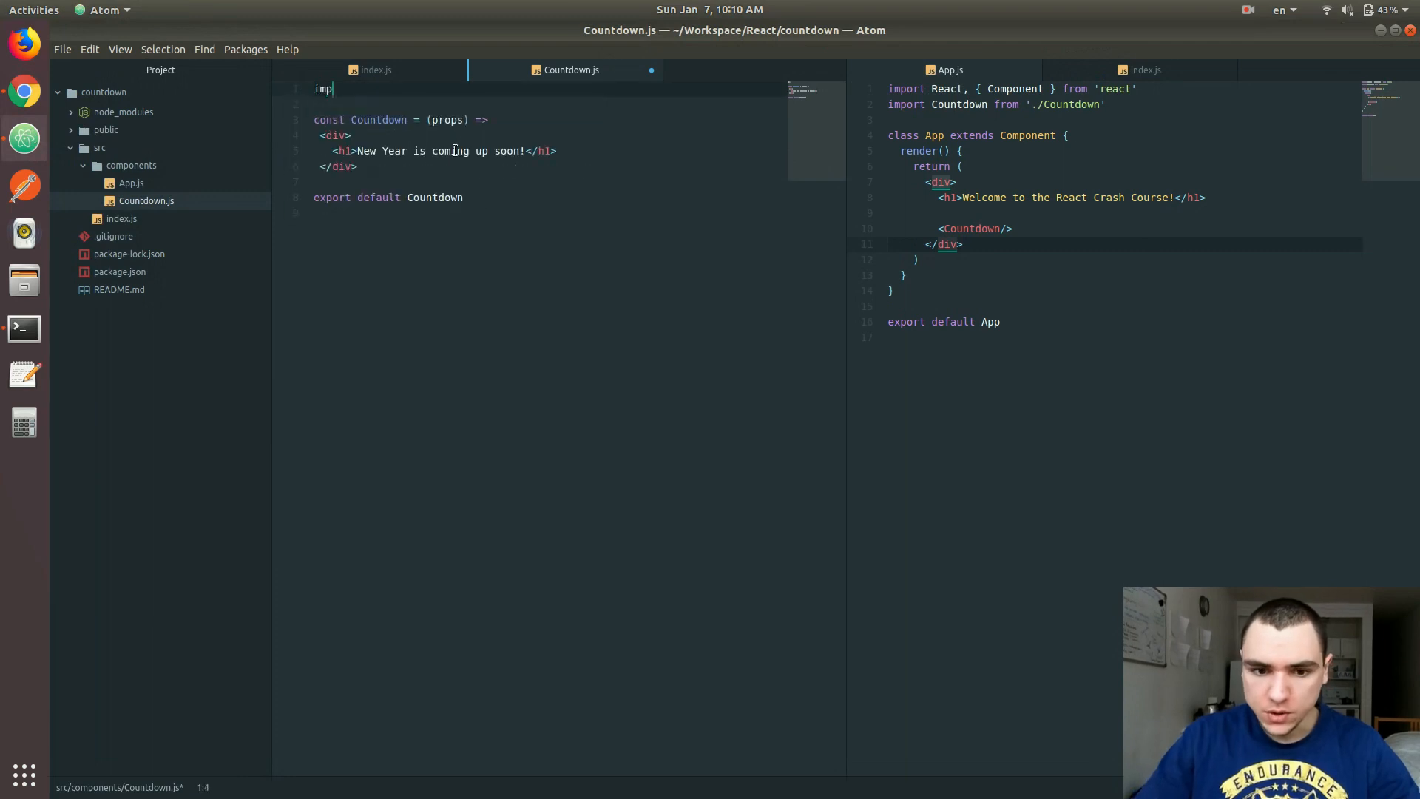
text(ort React f)
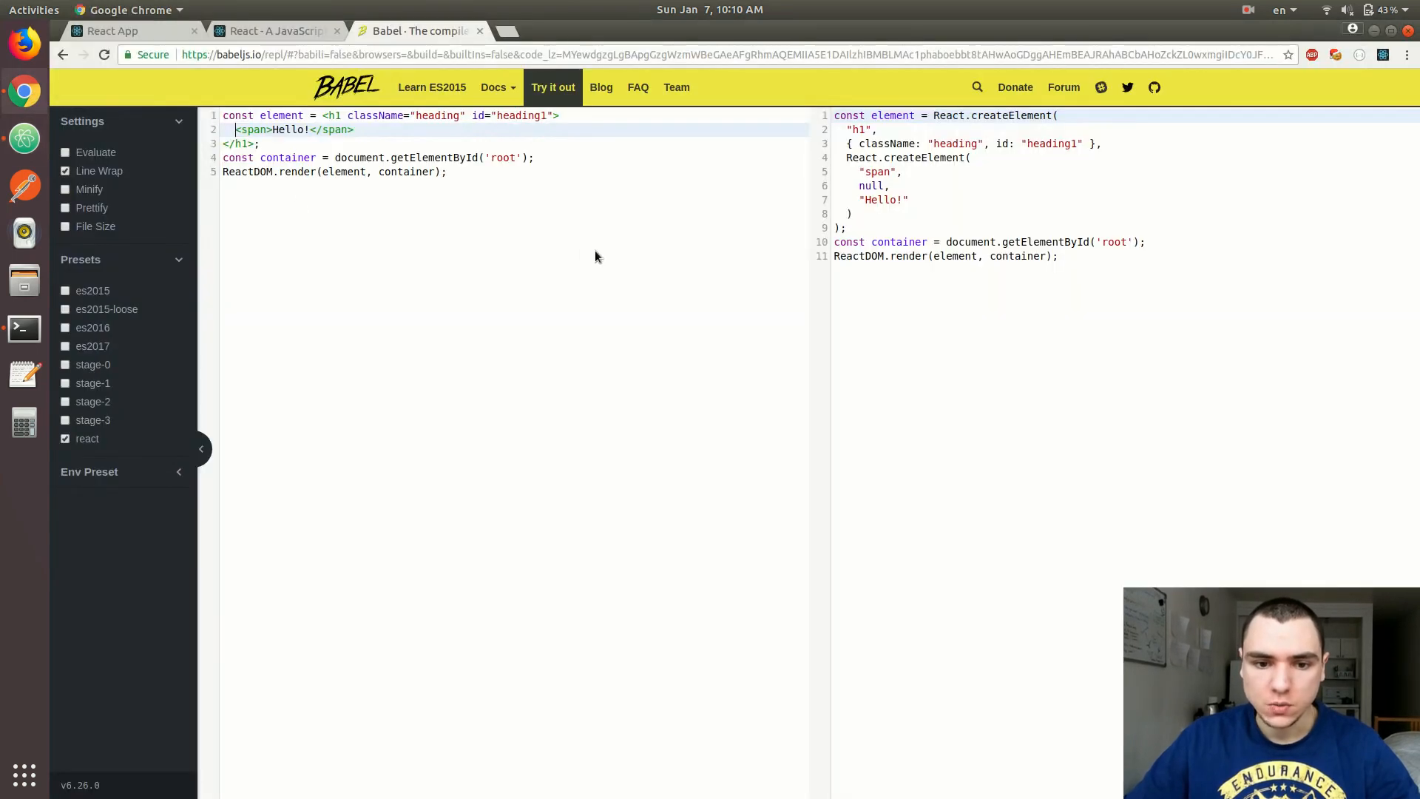
click(112, 30)
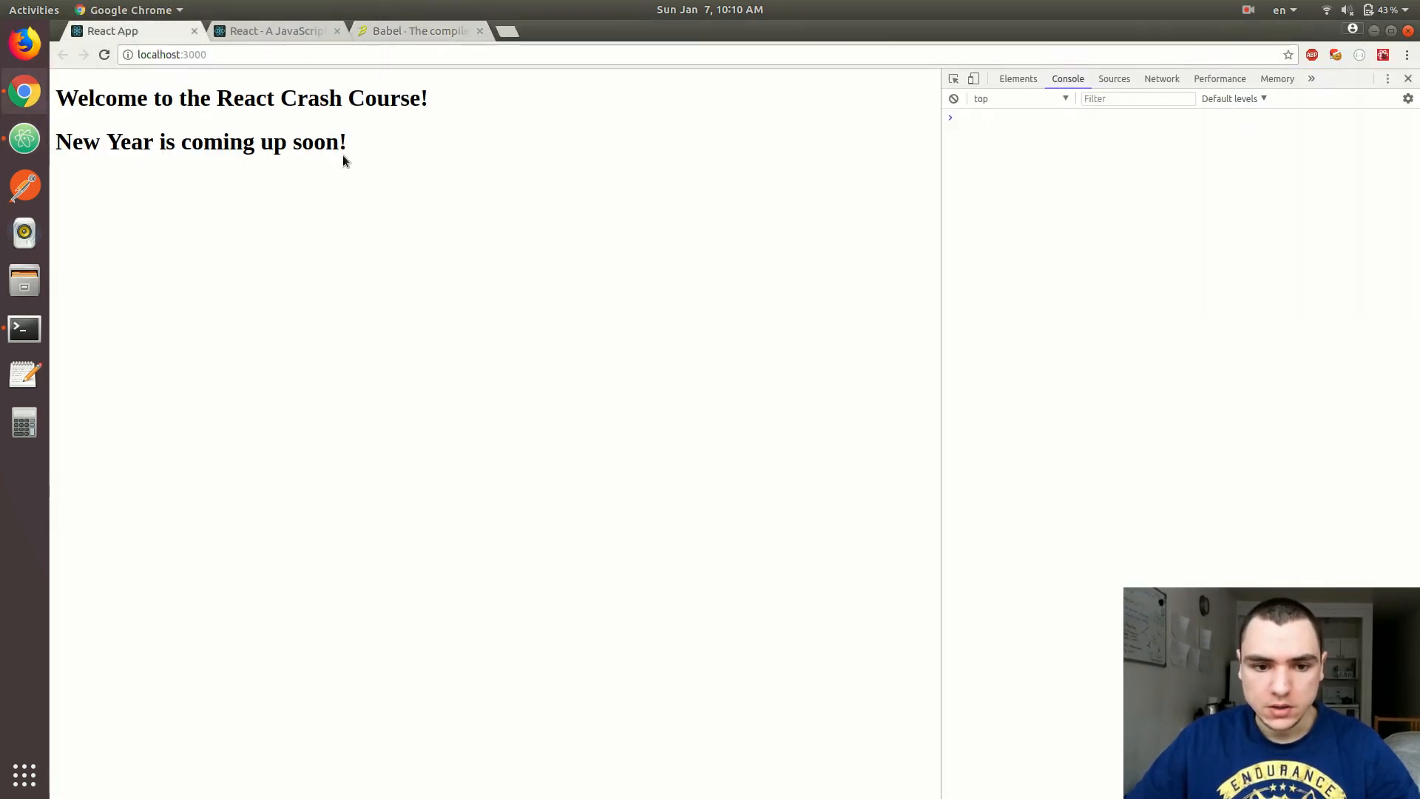
mouse_move(63, 224)
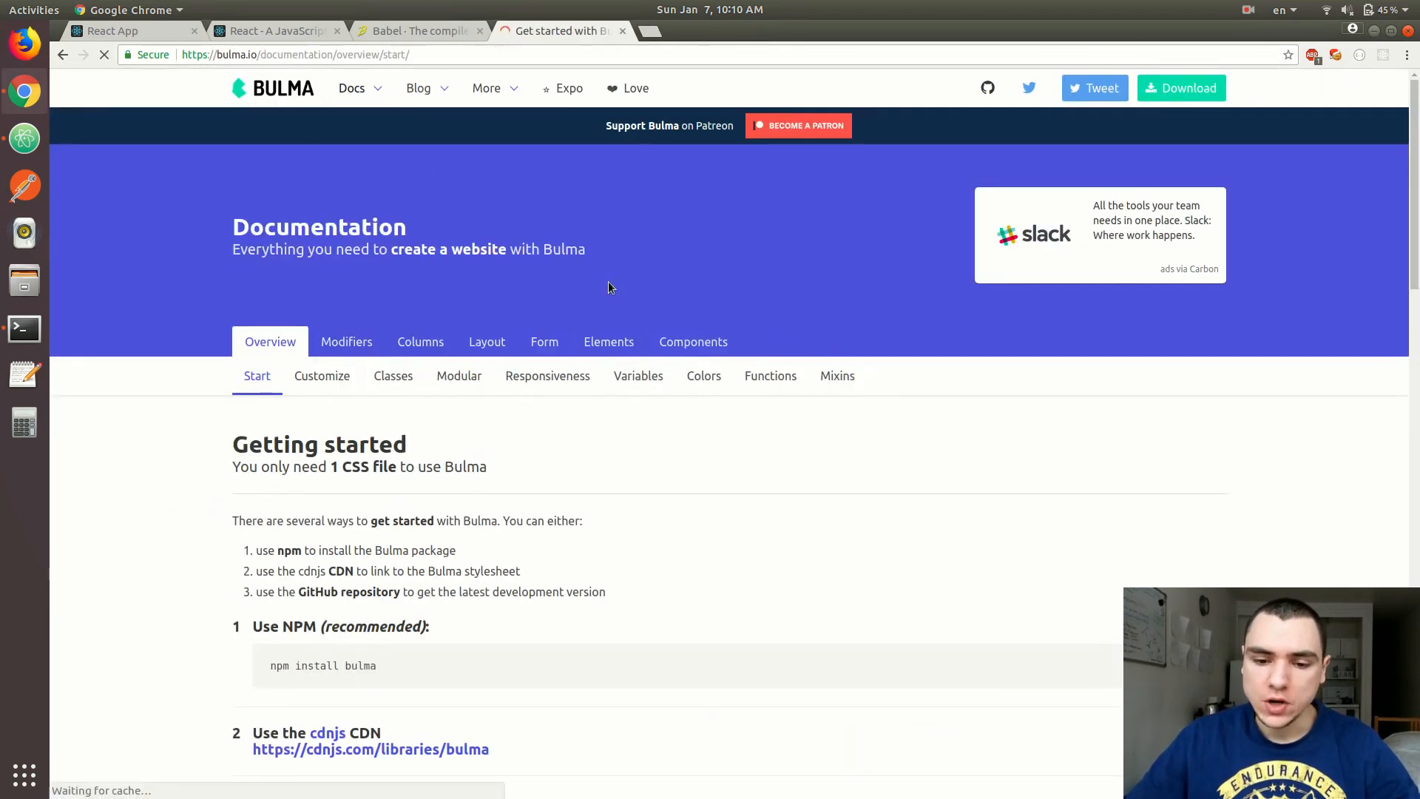
Browse the Bulma docs from Elements to Layout and scroll through the Columns basics example
click(608, 341)
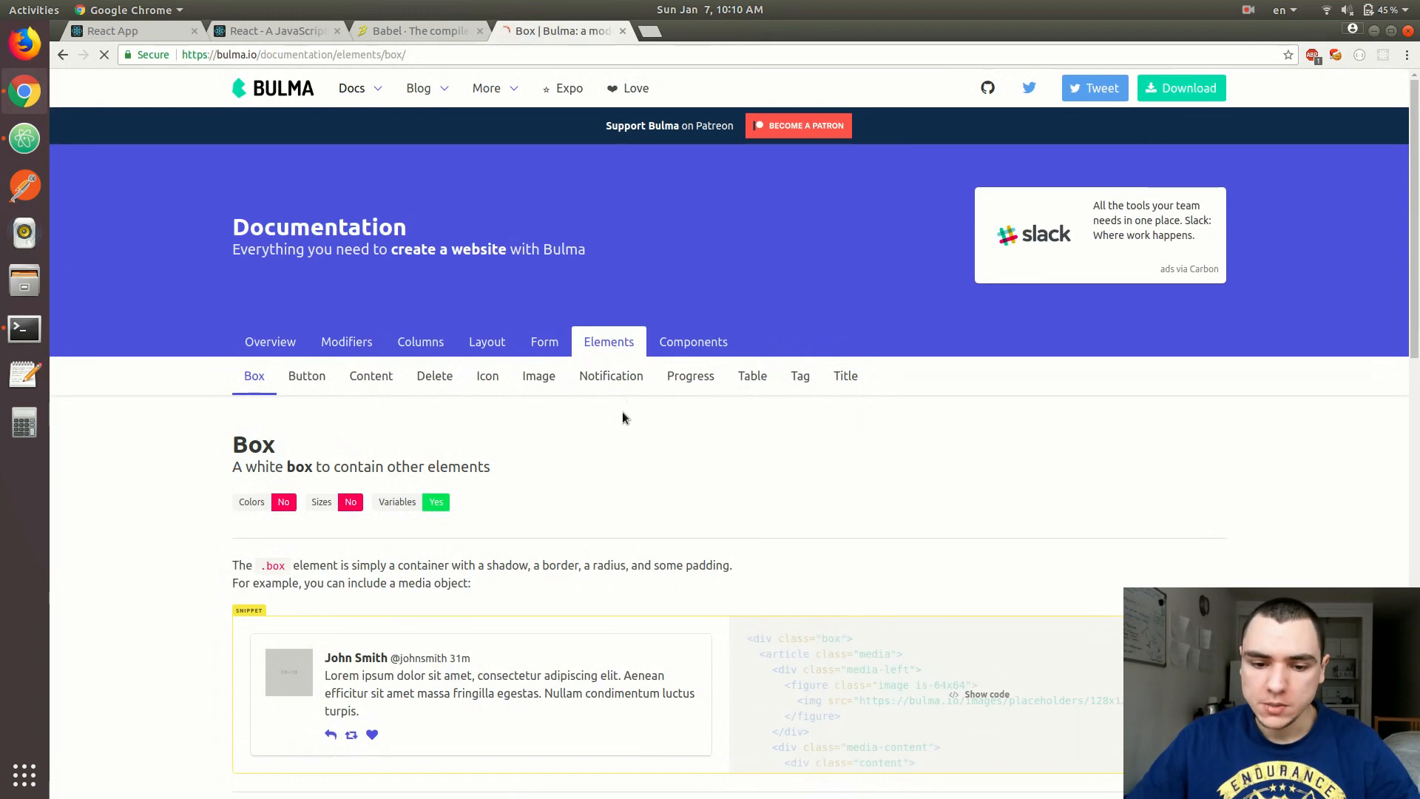
scroll(down, 3)
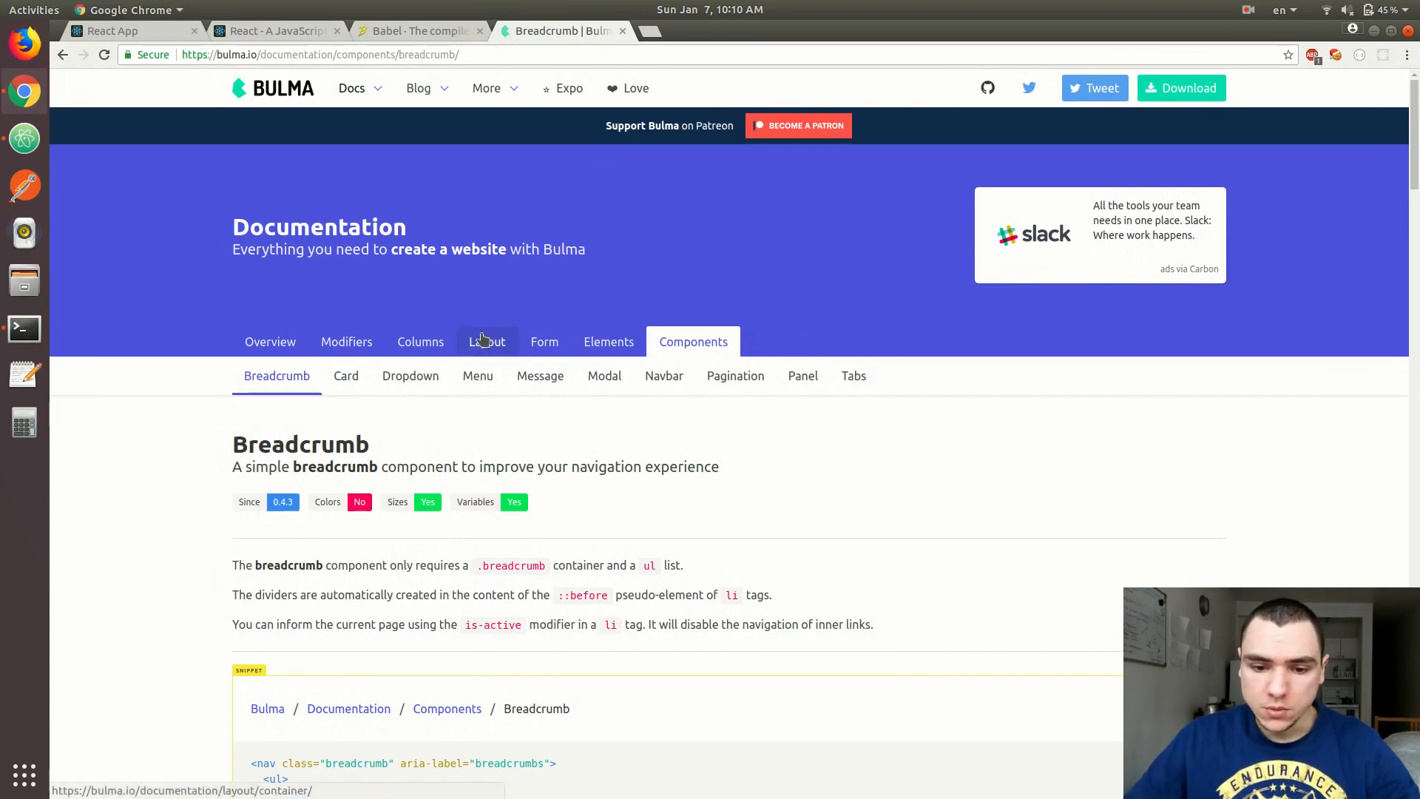
click(487, 342)
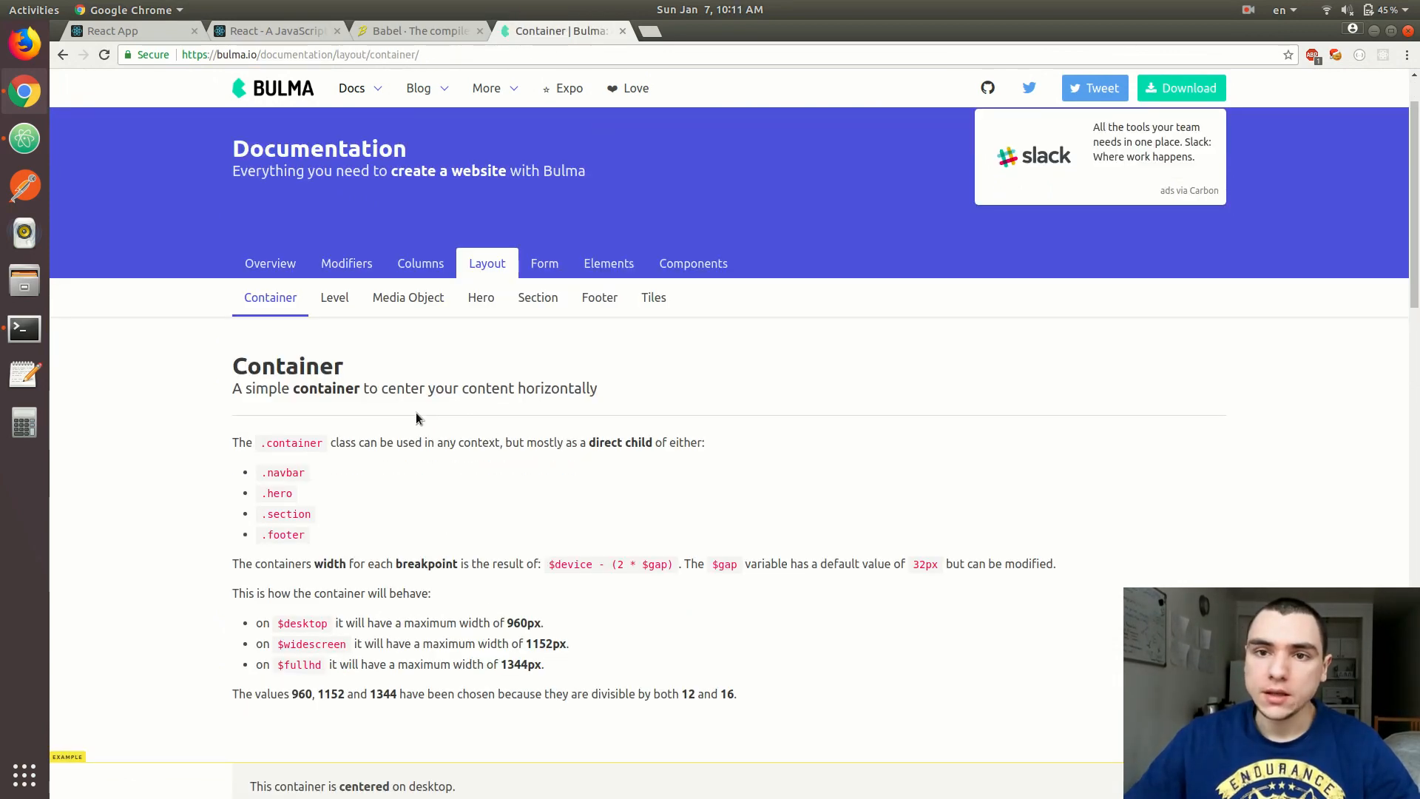
mouse_move(399, 383)
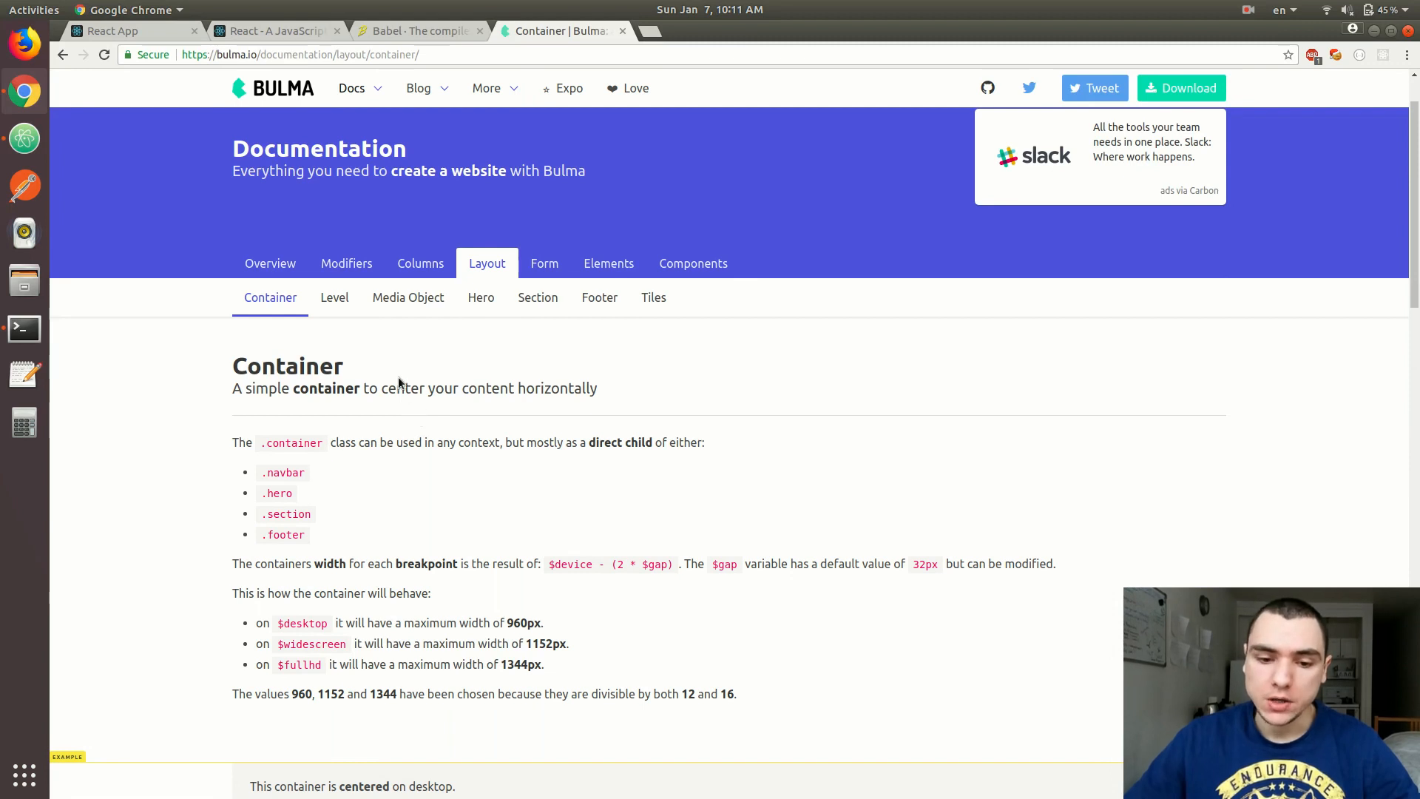
mouse_move(423, 347)
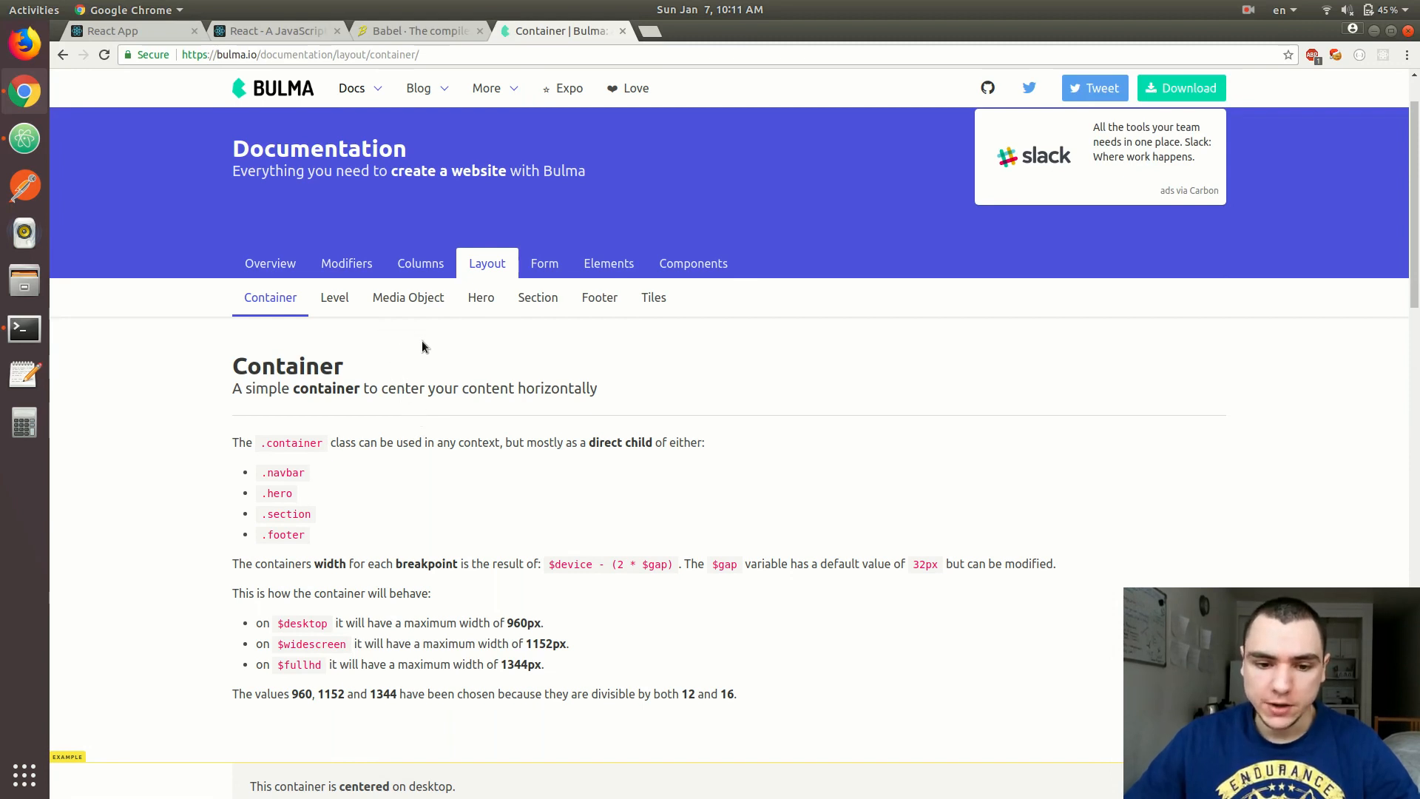
mouse_move(421, 263)
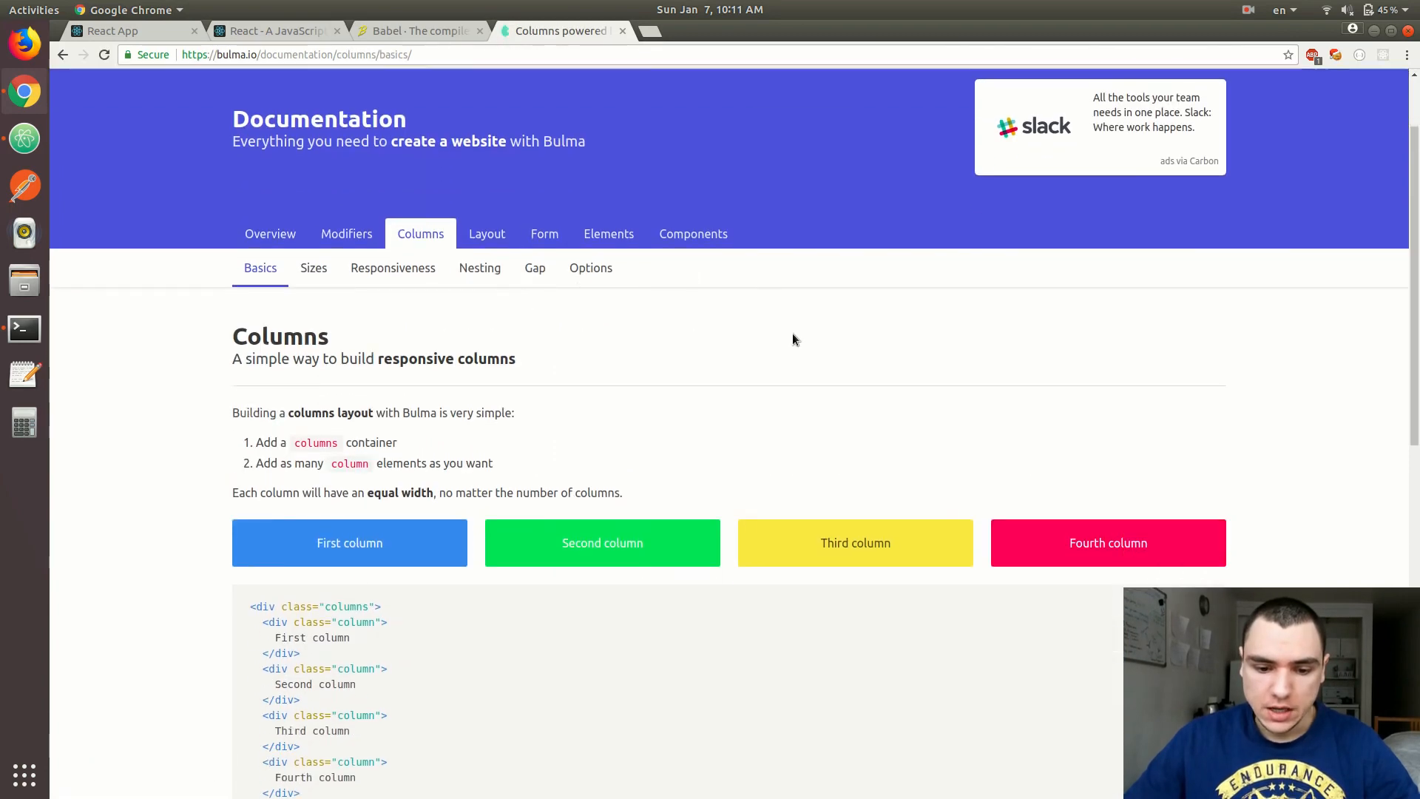
scroll(down, 3)
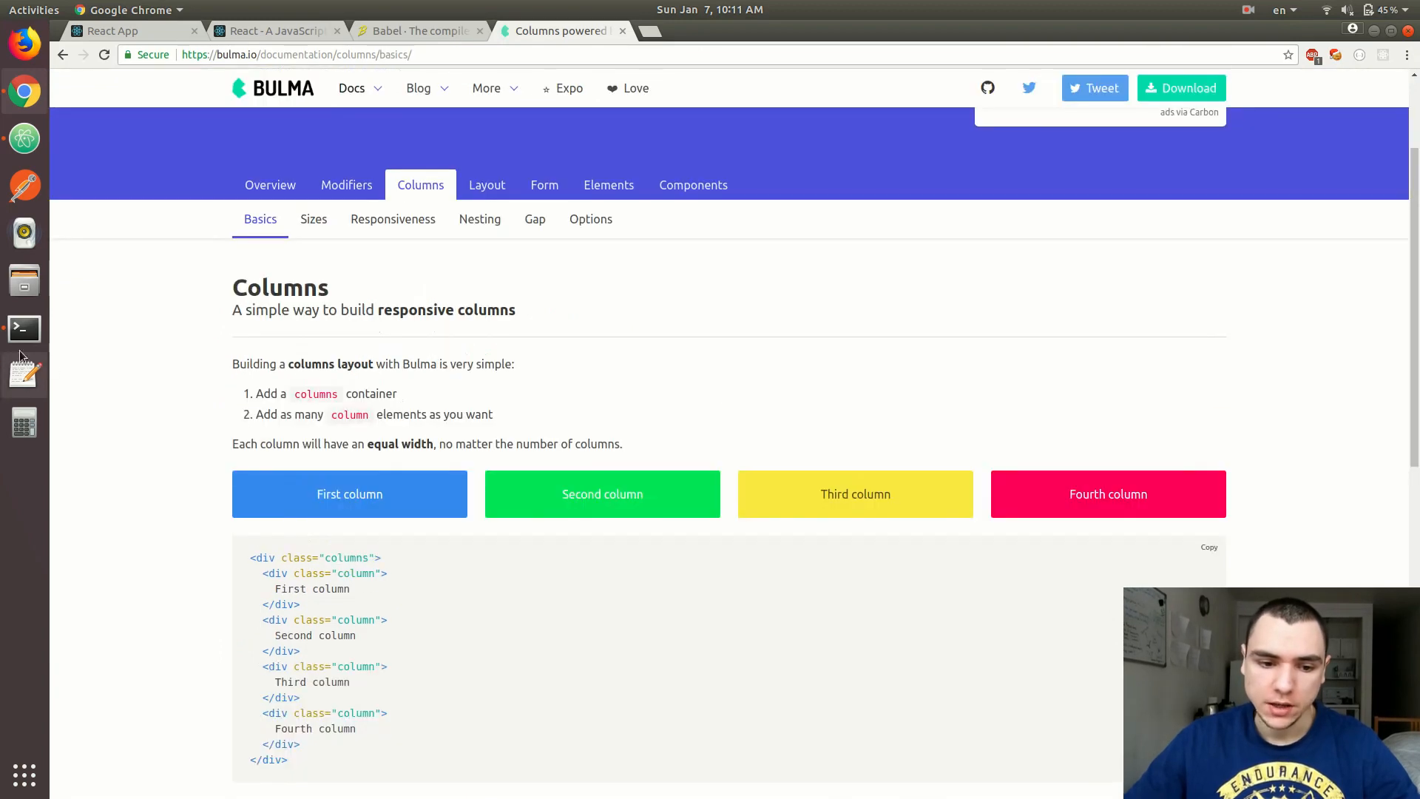
click(23, 329)
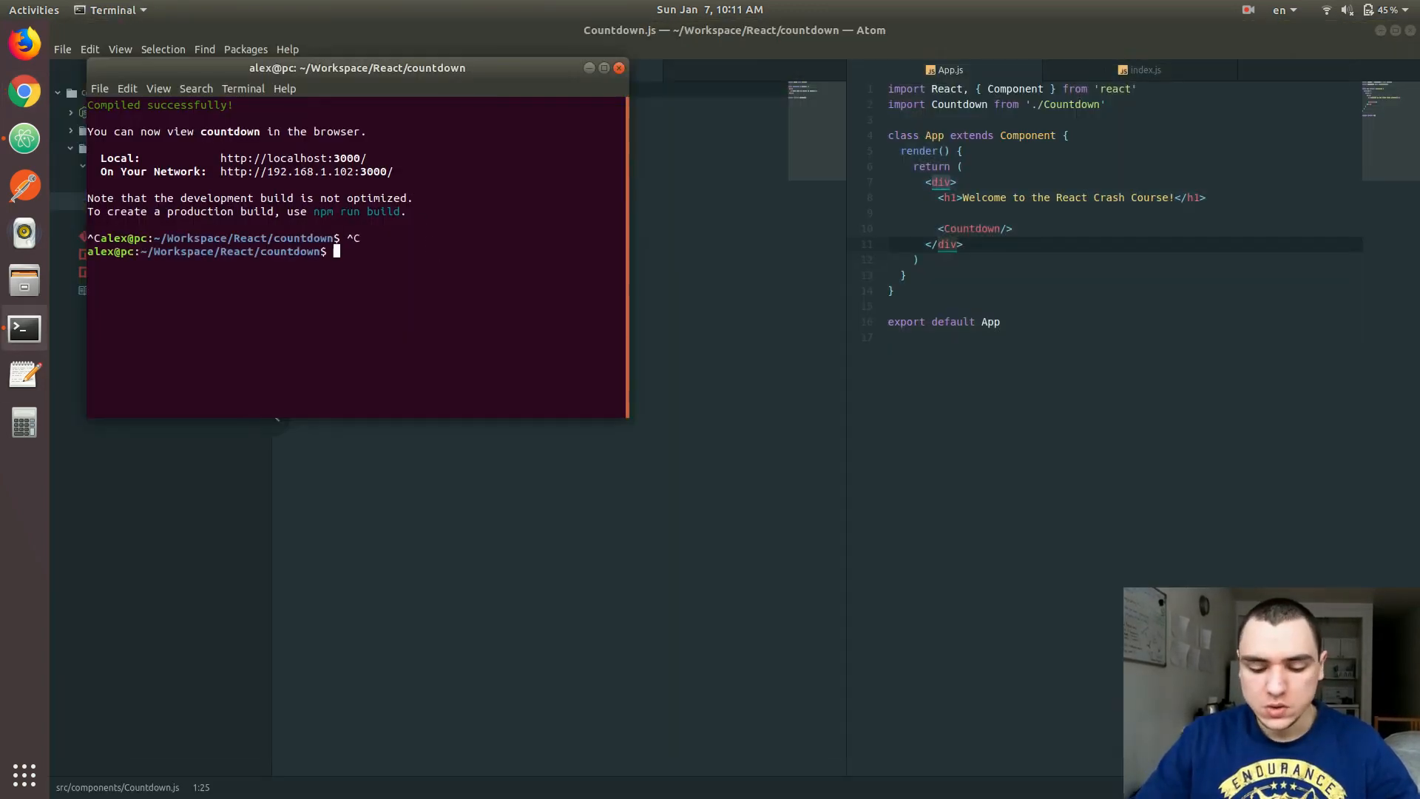
Install Bulma into the countdown project with npm i -S bulma
text(npm i -S)
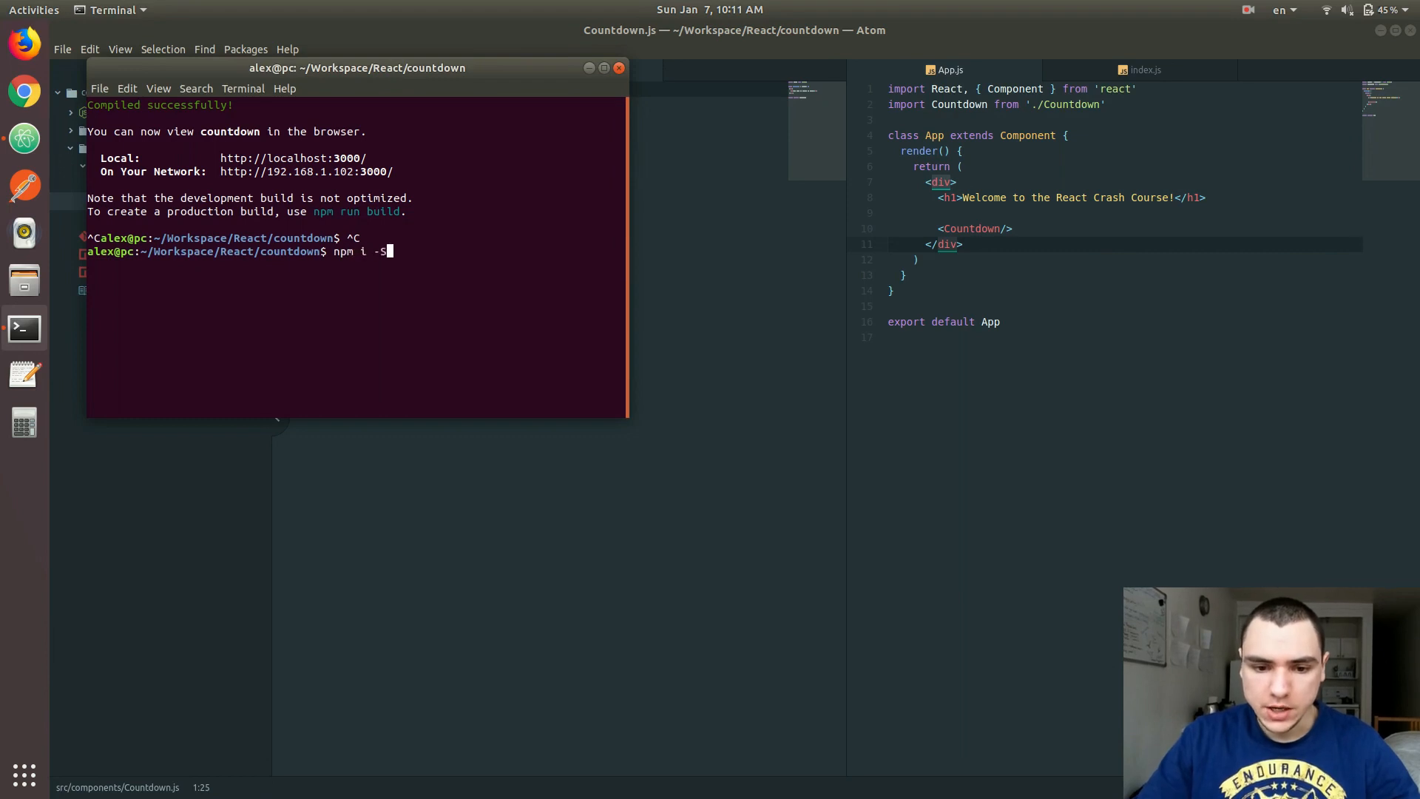
text(bu)
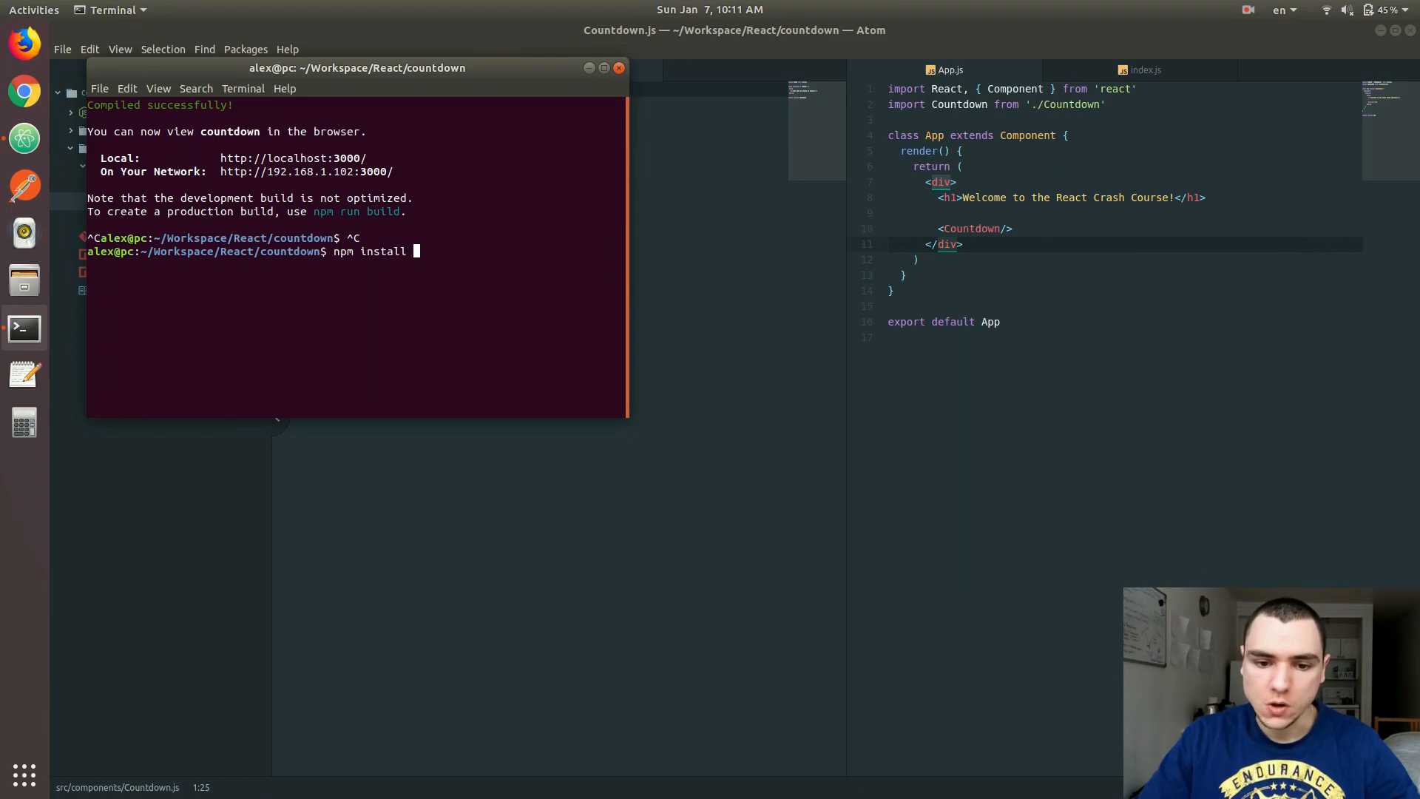
key(BackSpace)
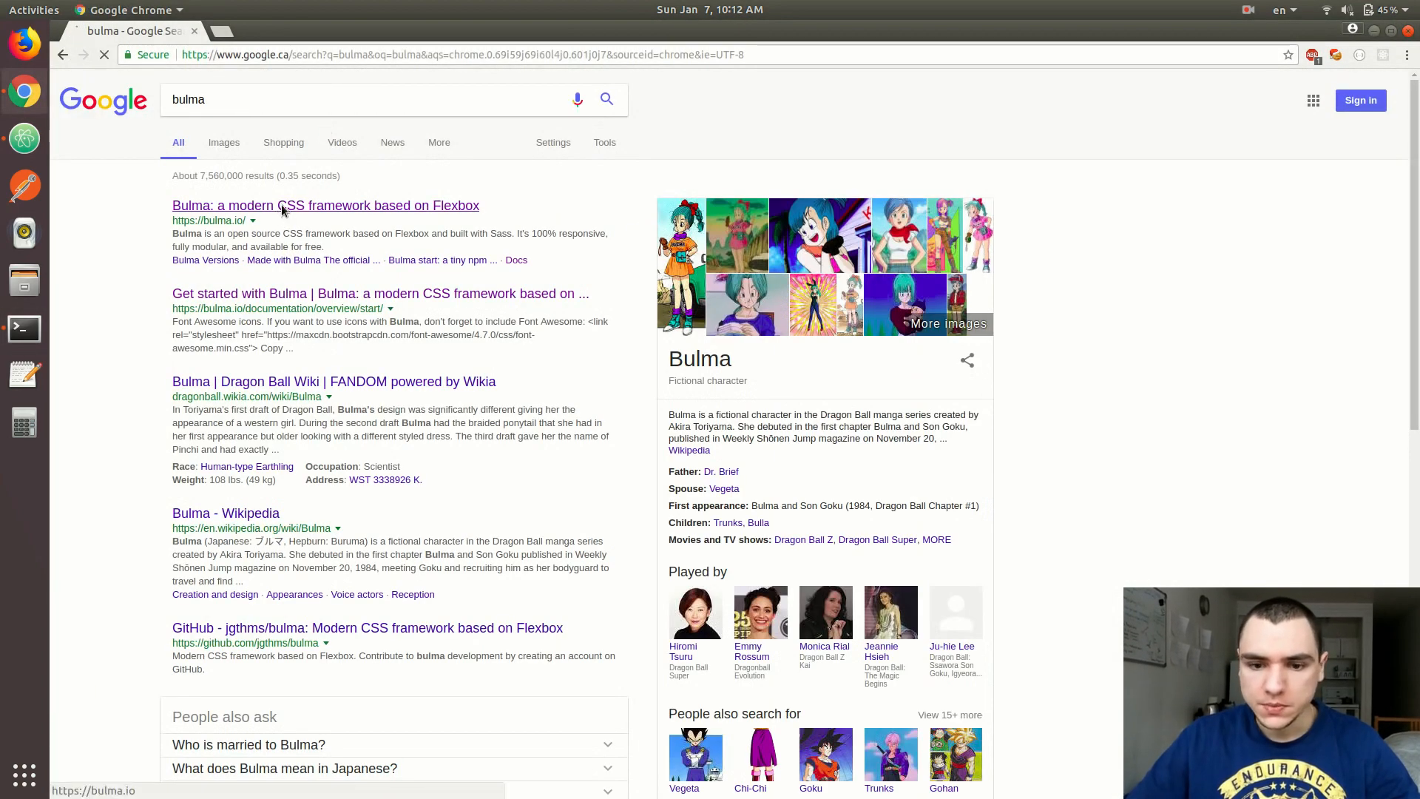
Open the Bulma Hero documentation page, then back in Terminal start typing npm start
click(325, 205)
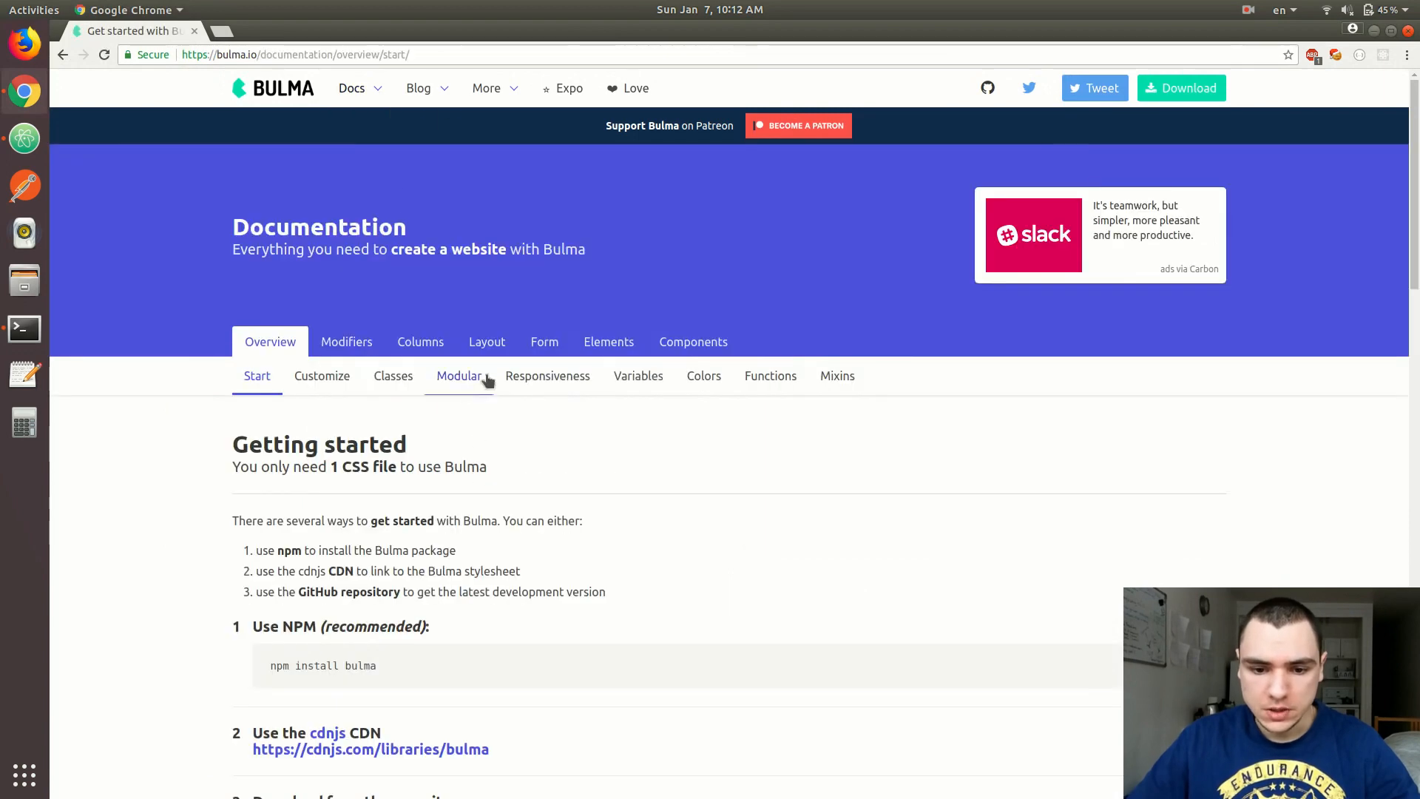
click(487, 342)
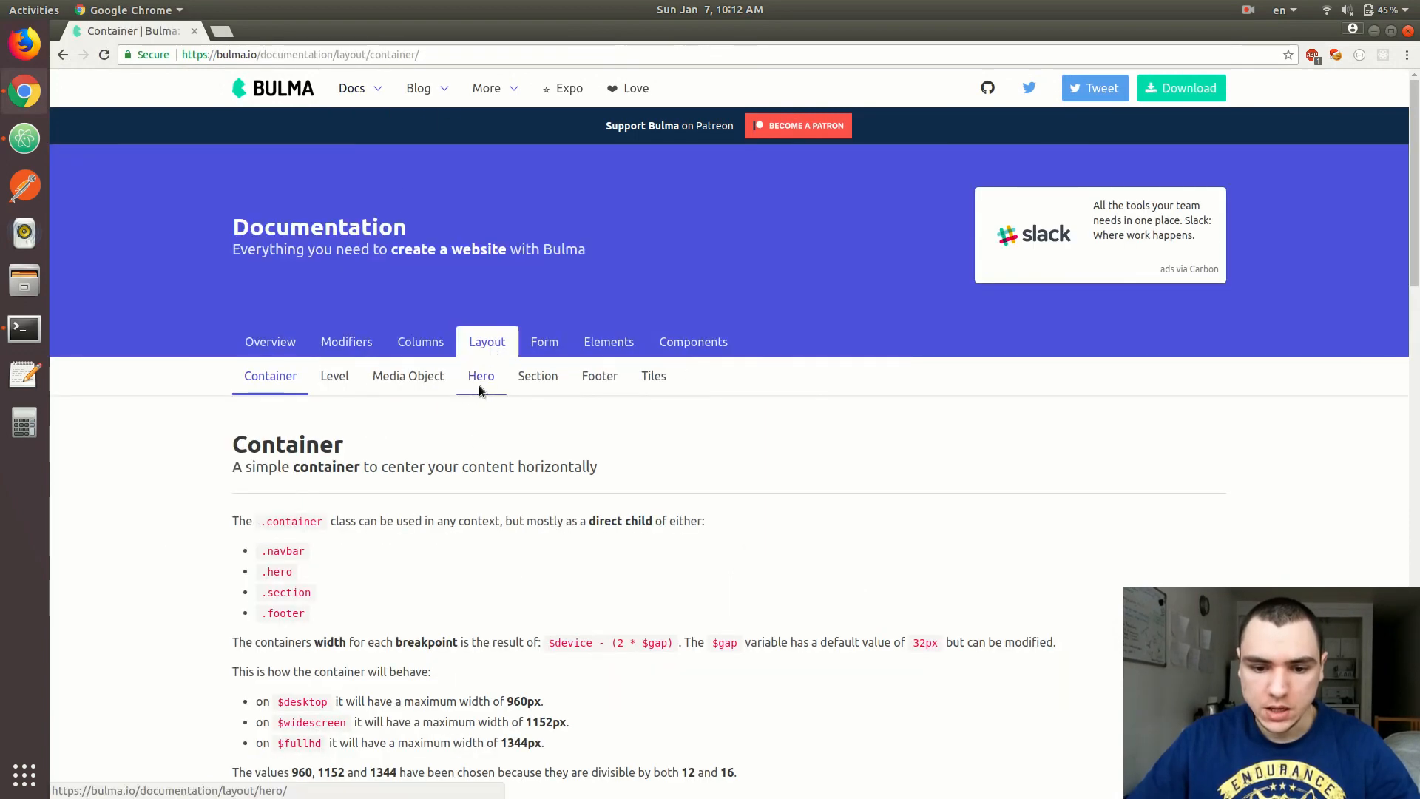
click(481, 375)
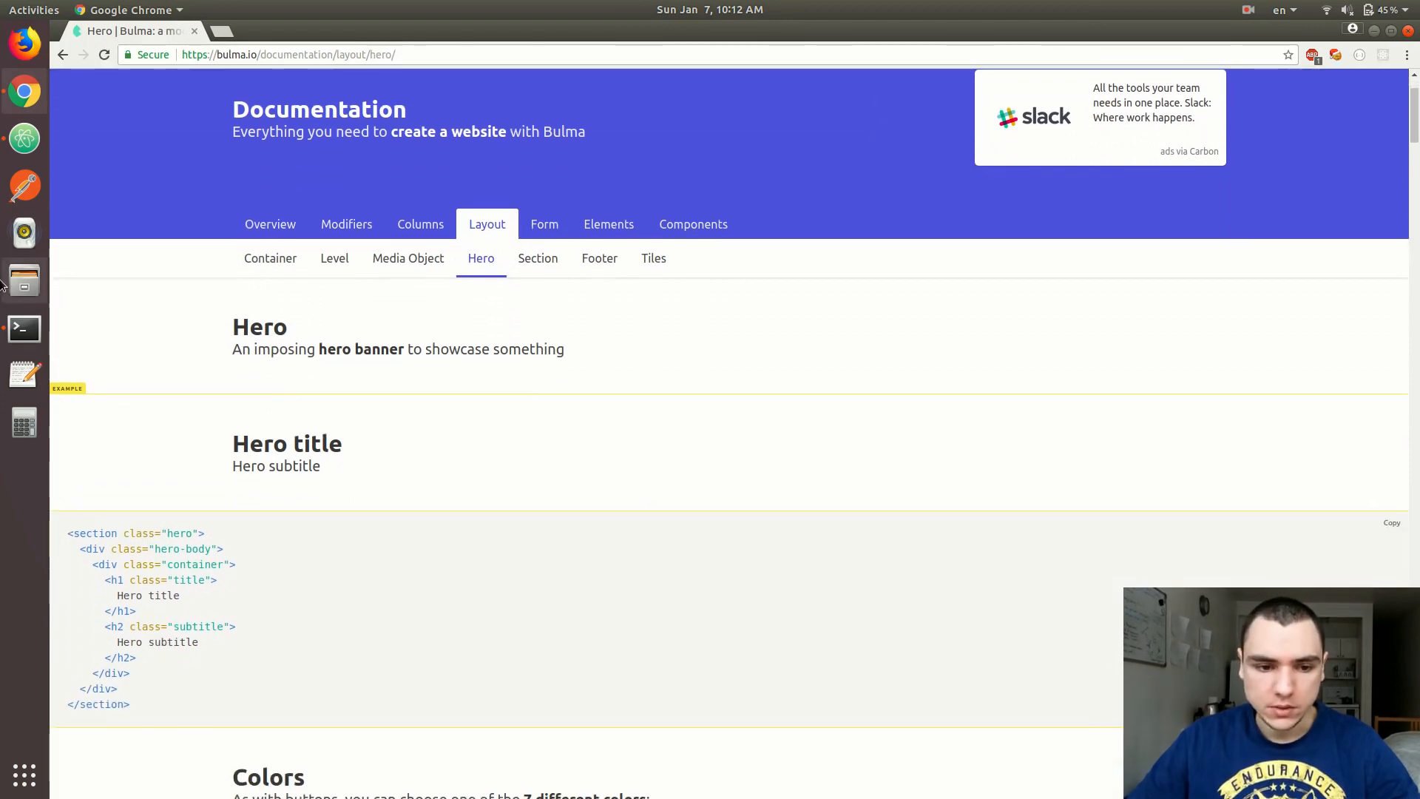
click(24, 329)
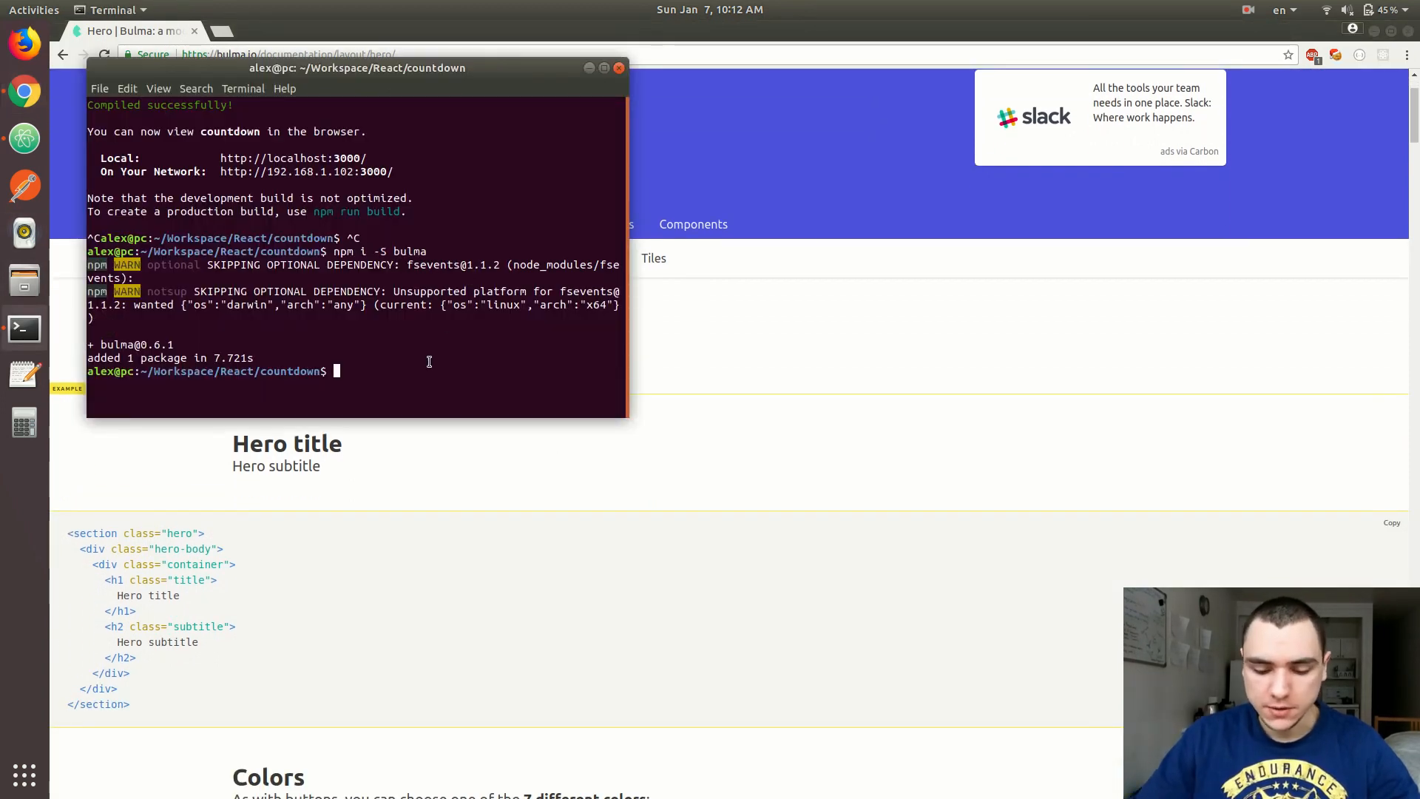
text(npm st)
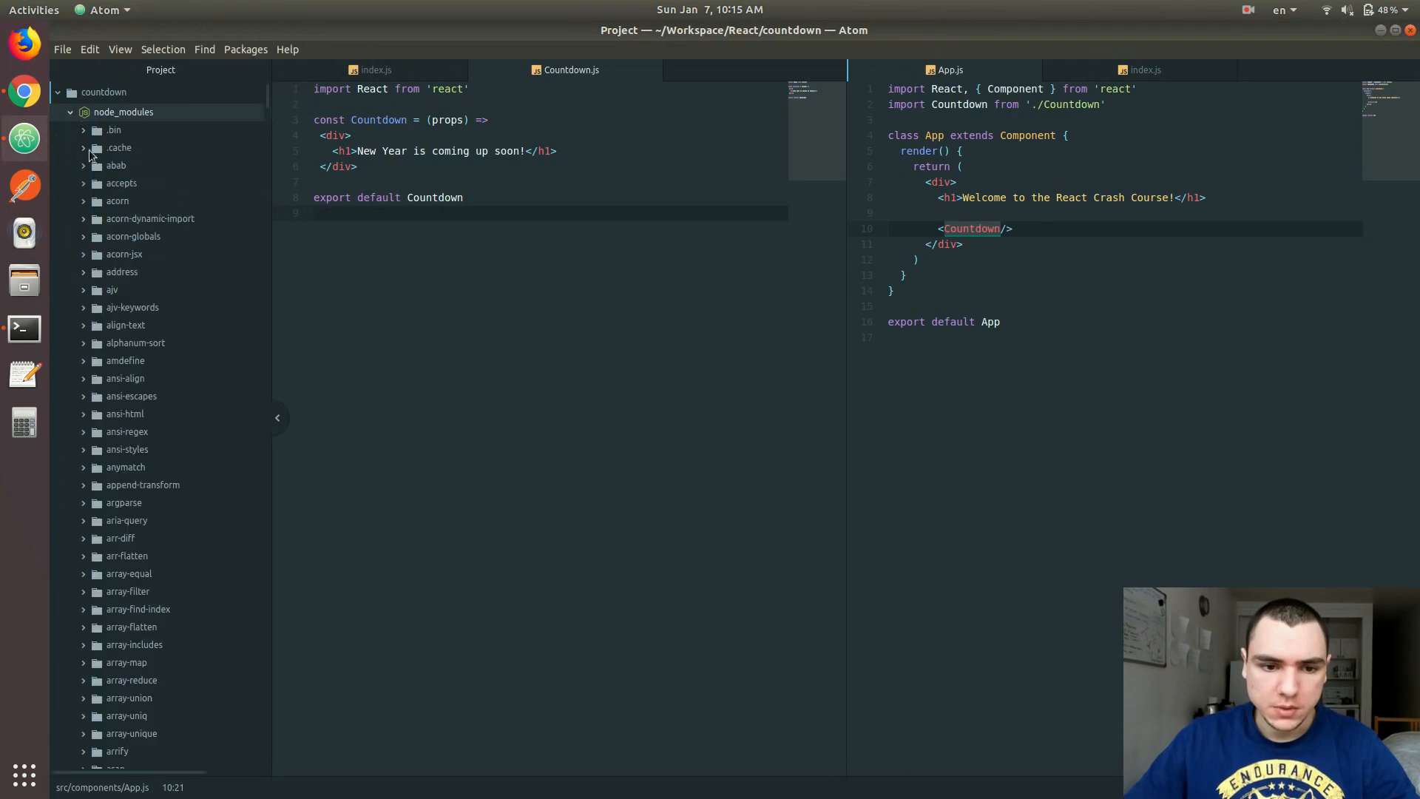
Add import 'bulma/css/bulma.css' to index.js
scroll(down, 3)
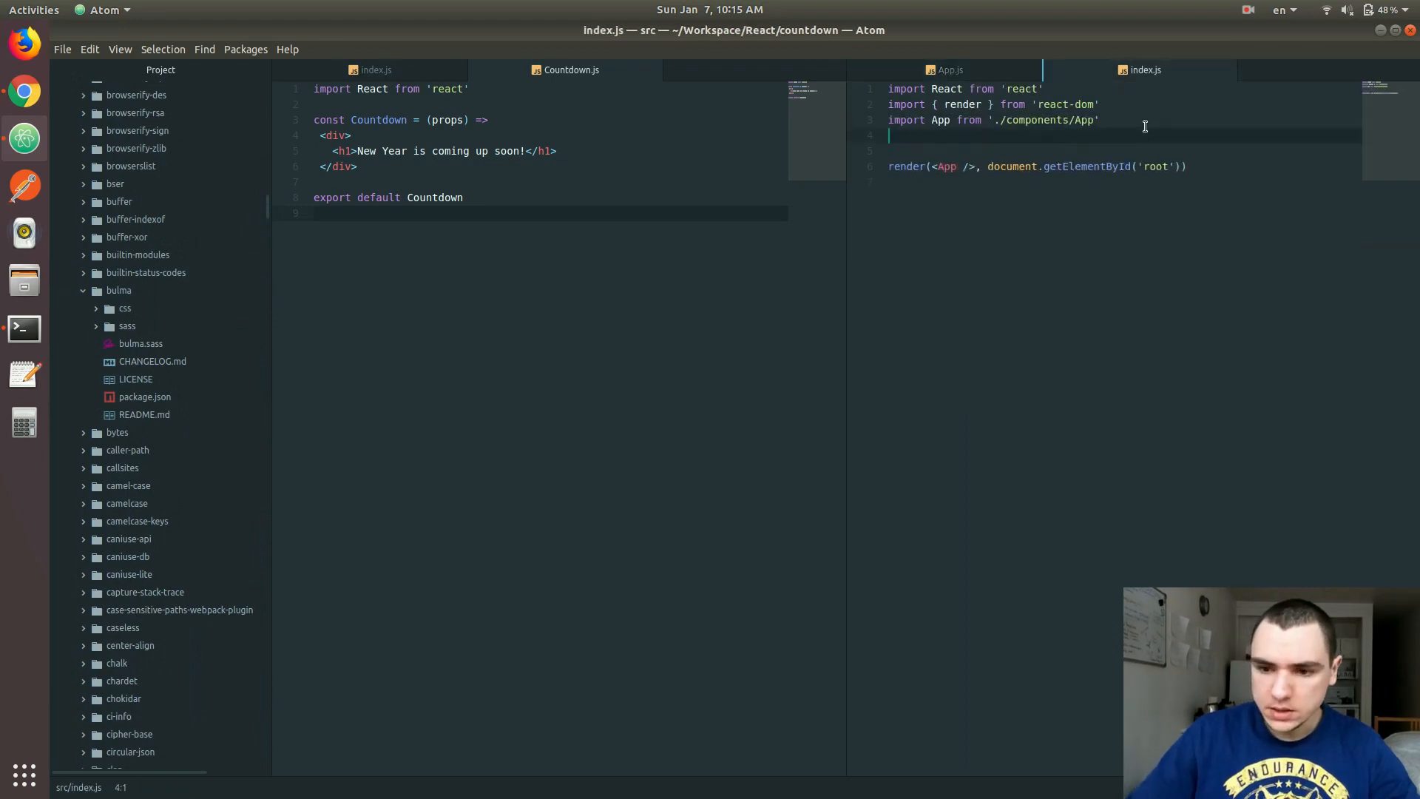
text(import '')
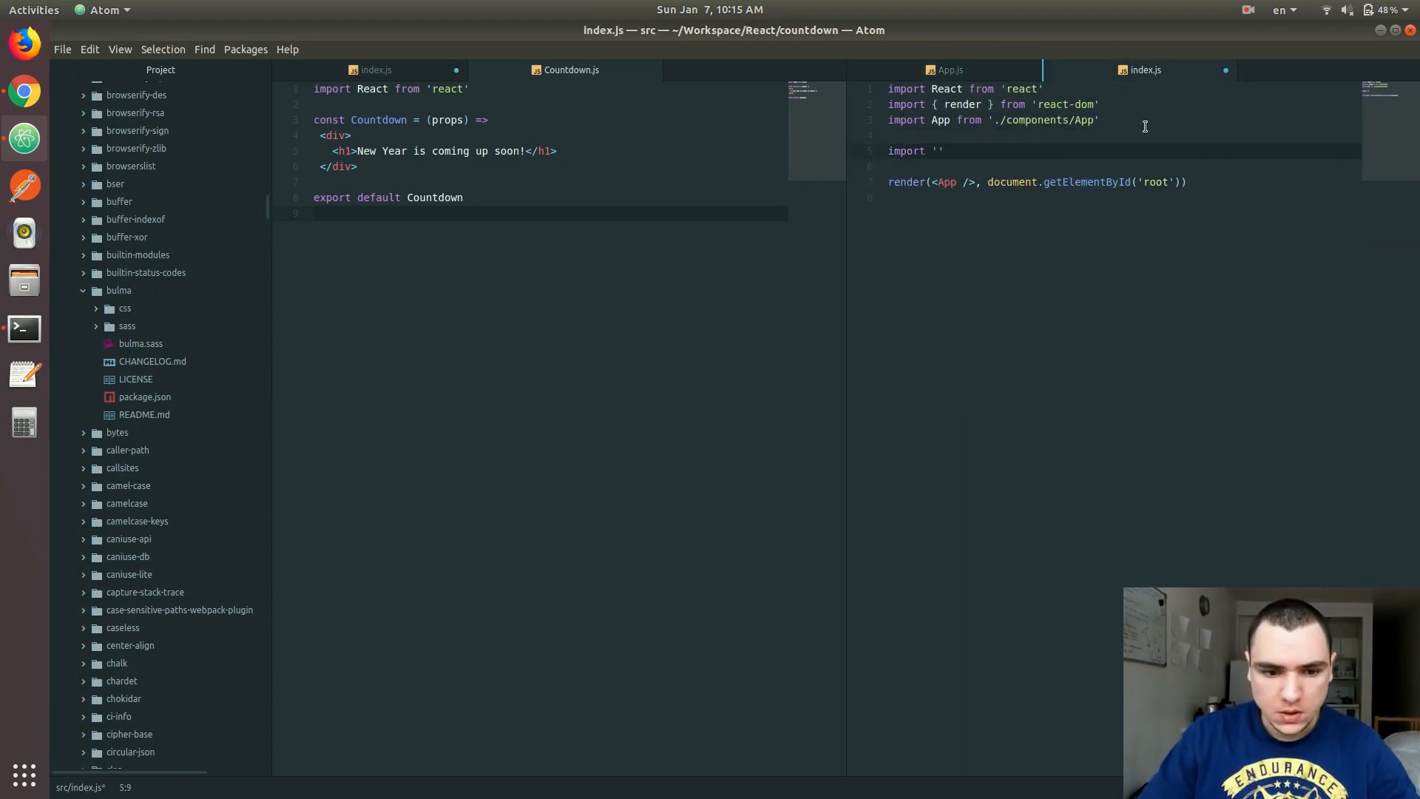
text(bulma/)
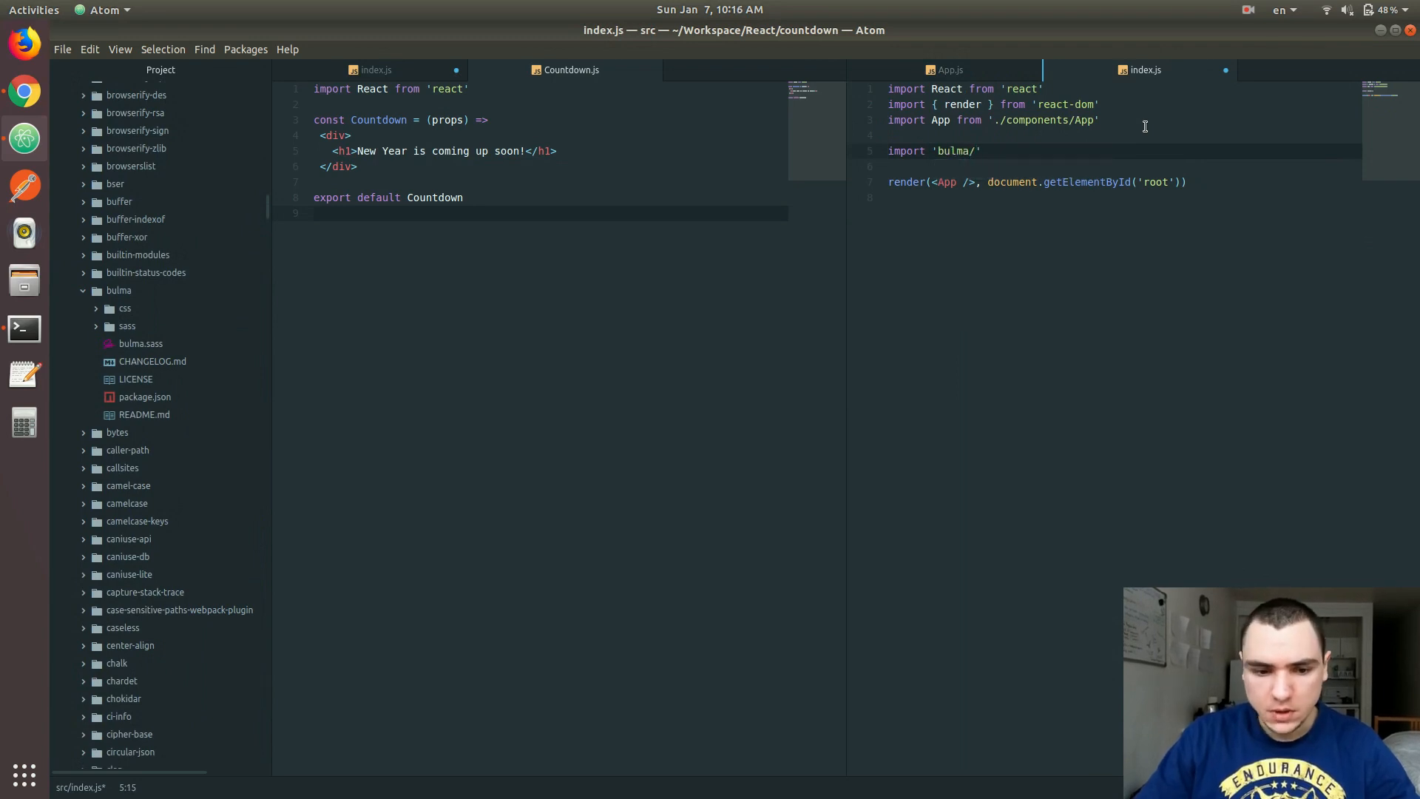
text(css/bulma.c)
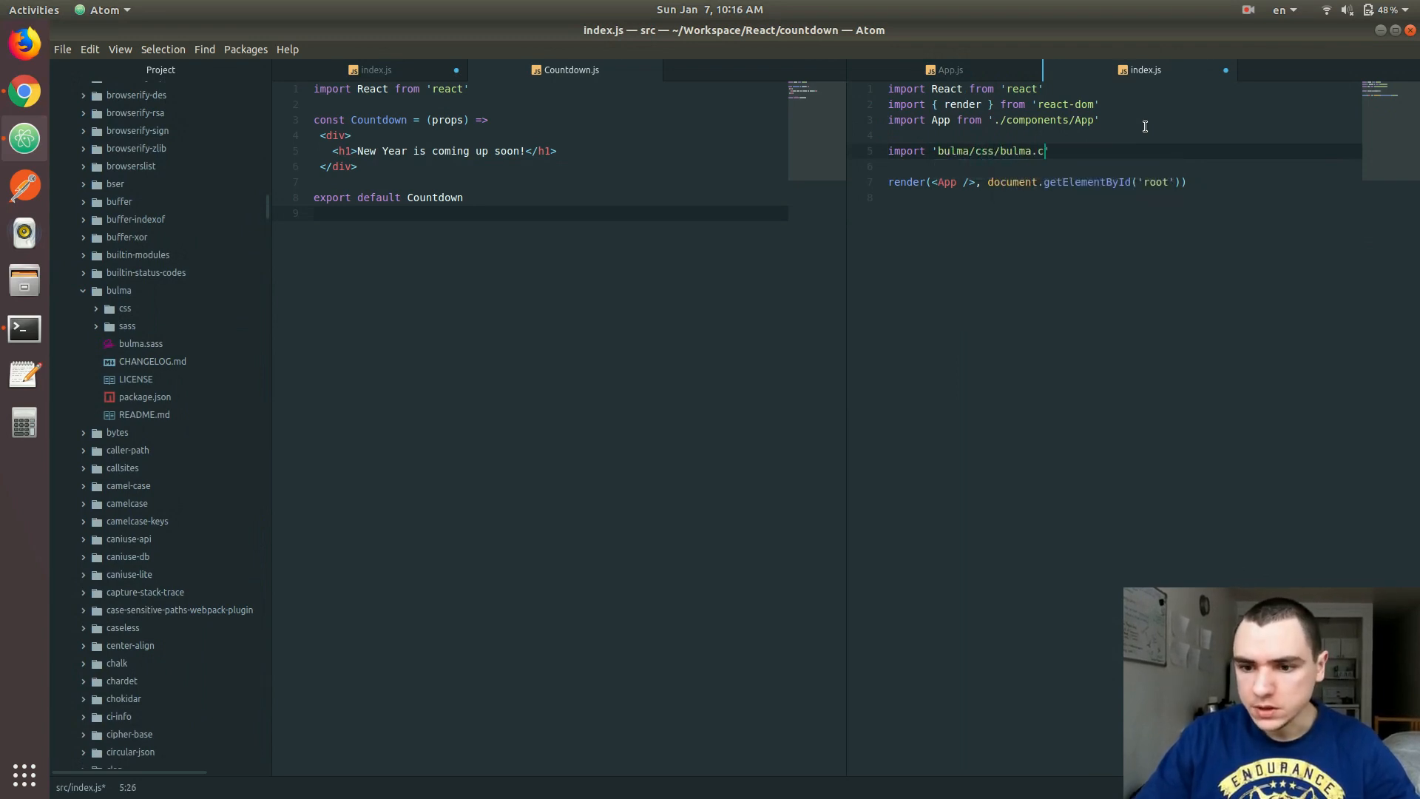
text(ss)
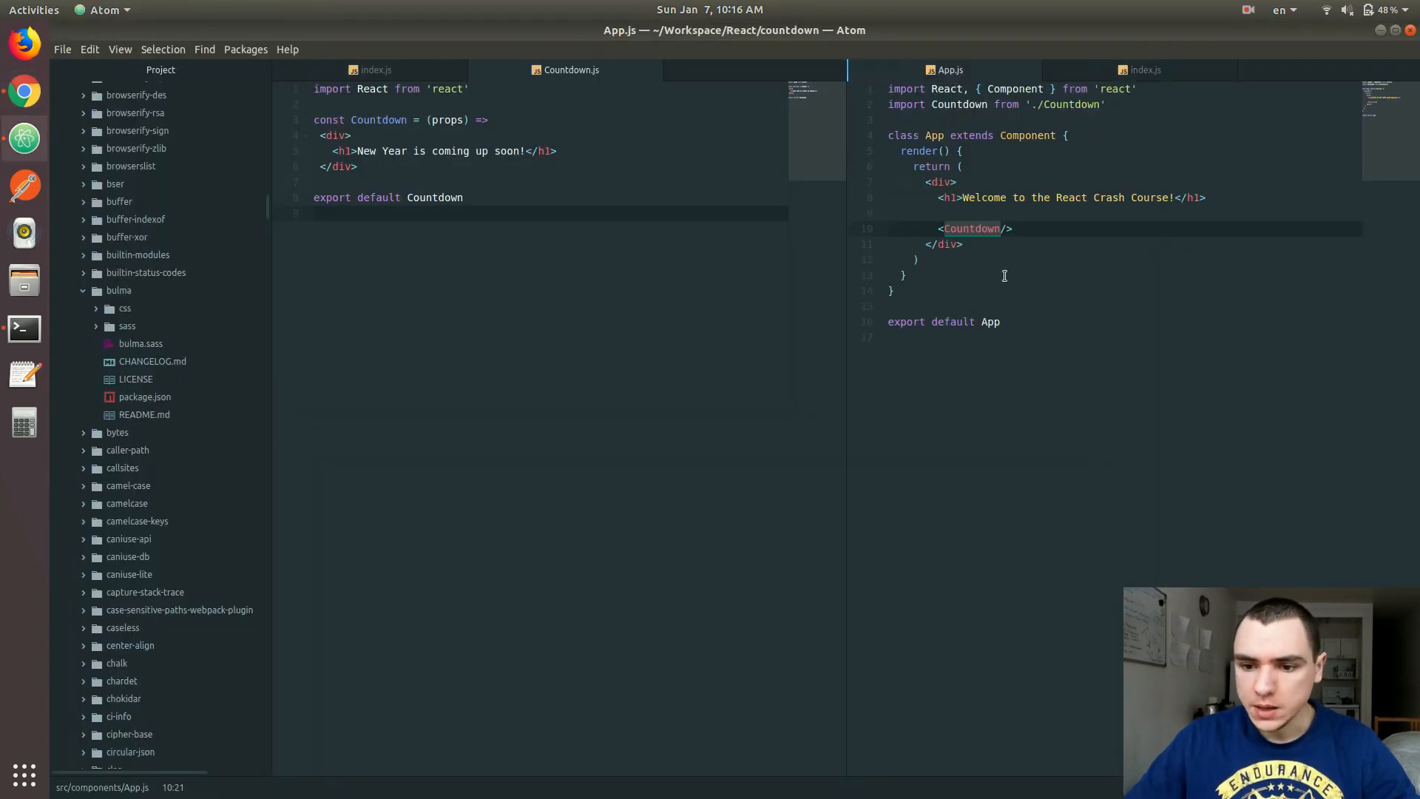
Scroll the Bulma Hero page to the full-height example and highlight its markup
click(978, 228)
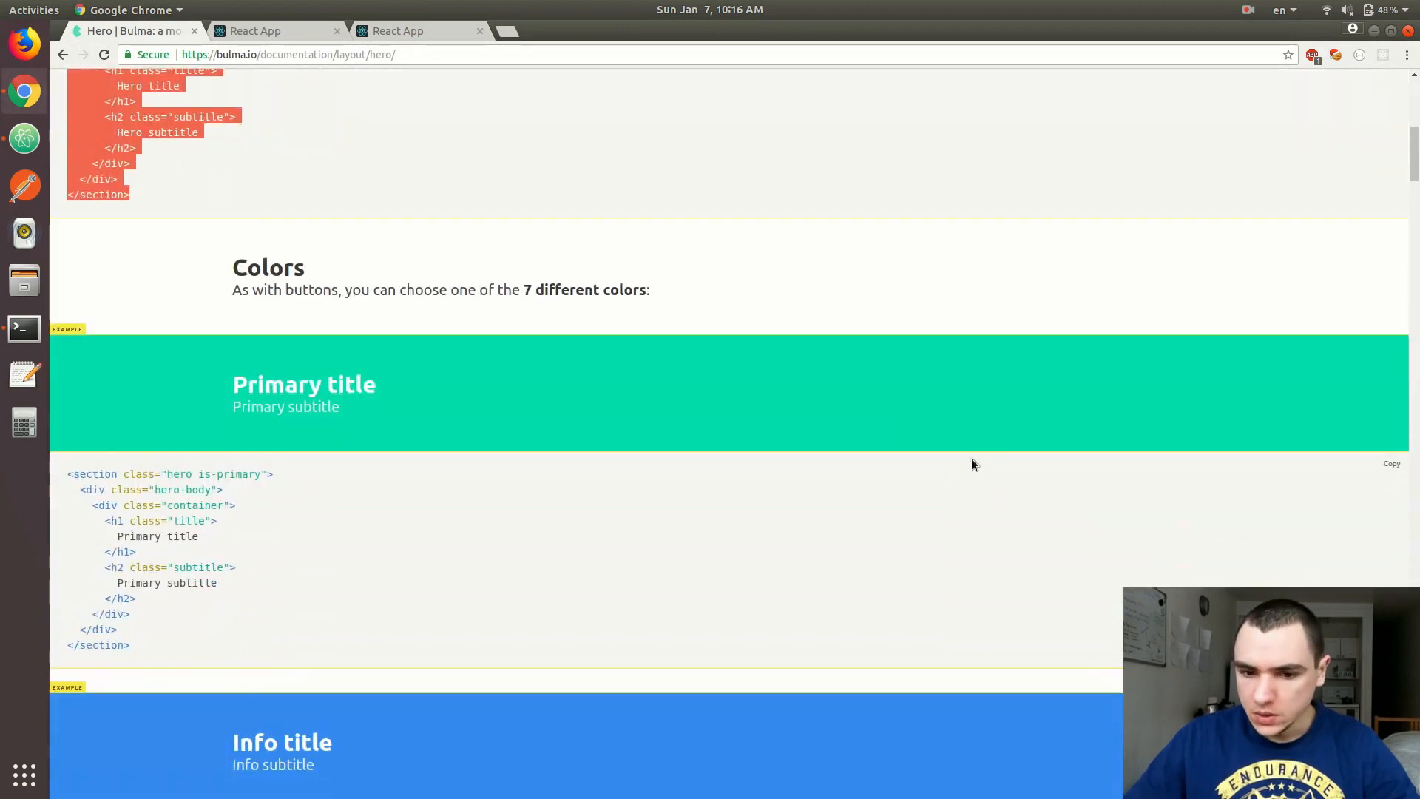
scroll(down, 3)
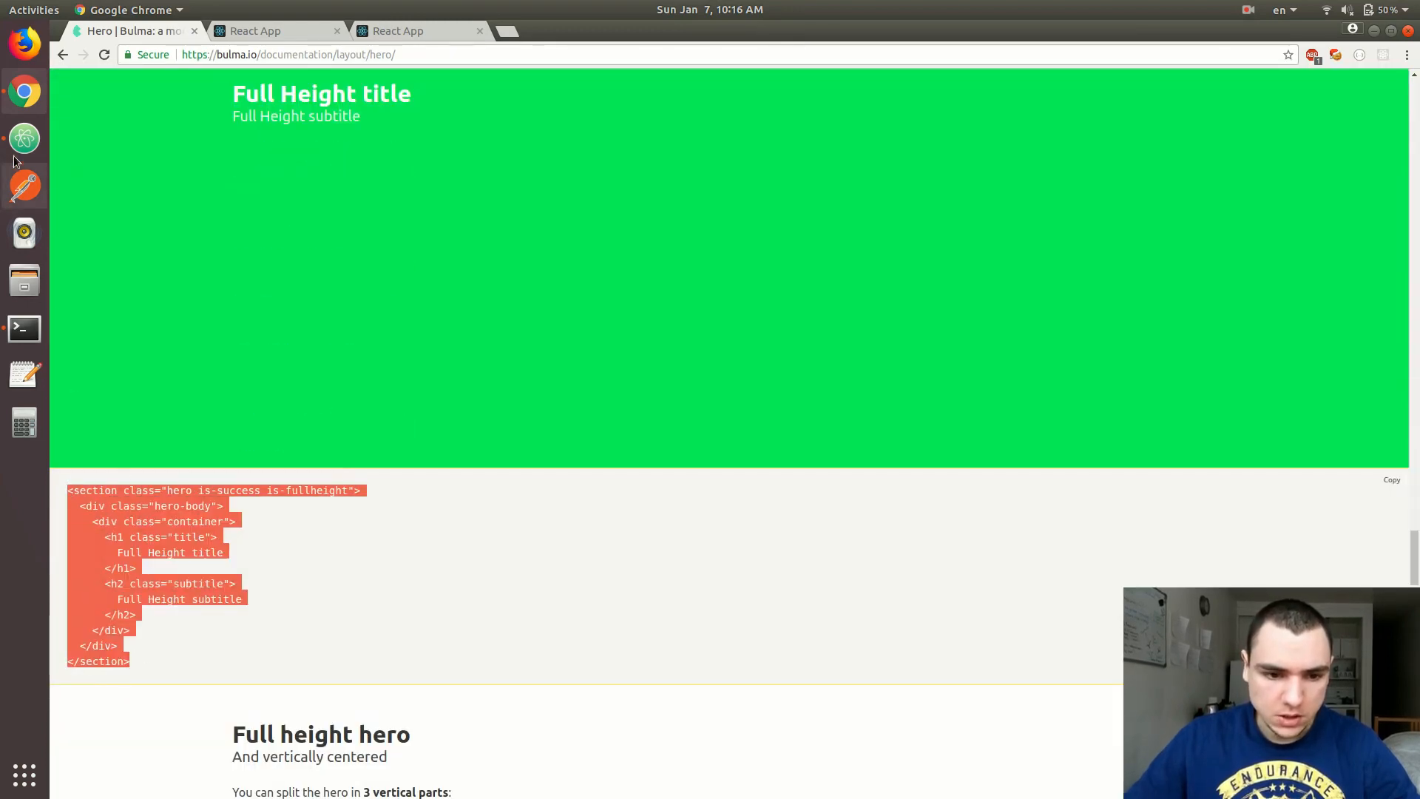
click(23, 138)
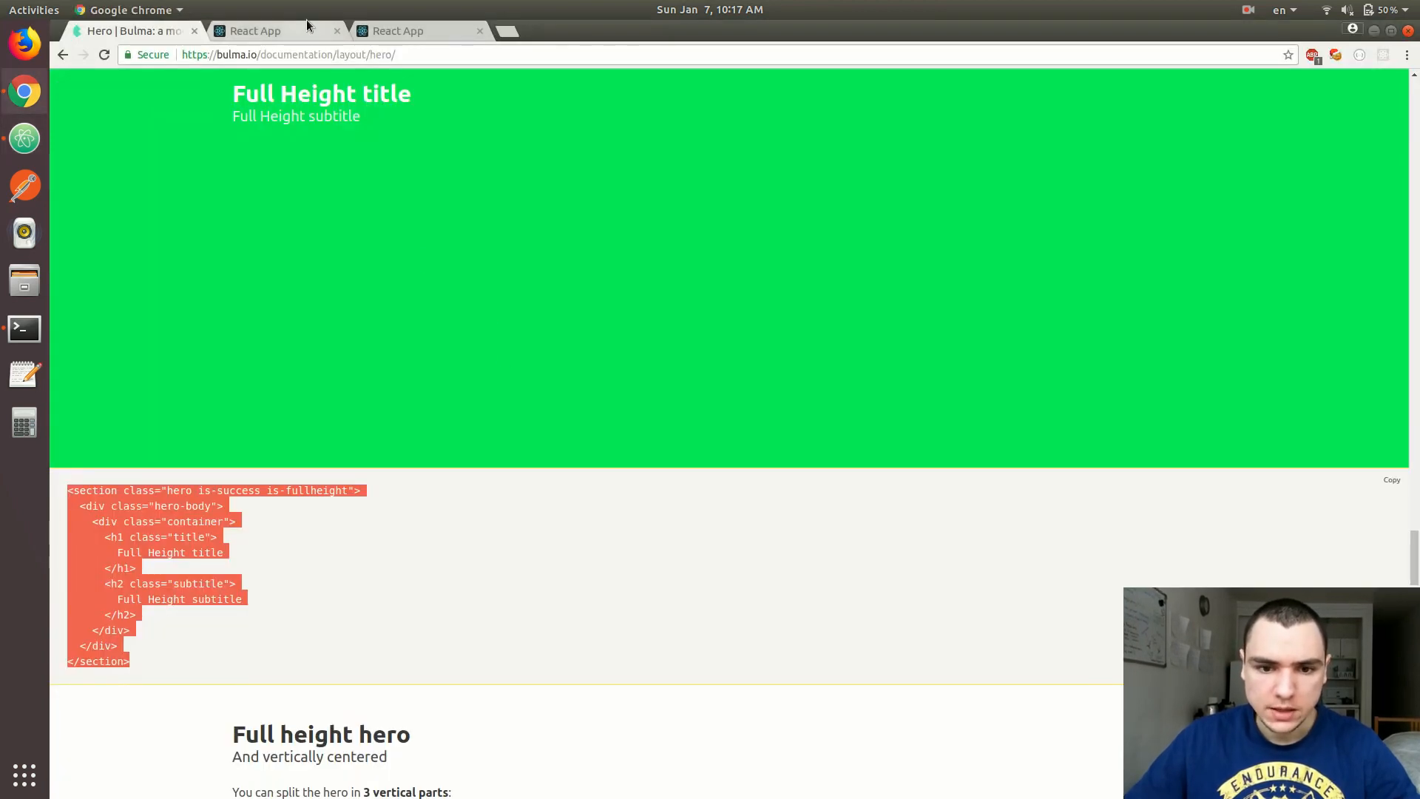
click(255, 30)
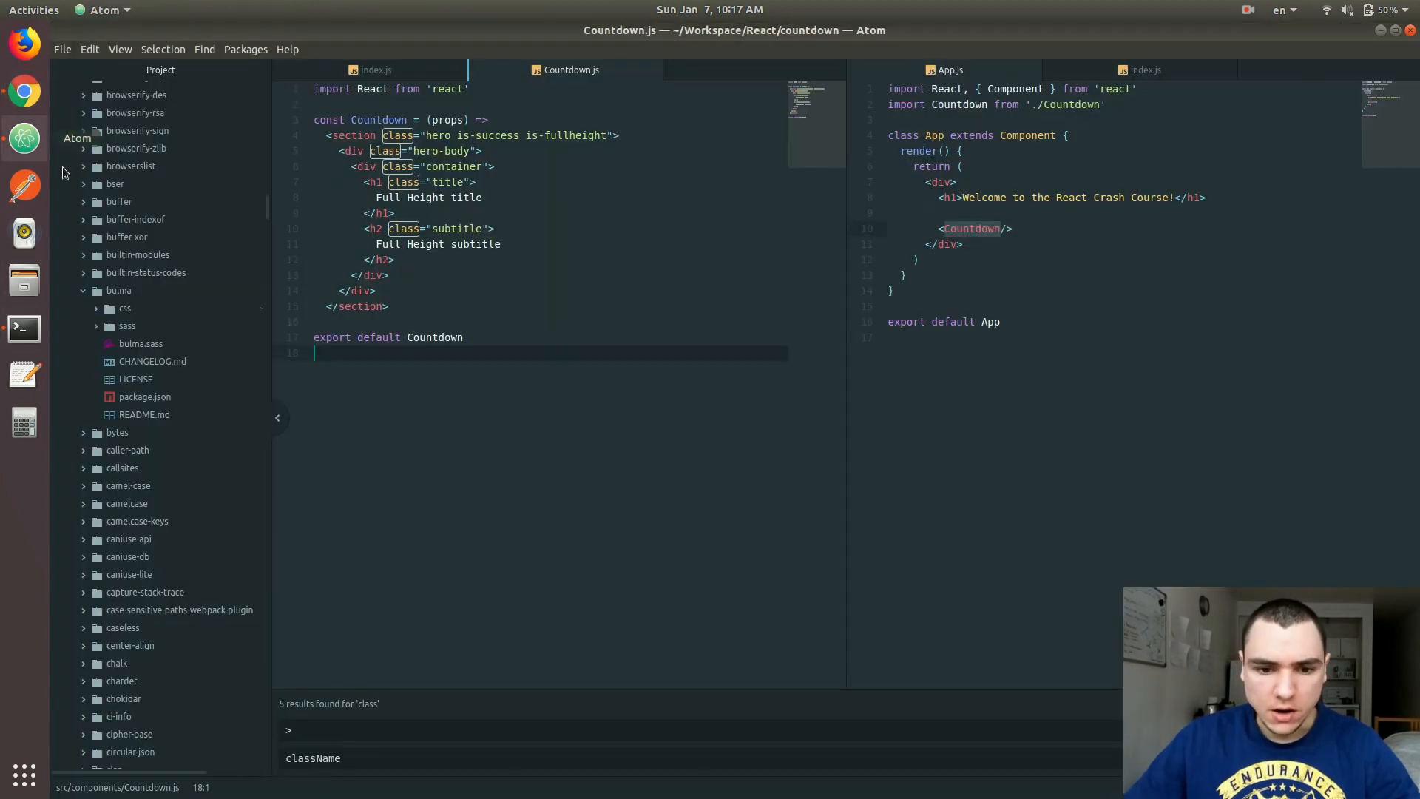
Search Countdown.js for 'class' to find the attributes to rename
text(cla)
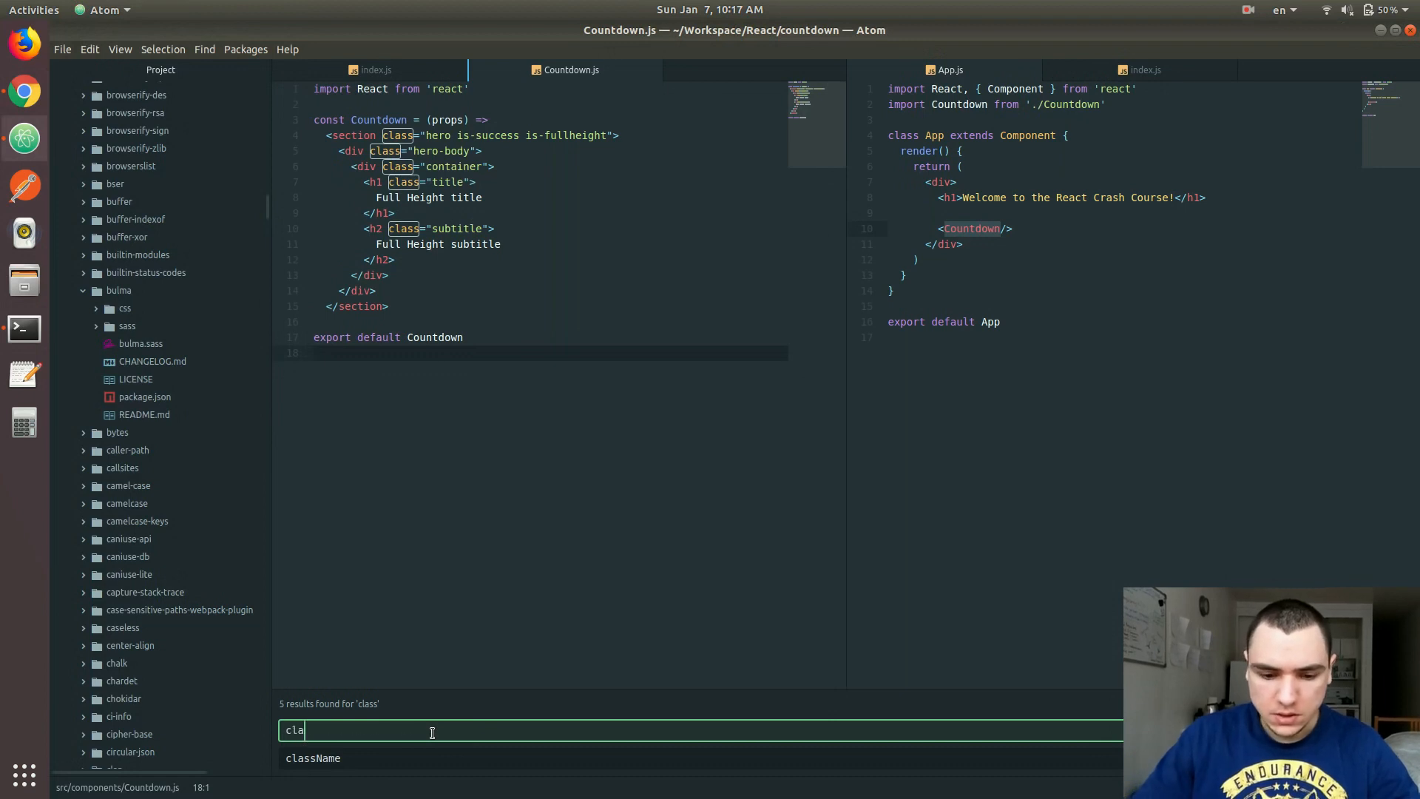